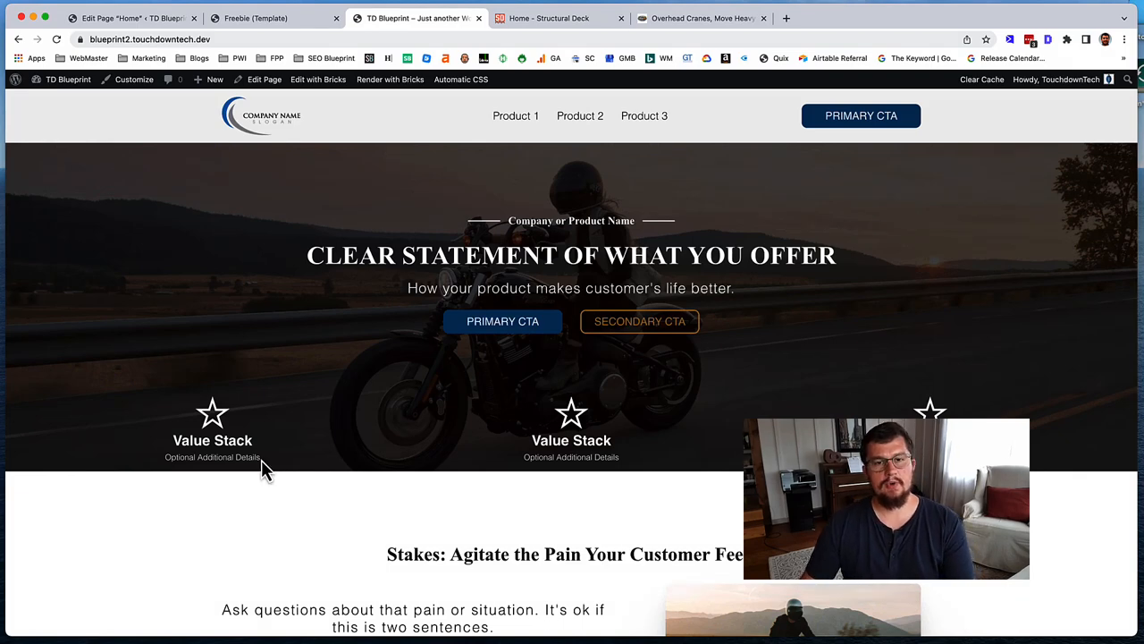
pyautogui.moveTo(415, 199)
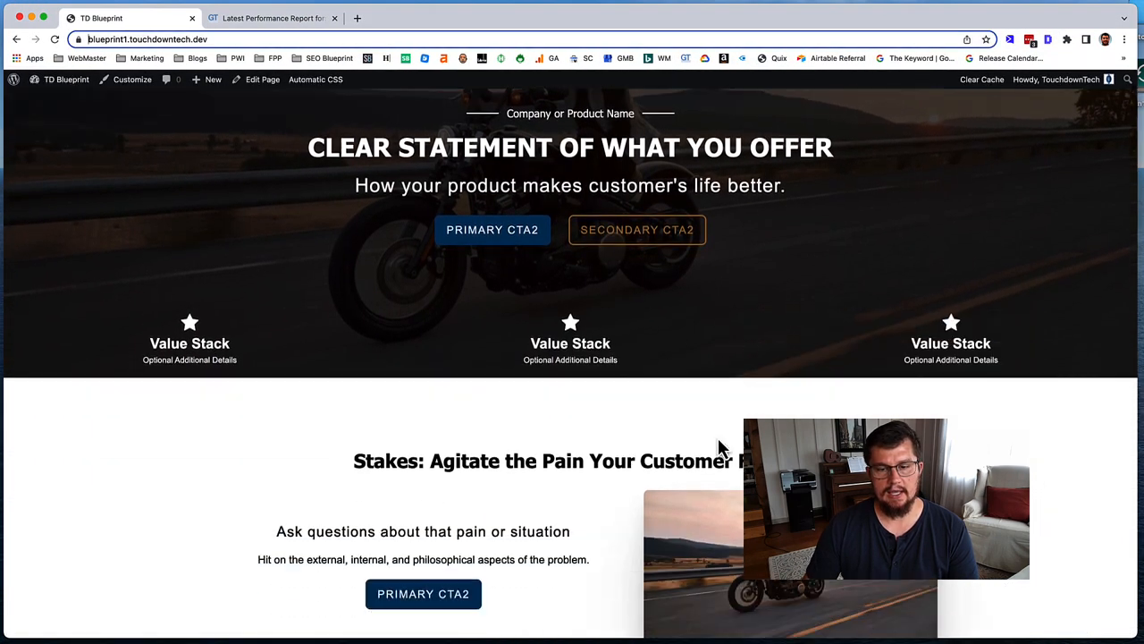
# Step: Scroll through the blueprint1 GTmetrix report and its top issues
pyautogui.scroll(-3)
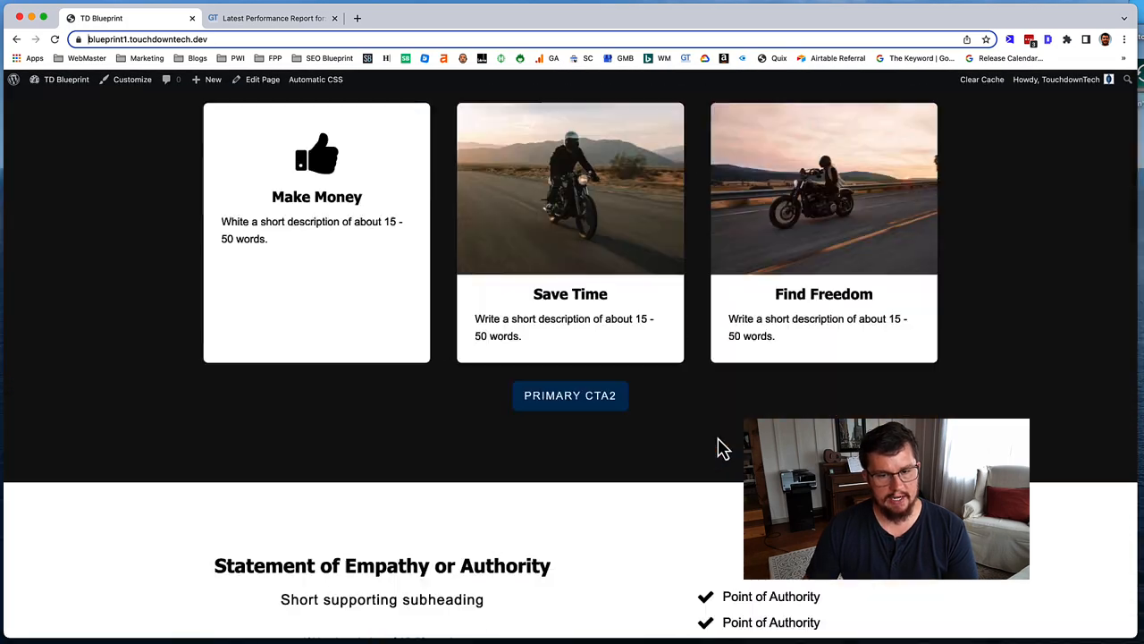
pyautogui.scroll(3)
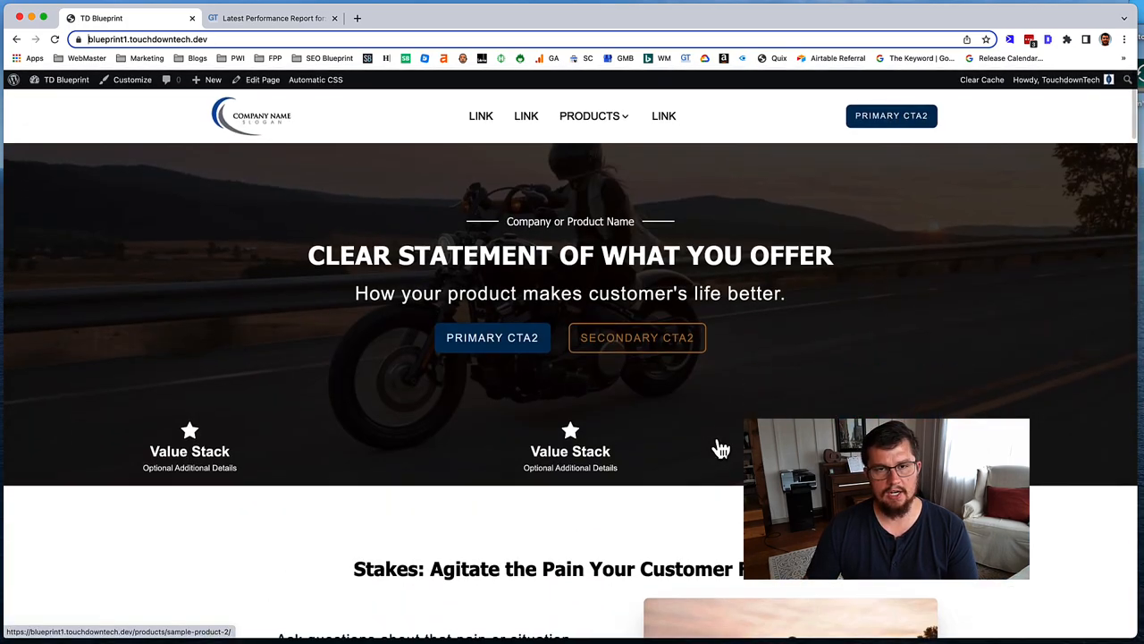
pyautogui.moveTo(599, 143)
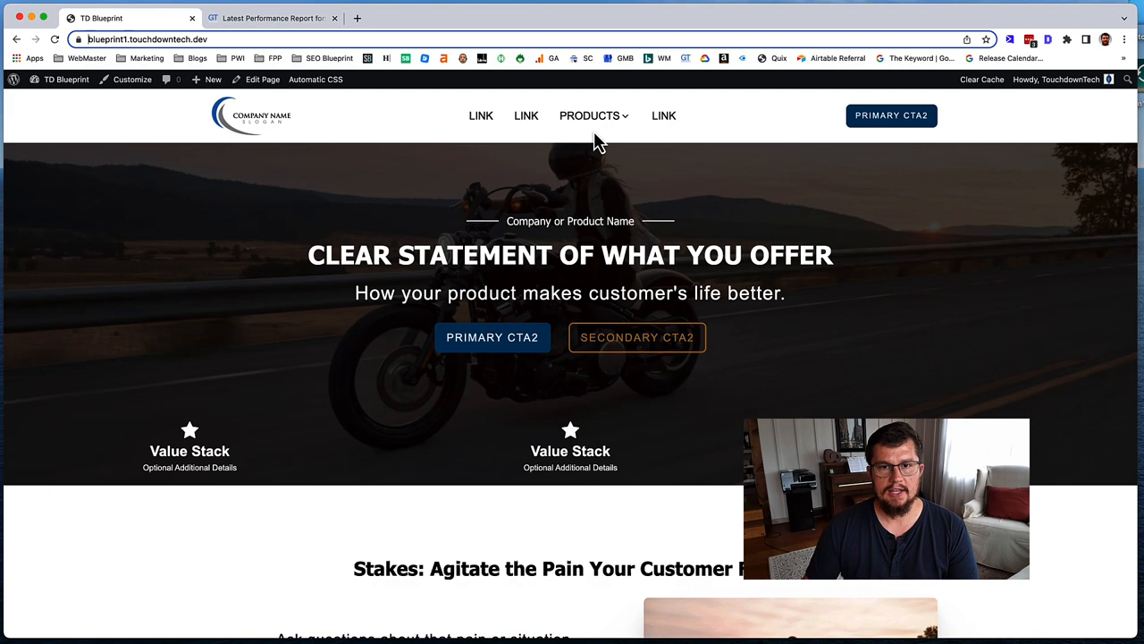
pyautogui.moveTo(481, 115)
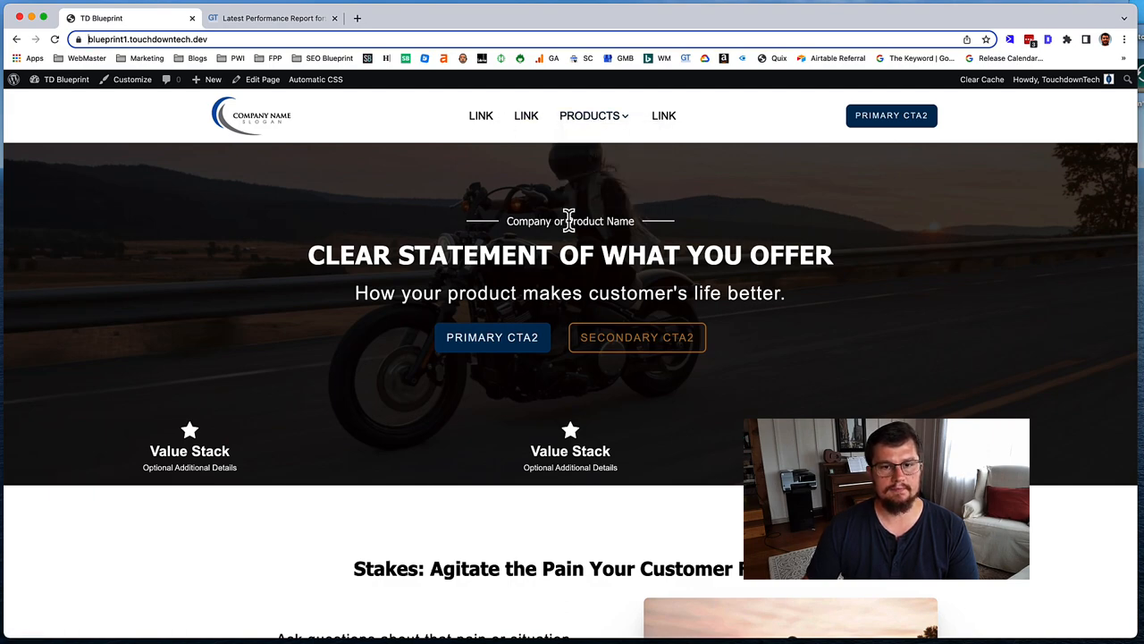
pyautogui.scroll(-3)
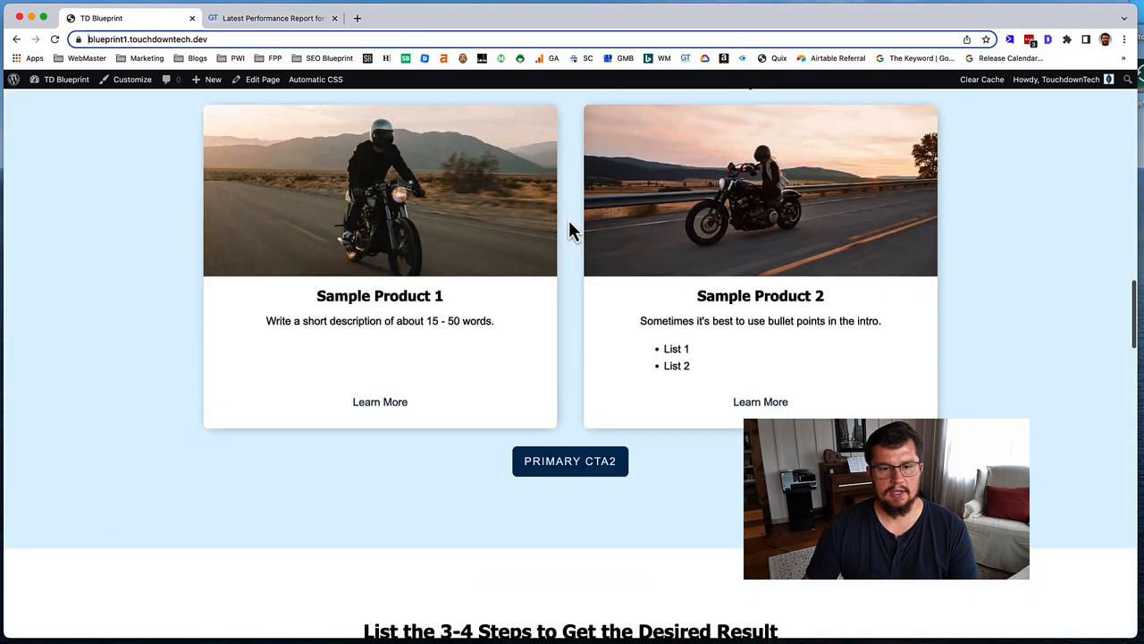
pyautogui.scroll(-3)
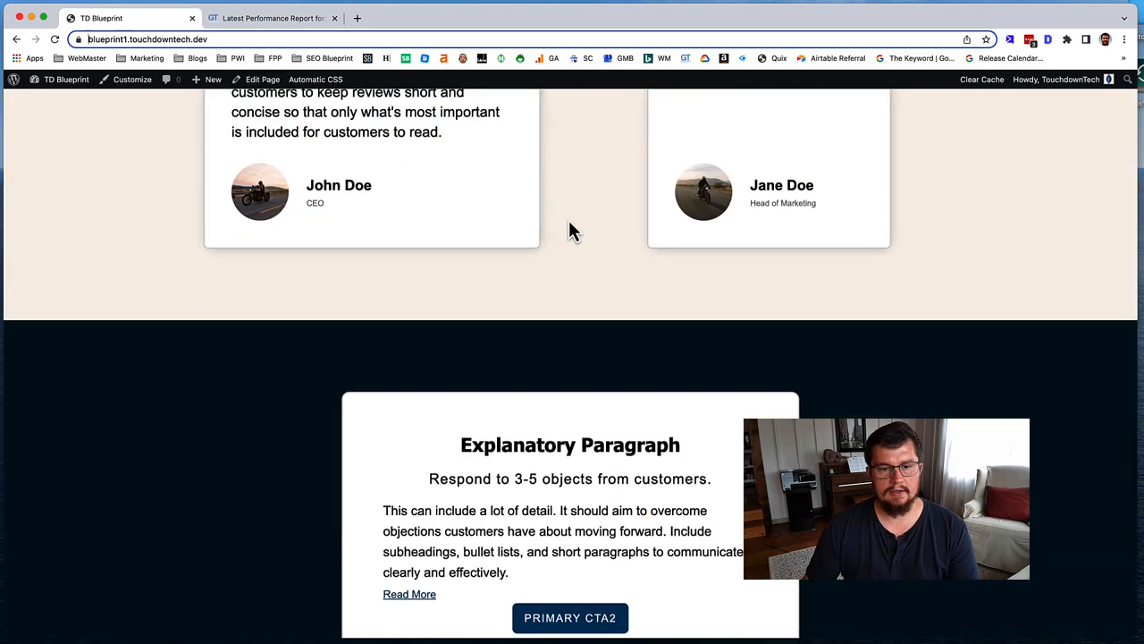
pyautogui.scroll(-3)
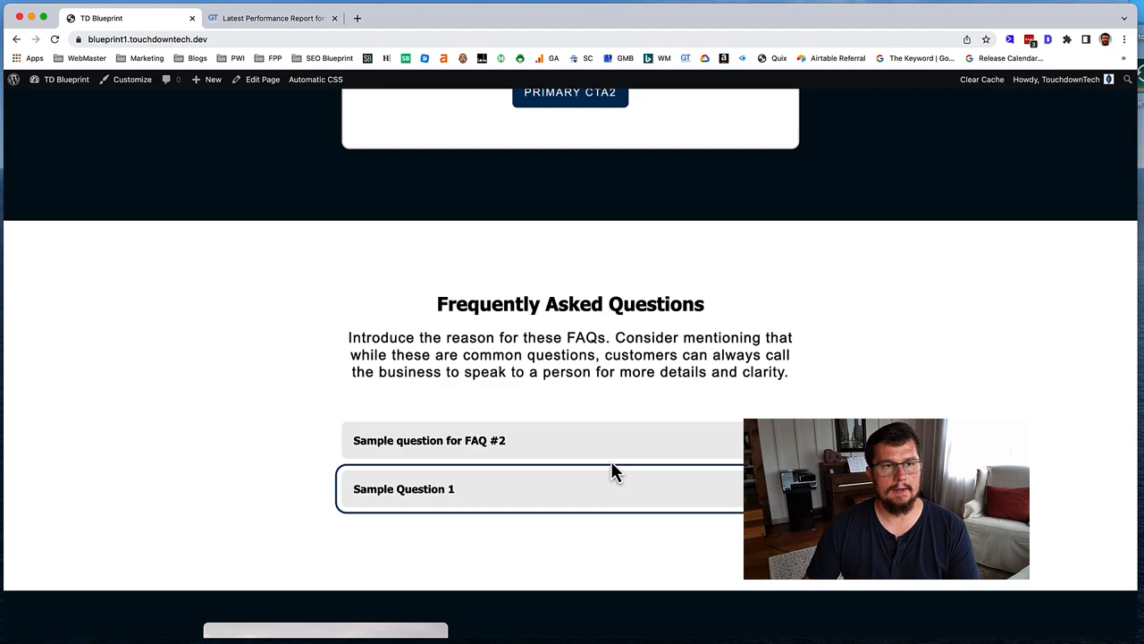
pyautogui.moveTo(652, 447)
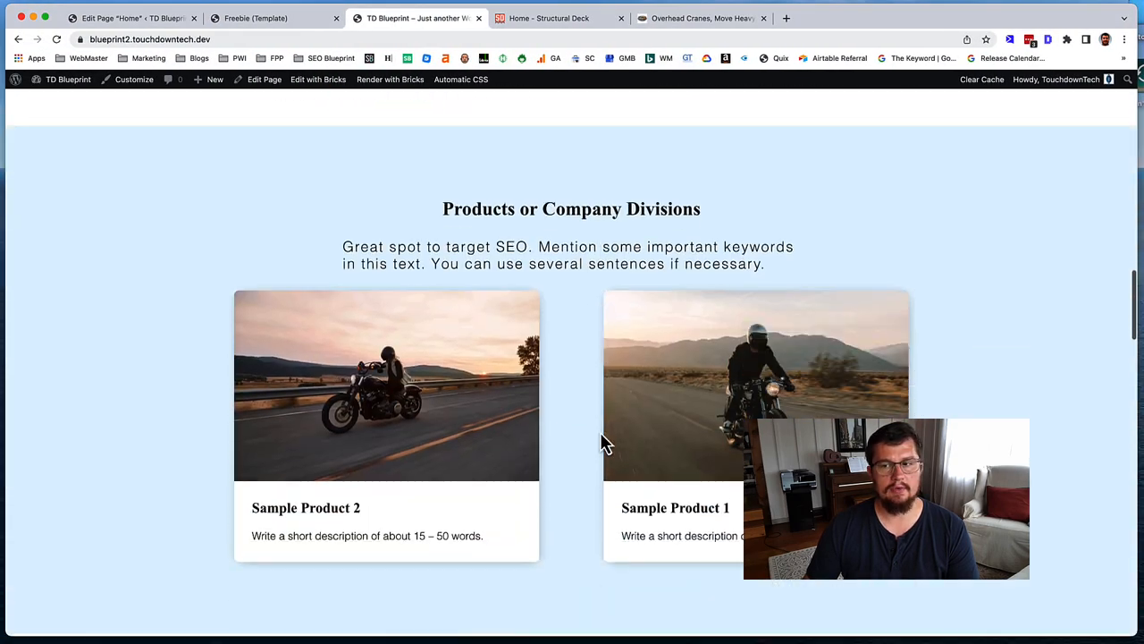
pyautogui.scroll(-3)
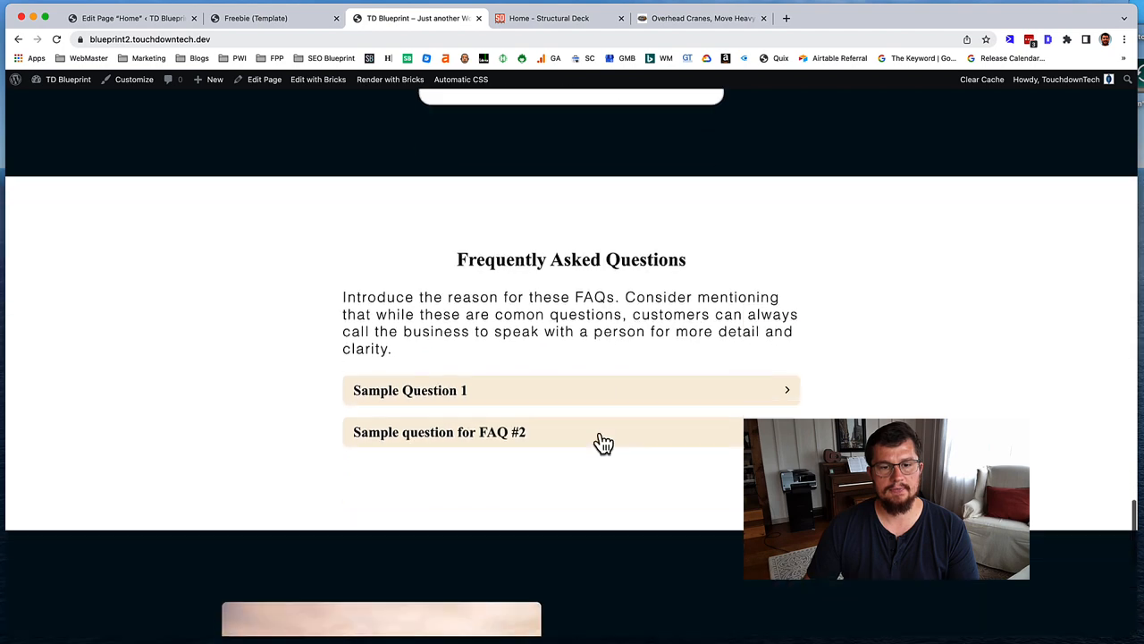
pyautogui.click(440, 431)
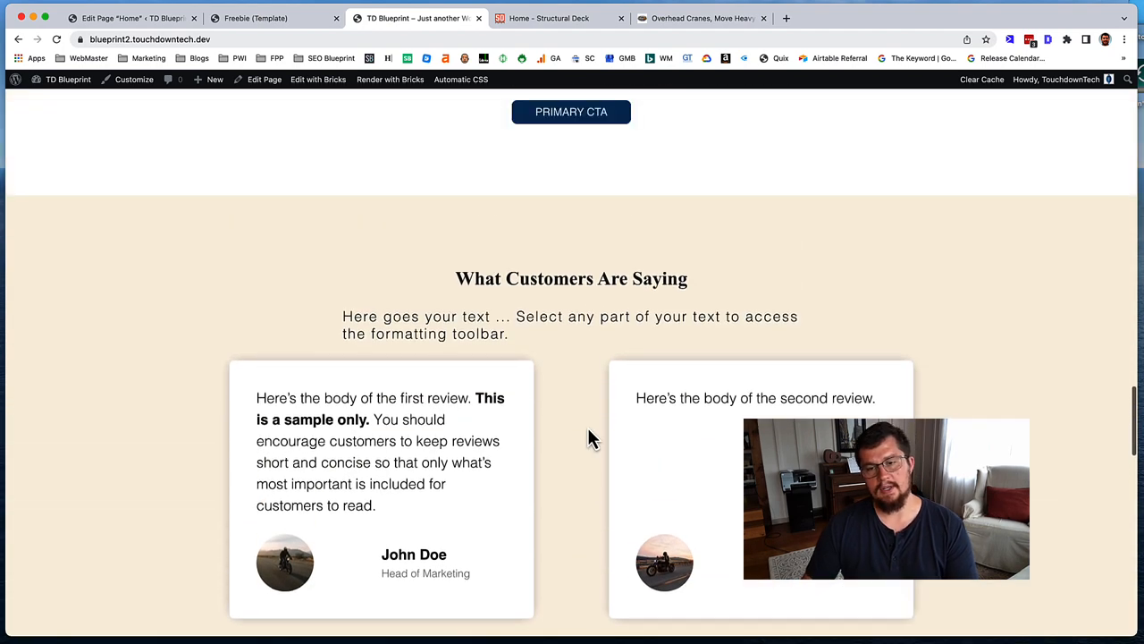
pyautogui.scroll(3)
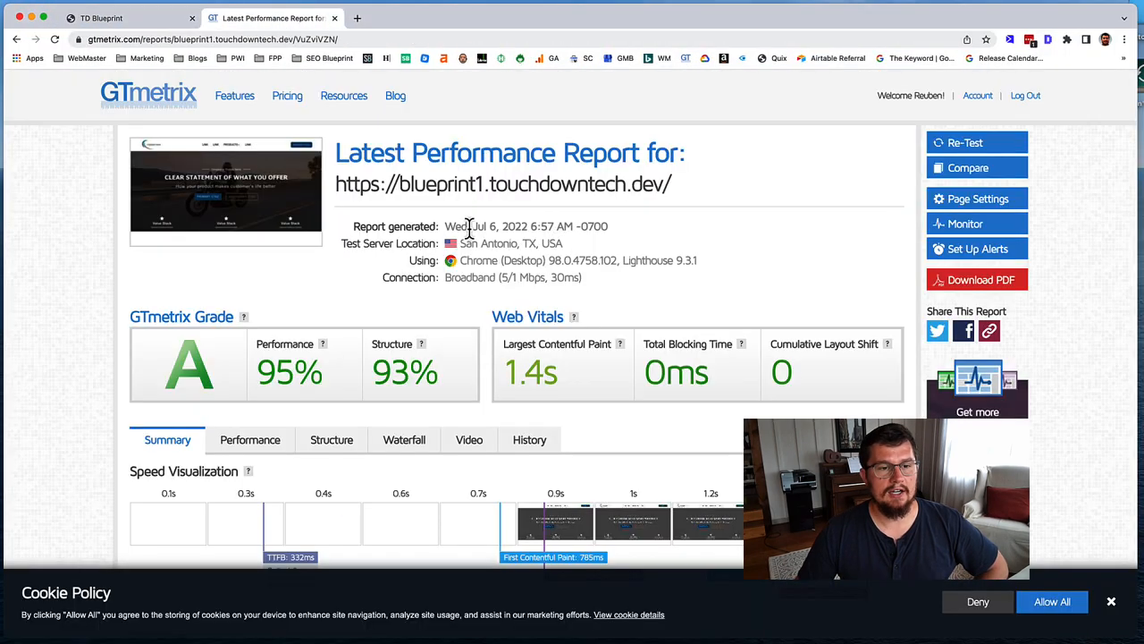
pyautogui.moveTo(393, 338)
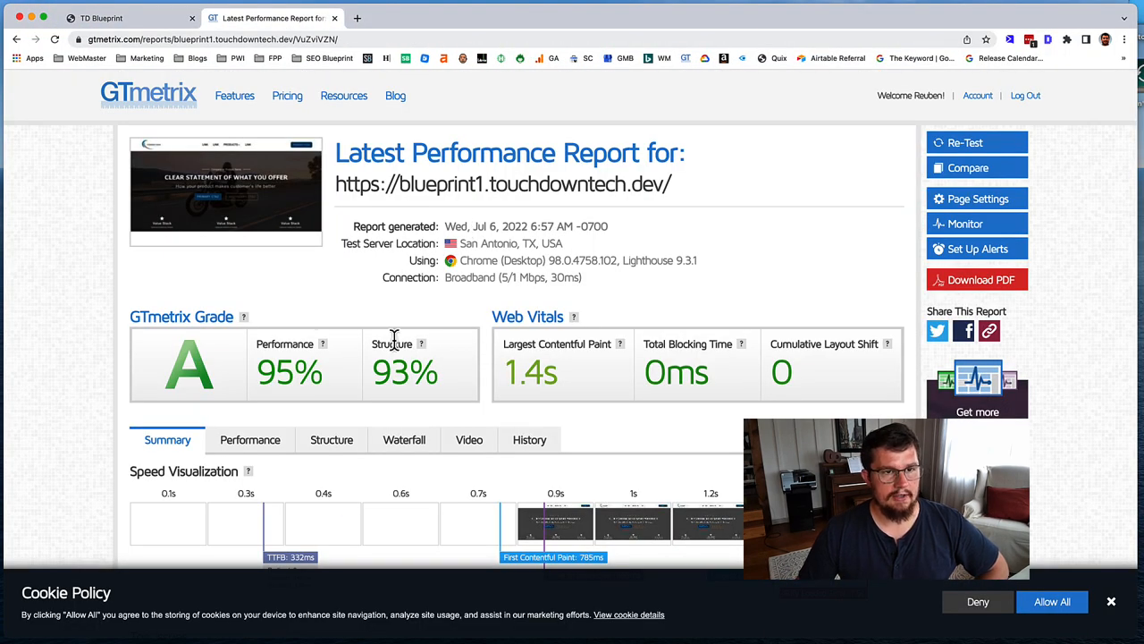
pyautogui.moveTo(722, 407)
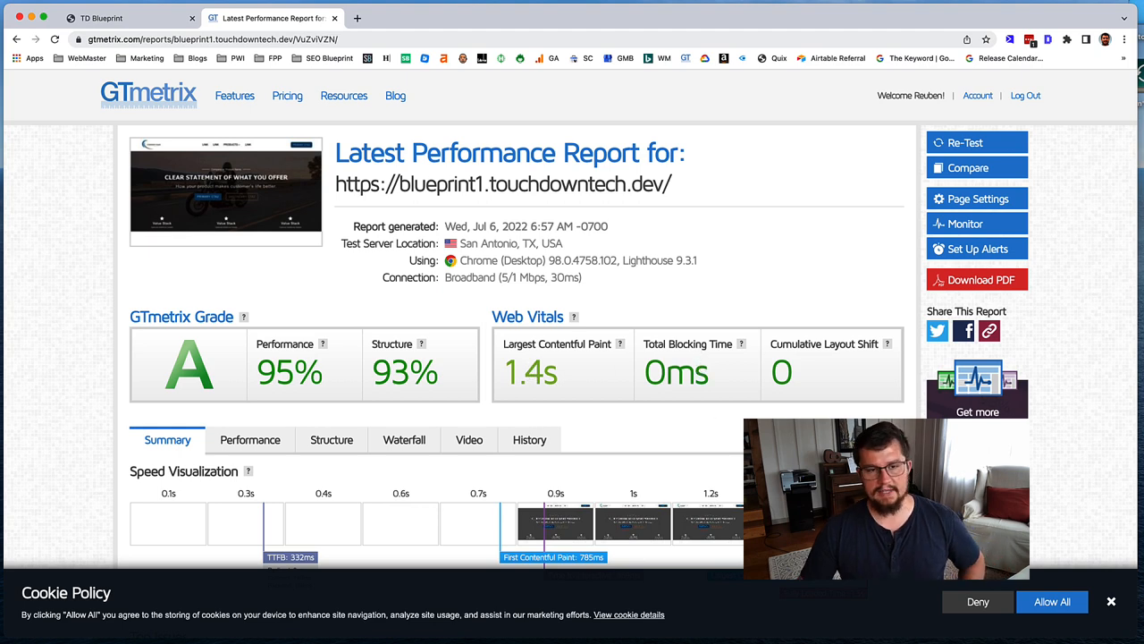
pyautogui.moveTo(534, 344)
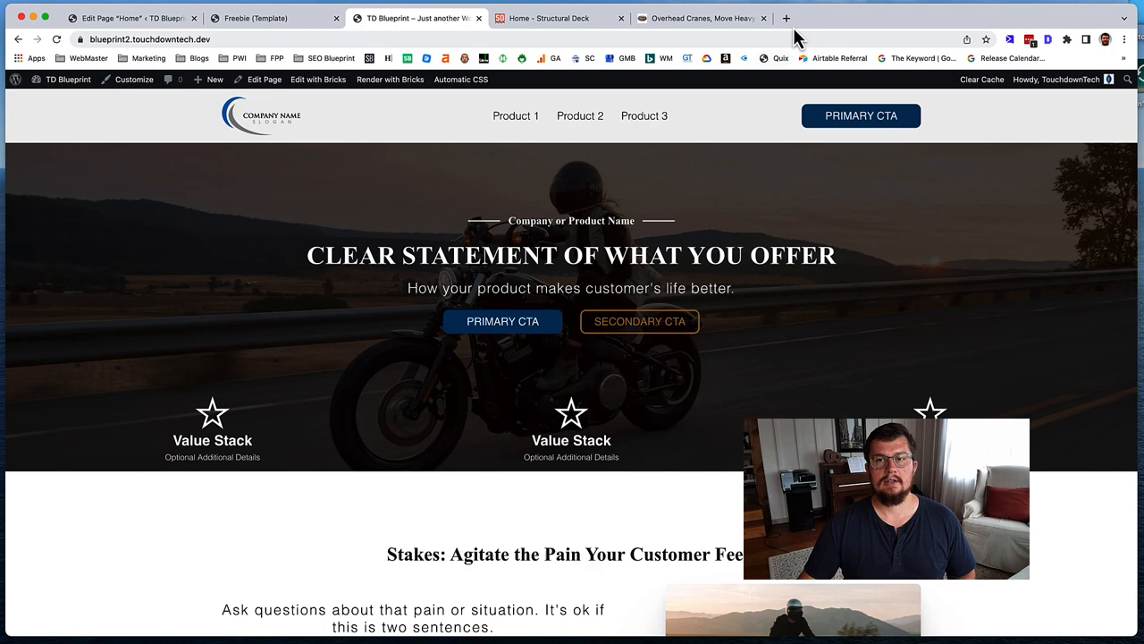
pyautogui.click(928, 18)
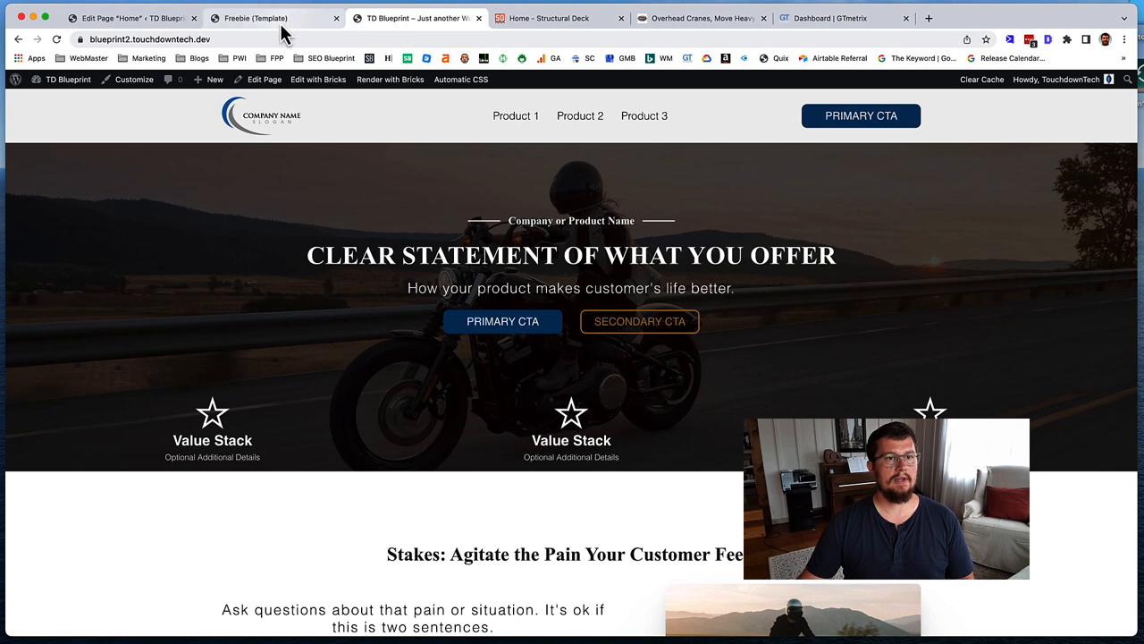
pyautogui.click(150, 39)
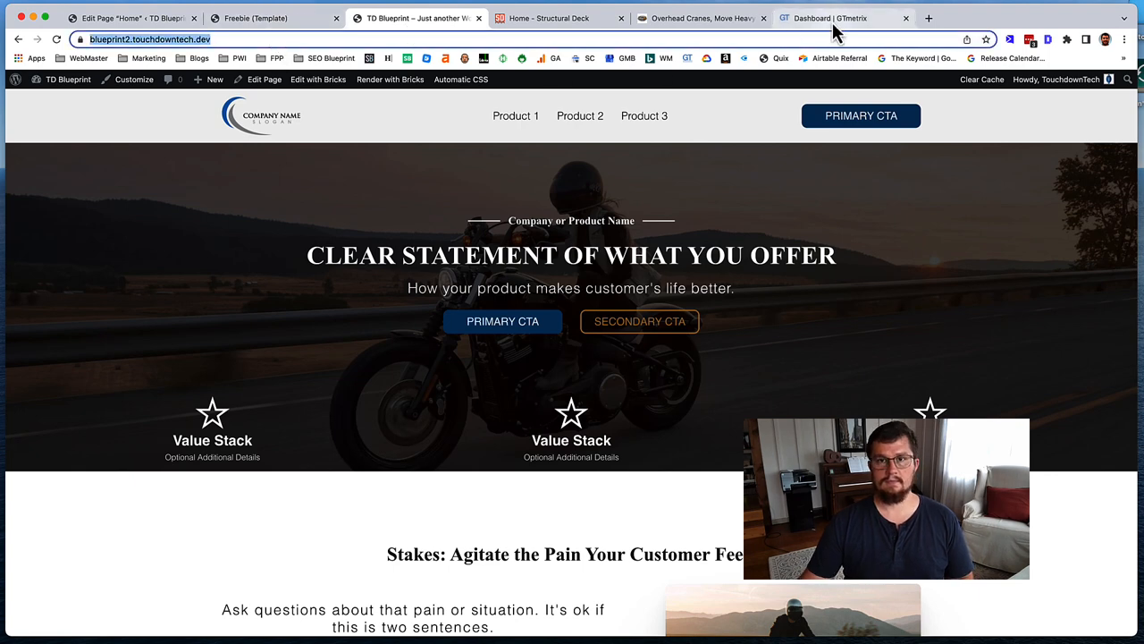
pyautogui.click(840, 18)
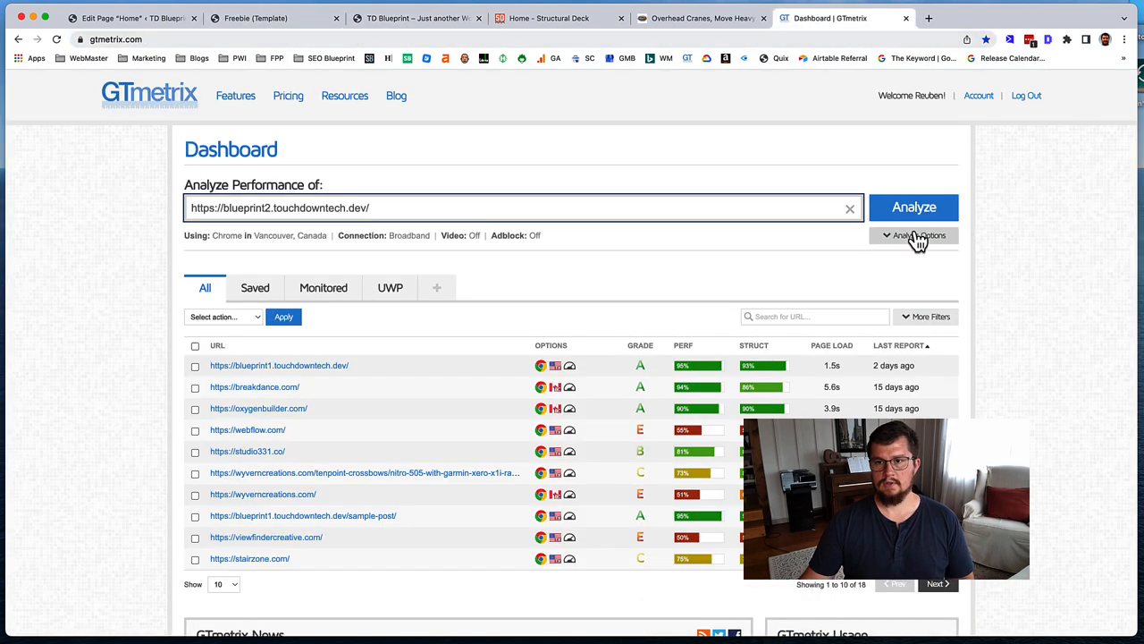
pyautogui.click(913, 236)
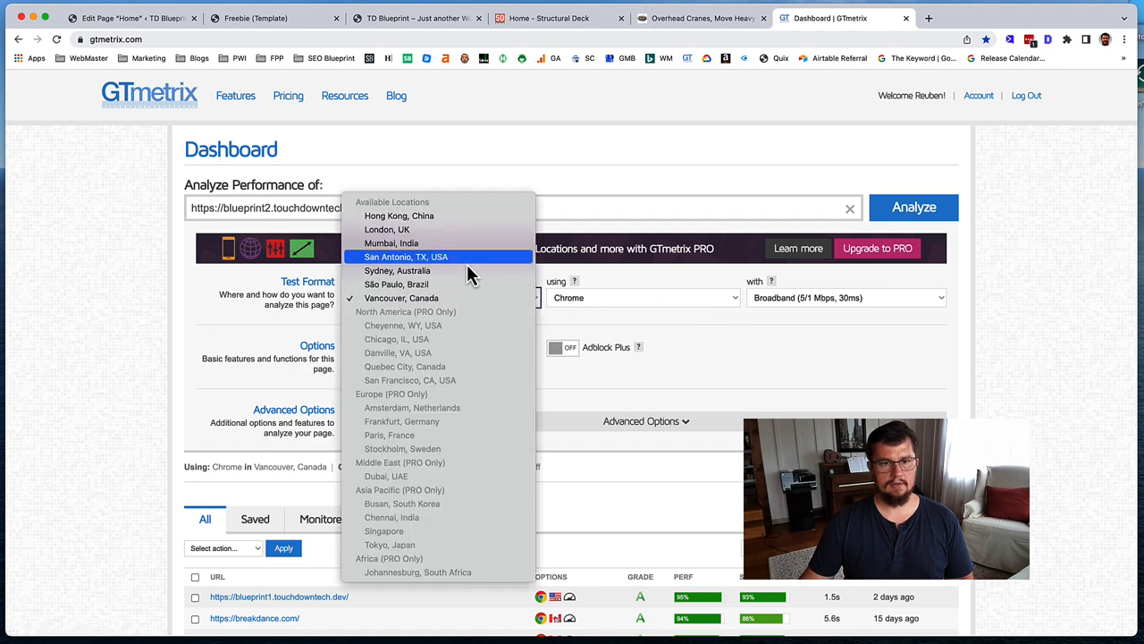
pyautogui.click(404, 257)
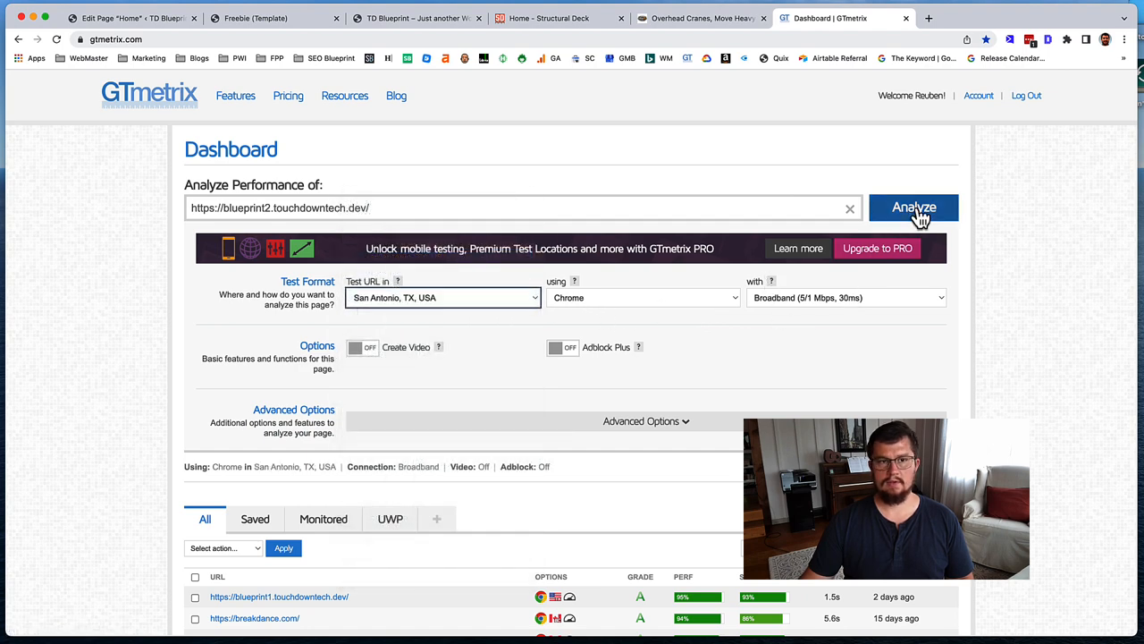
pyautogui.click(913, 207)
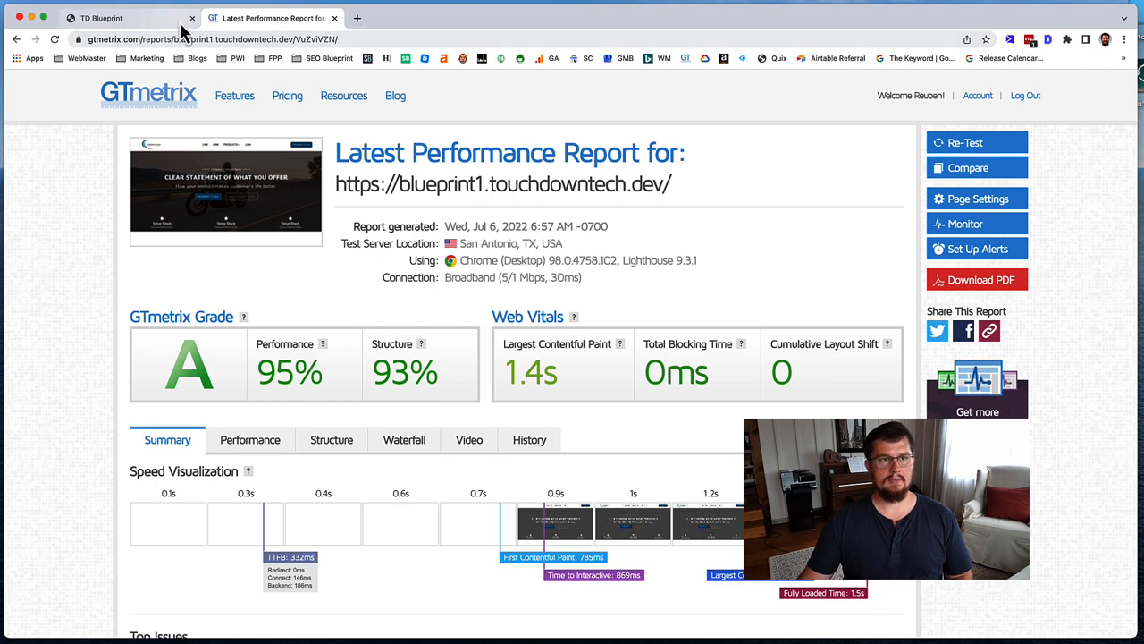
pyautogui.click(100, 17)
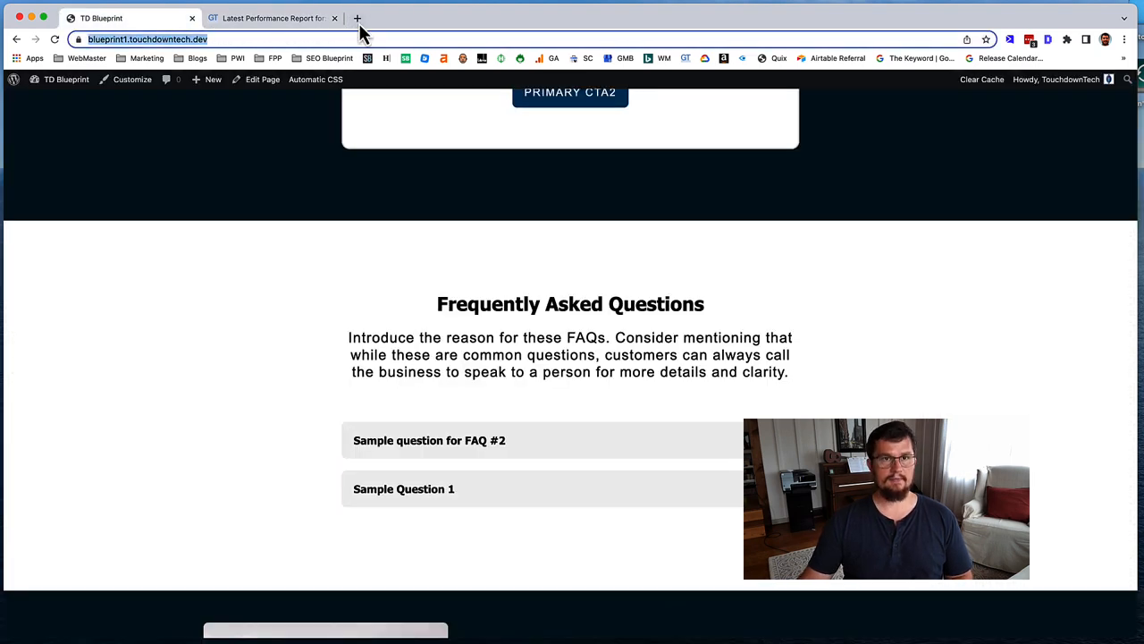
pyautogui.click(358, 18)
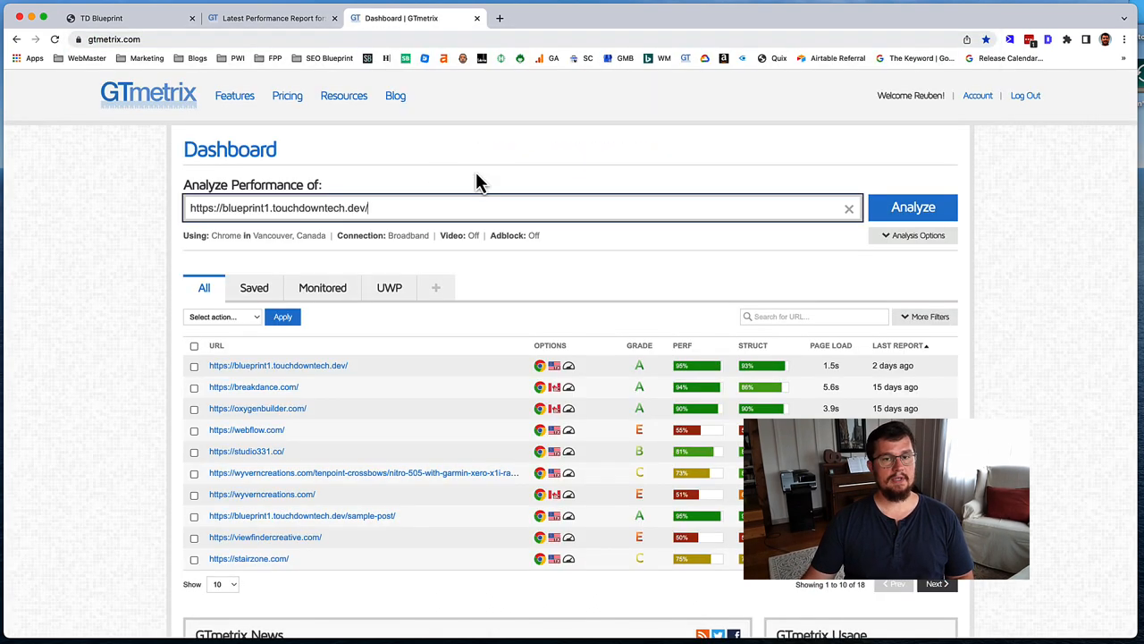
pyautogui.click(913, 236)
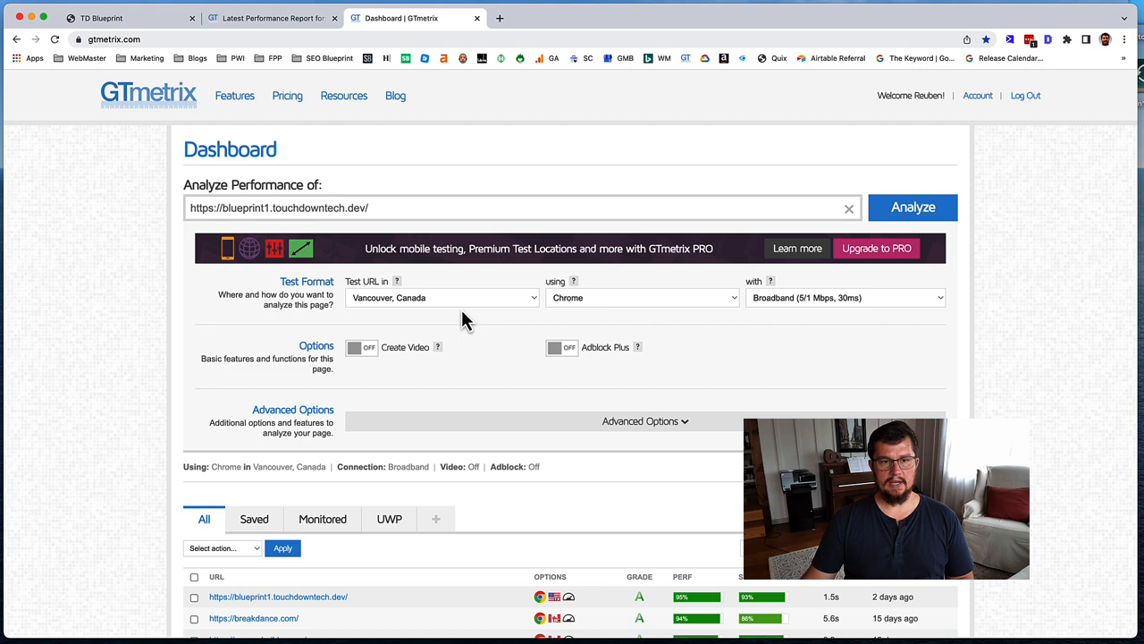
pyautogui.click(442, 297)
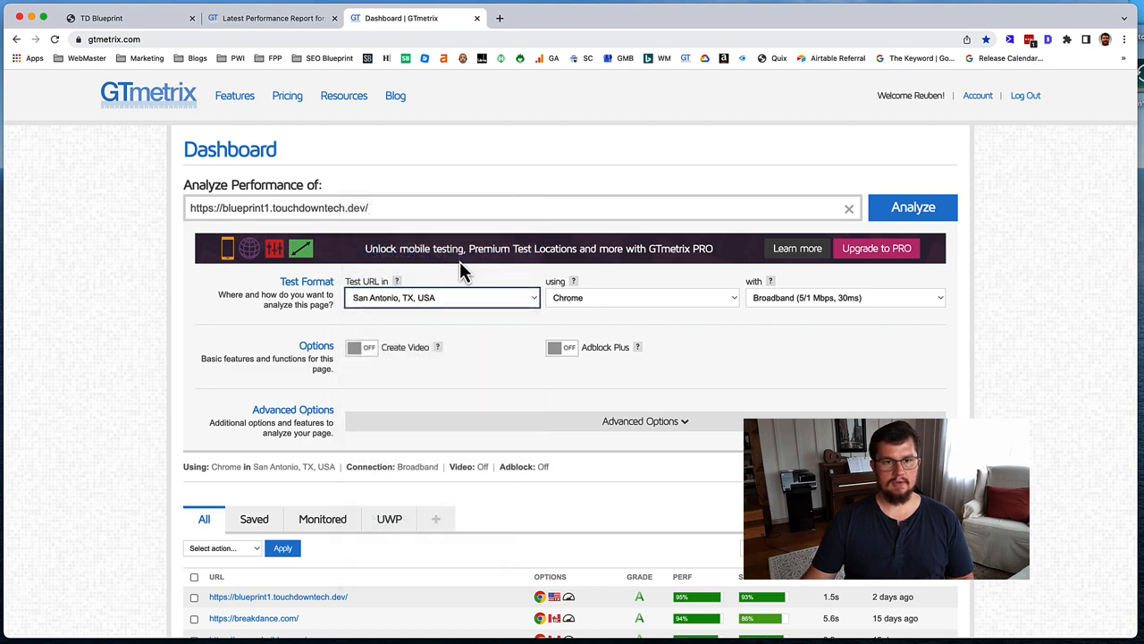
pyautogui.click(911, 208)
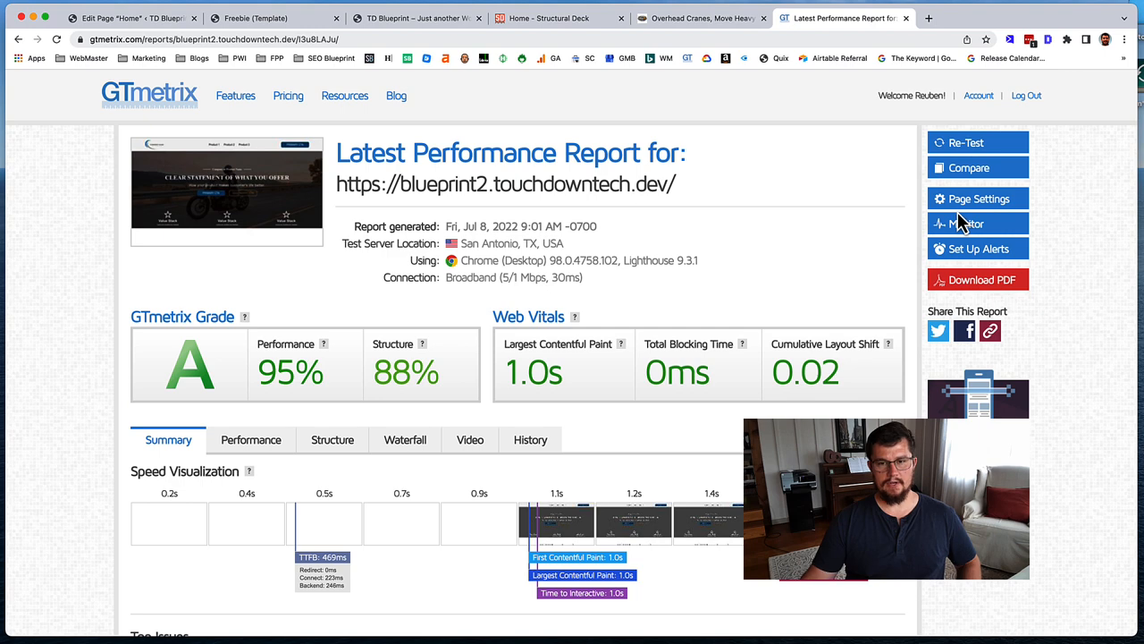
pyautogui.moveTo(258, 361)
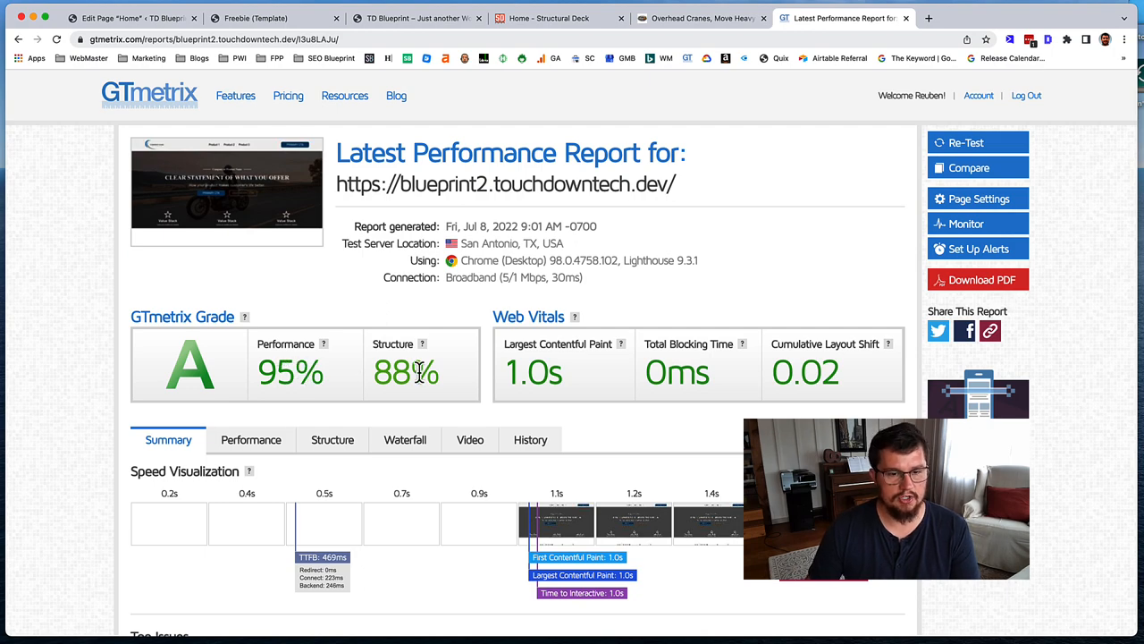
pyautogui.scroll(-3)
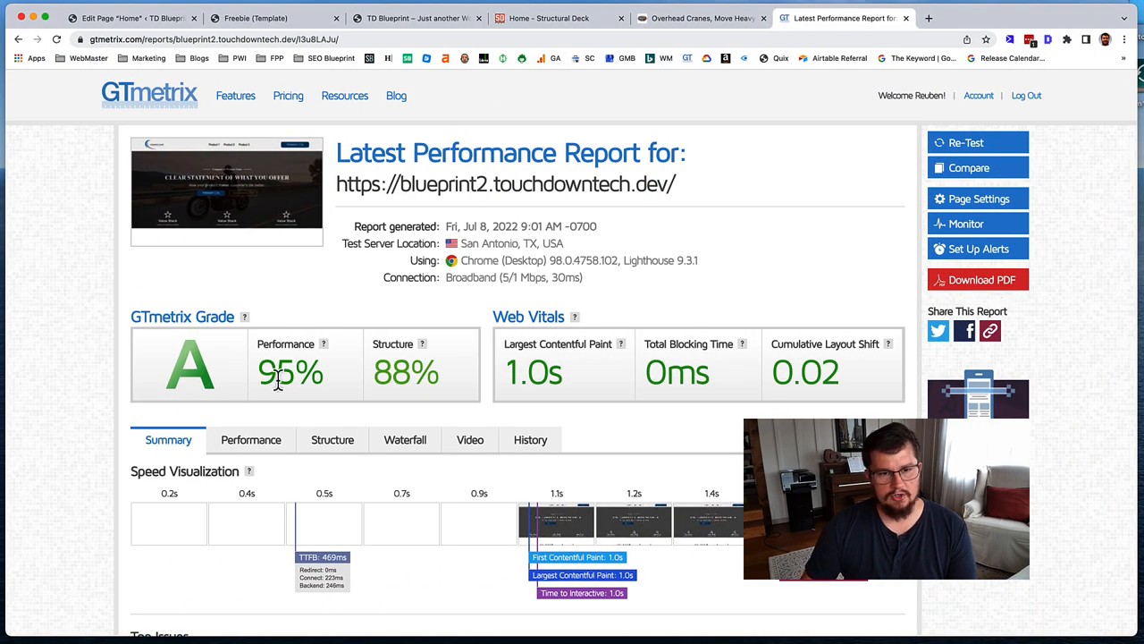
pyautogui.moveTo(462, 383)
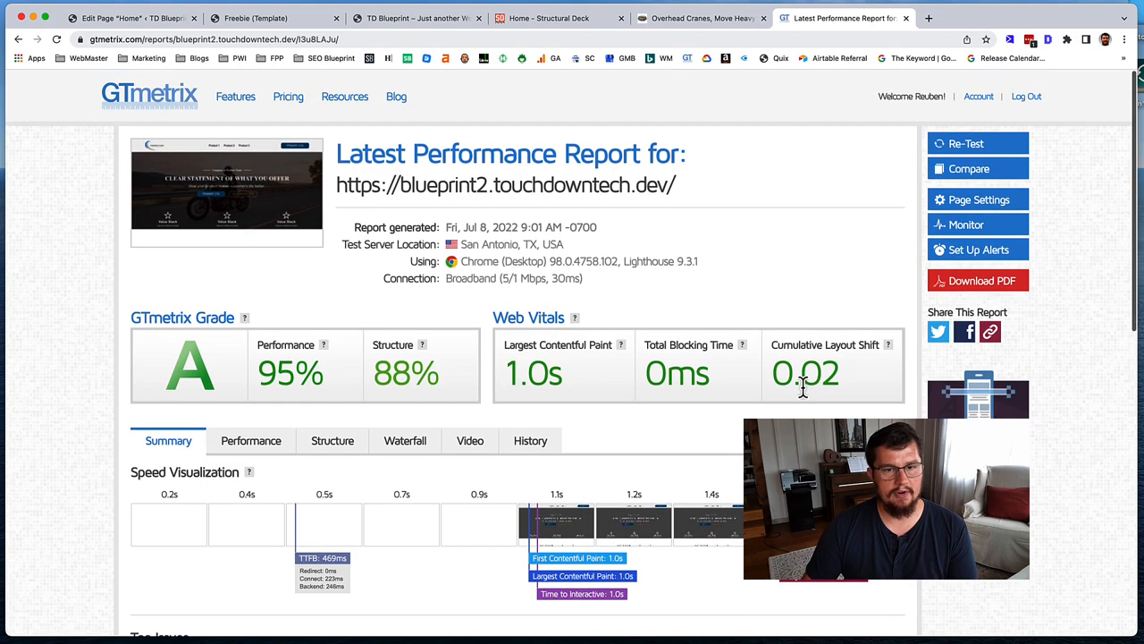
pyautogui.scroll(-3)
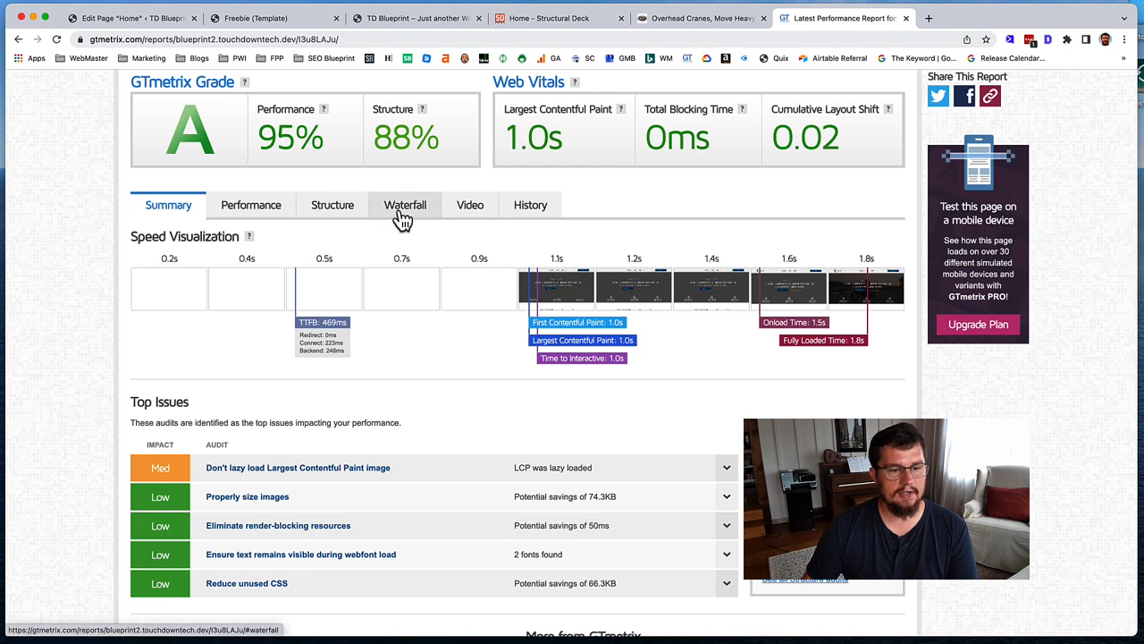
pyautogui.click(404, 204)
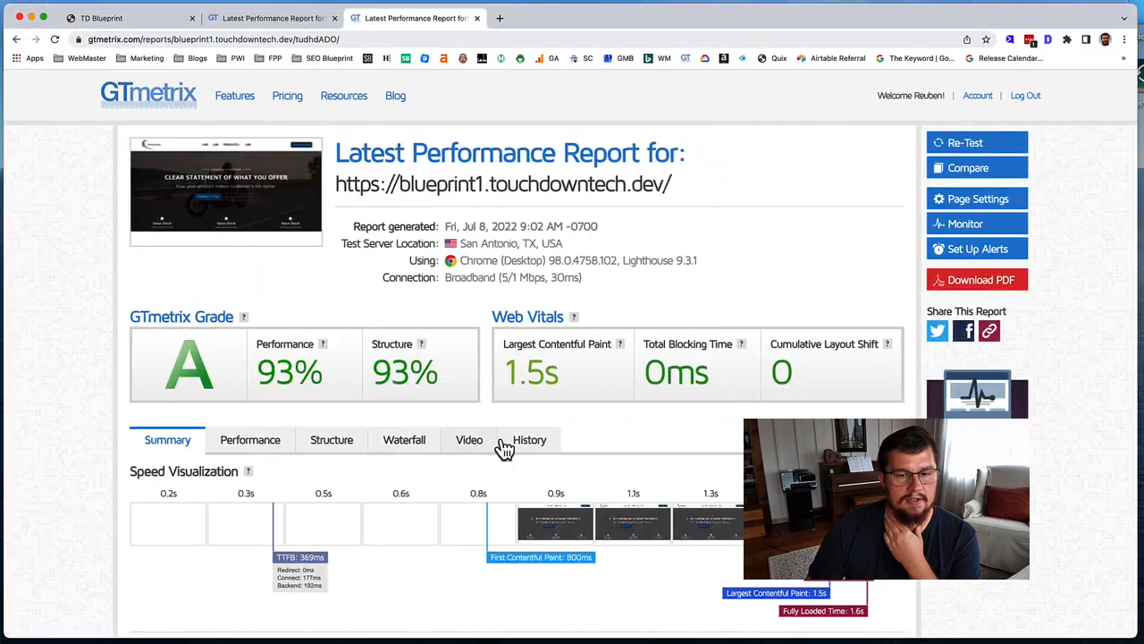
pyautogui.click(404, 440)
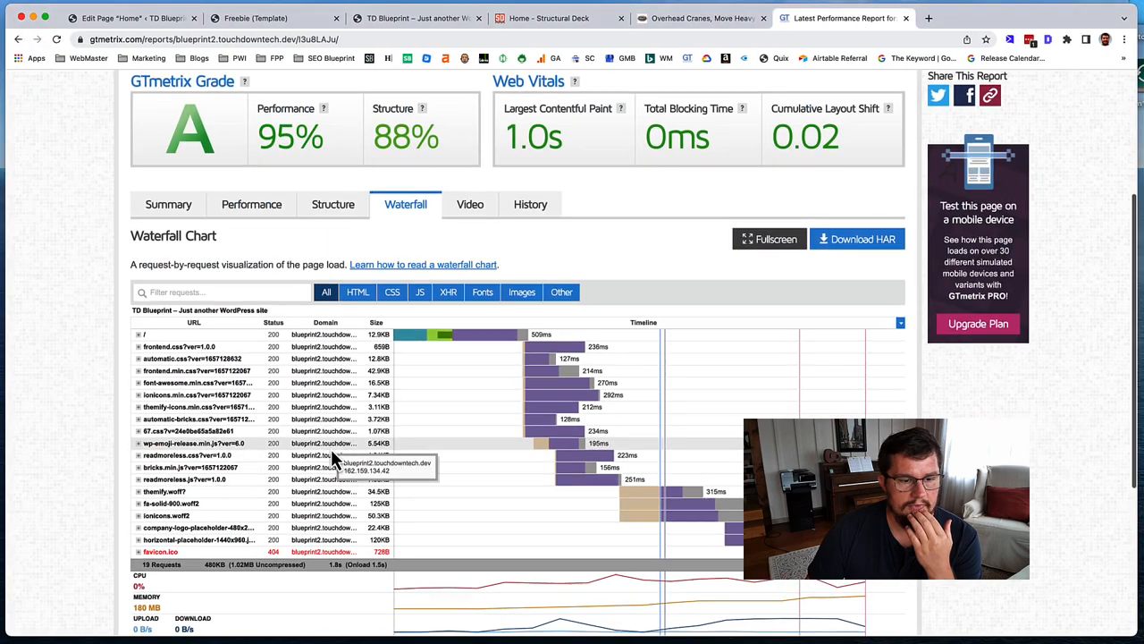
pyautogui.click(168, 216)
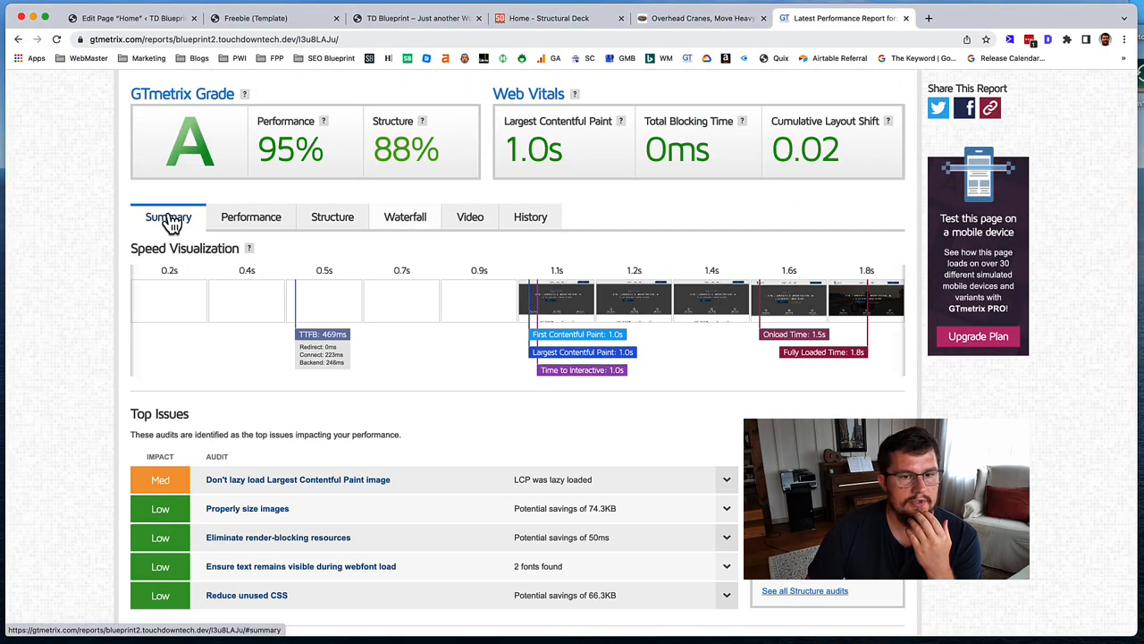
# Step: Expand the 'Don't lazy load Largest Contentful Paint image' issue and review Page Details (480KB, 19 requests)
pyautogui.scroll(-3)
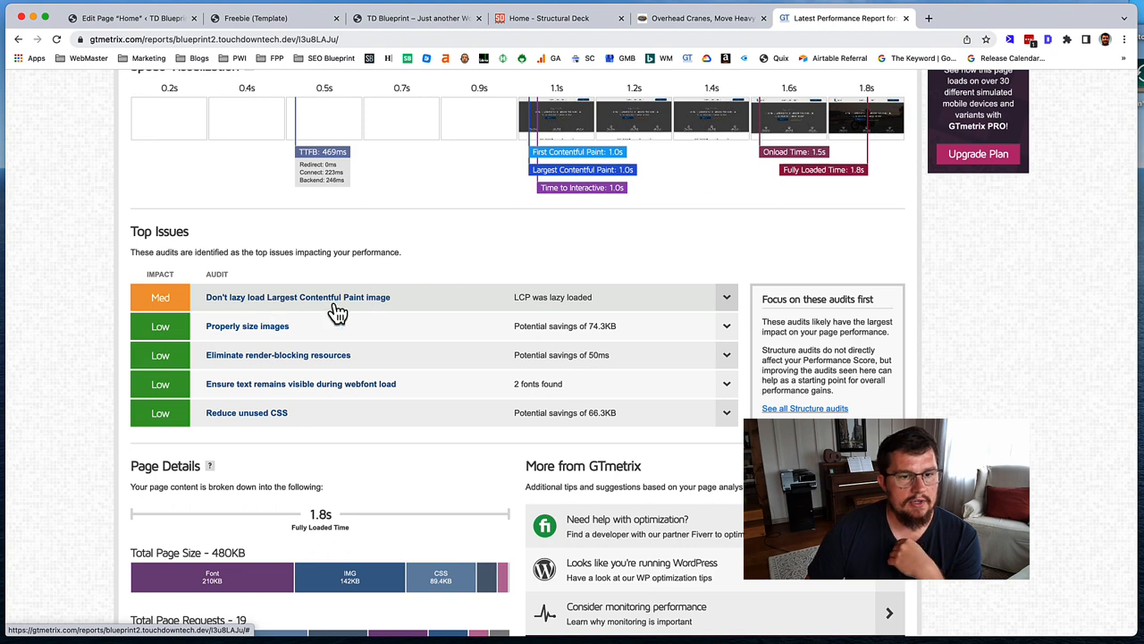
pyautogui.click(726, 297)
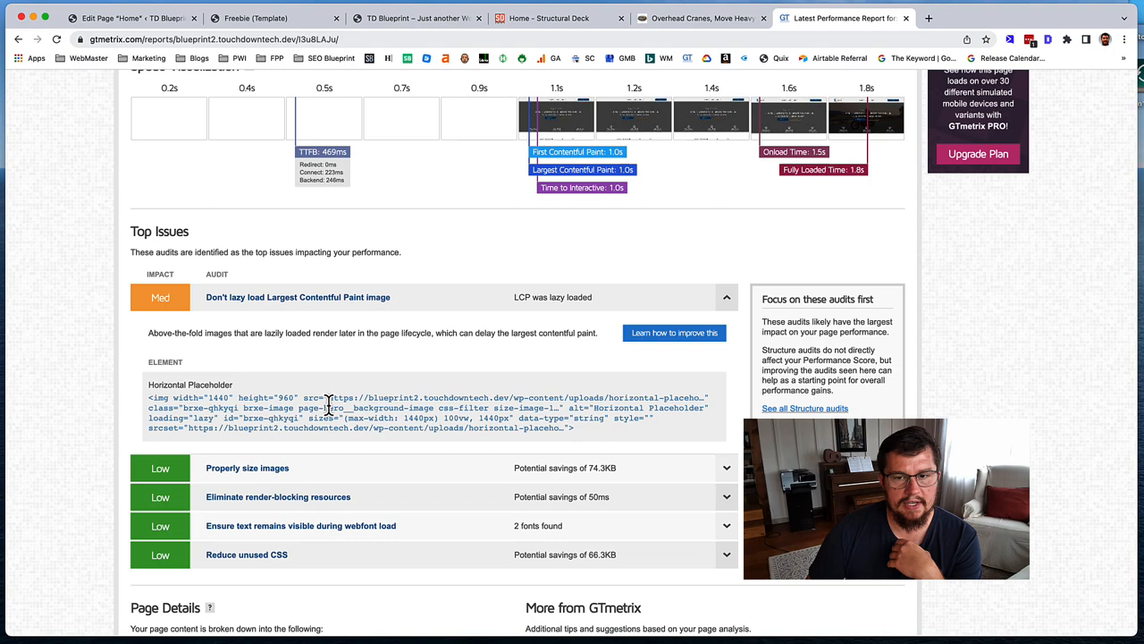
pyautogui.scroll(3)
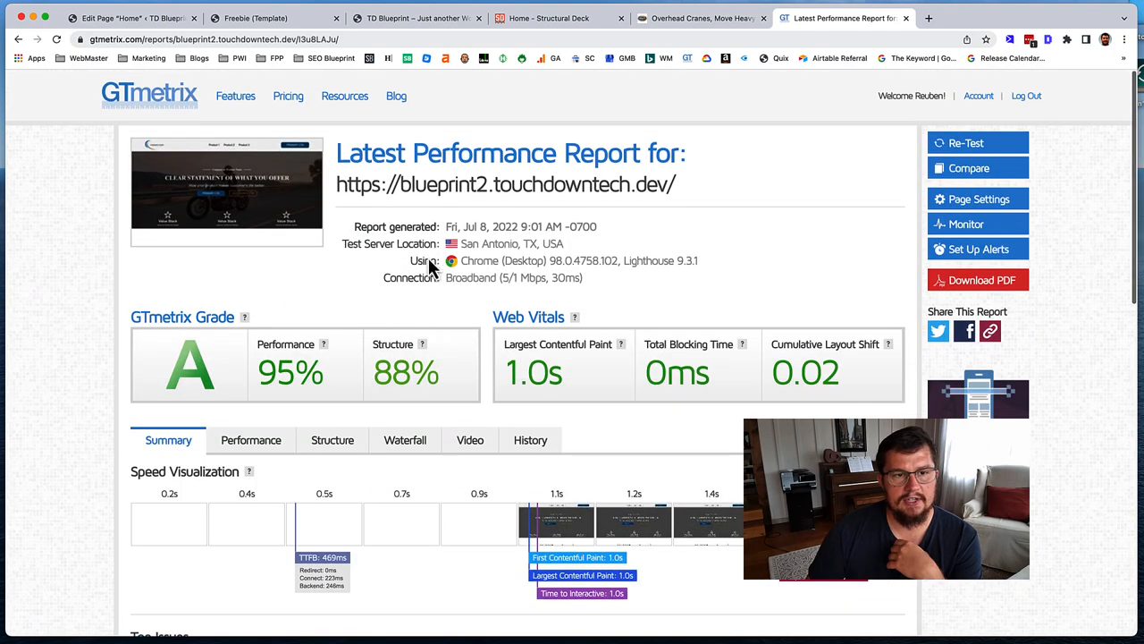
pyautogui.scroll(-3)
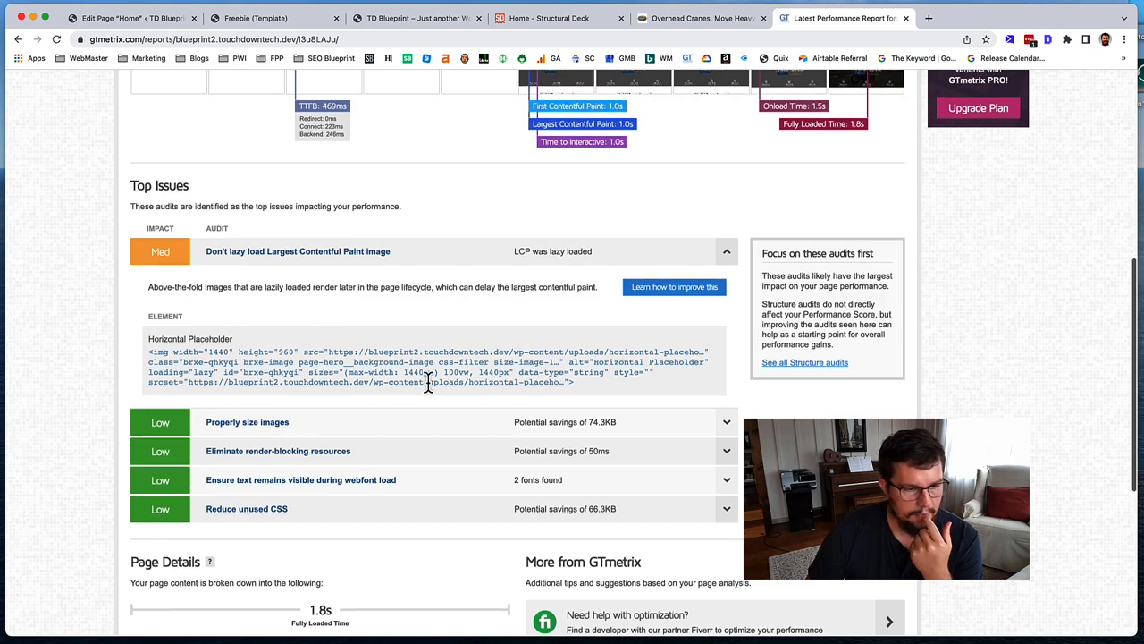
pyautogui.scroll(-3)
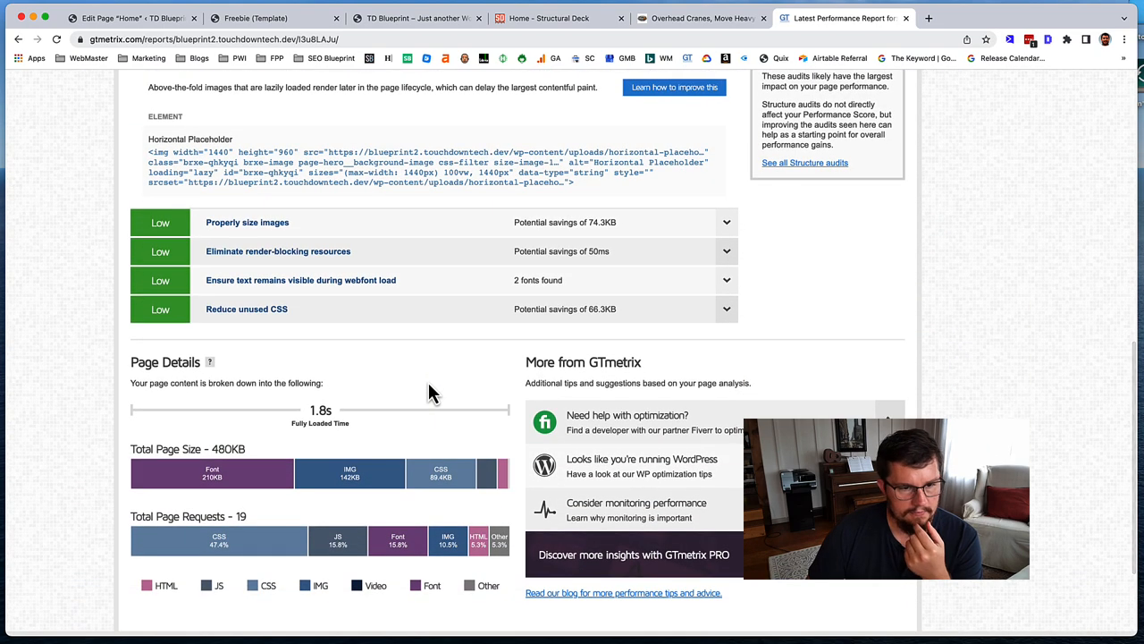
pyautogui.scroll(-3)
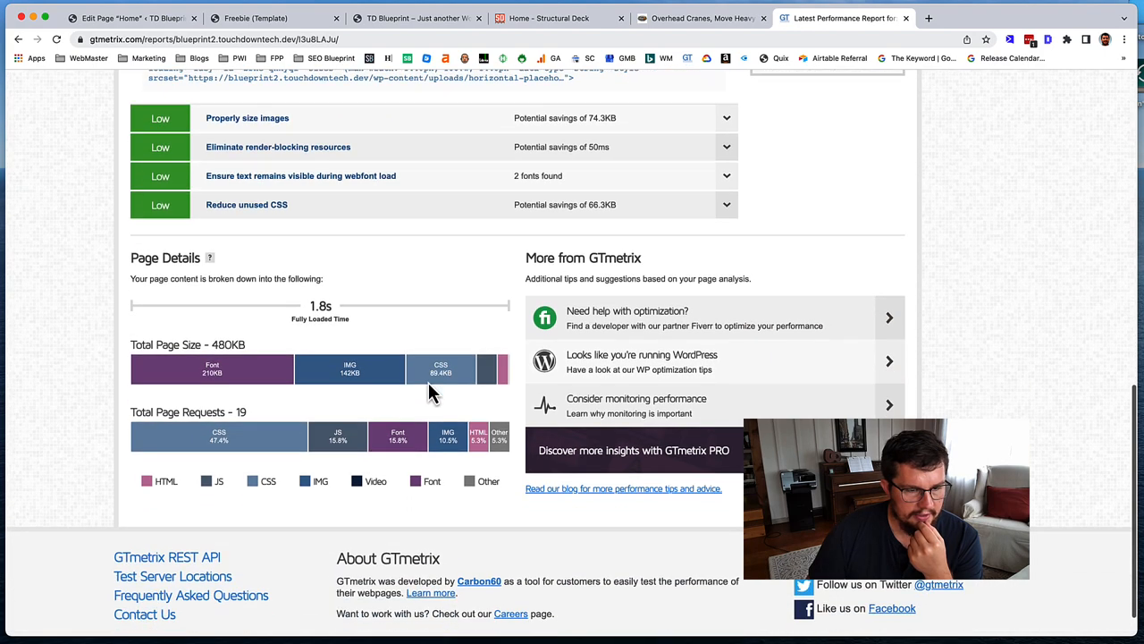
pyautogui.scroll(-3)
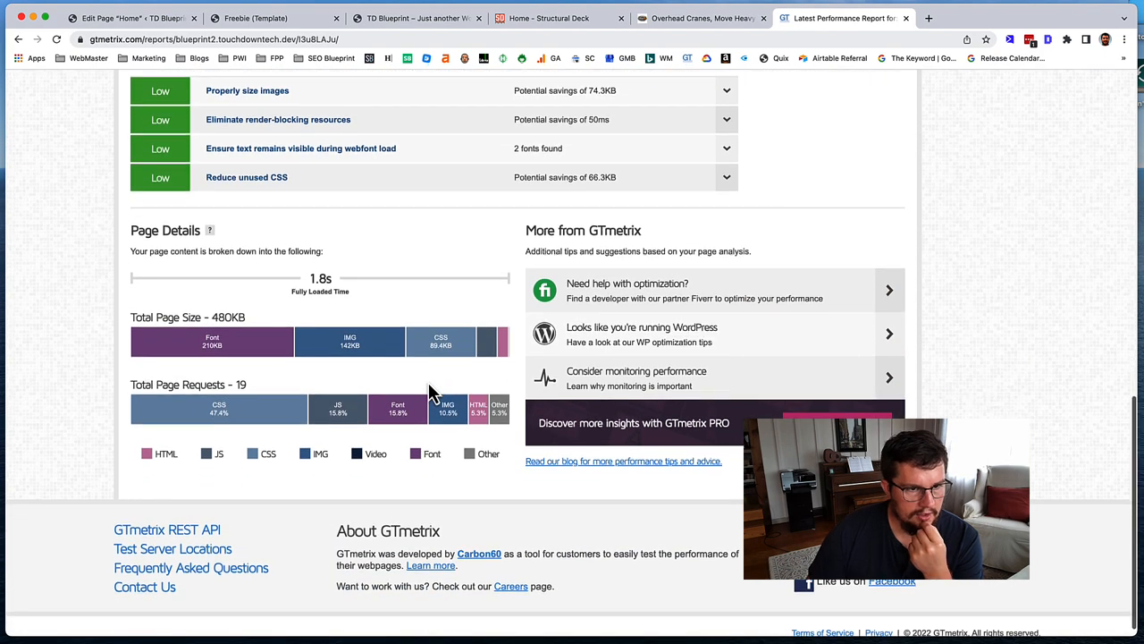
pyautogui.moveTo(229, 322)
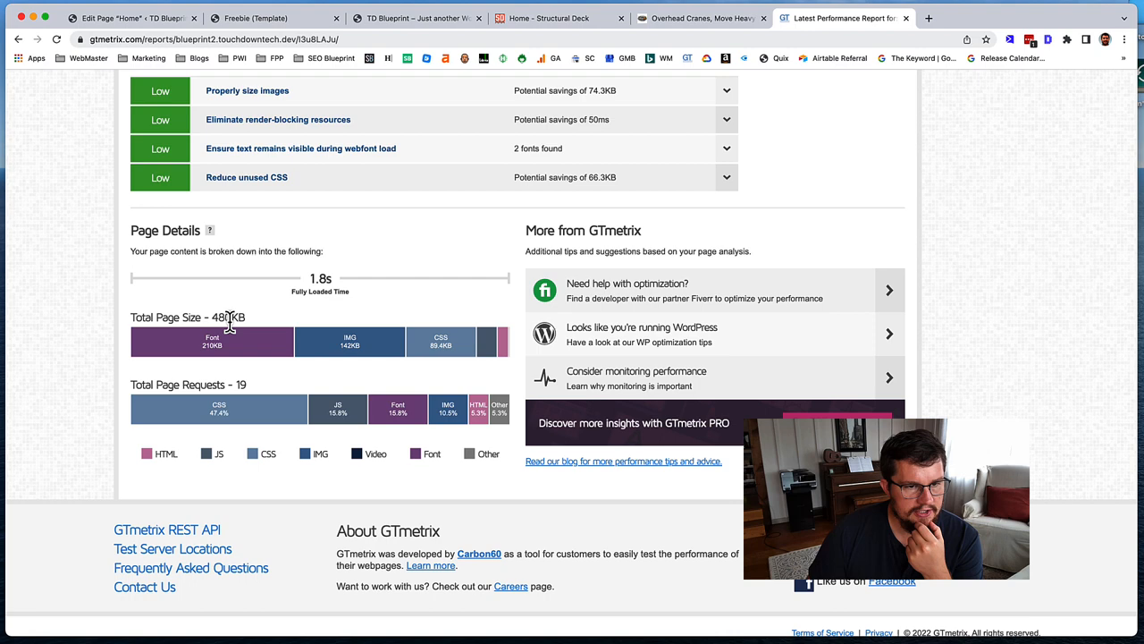
pyautogui.moveTo(350, 343)
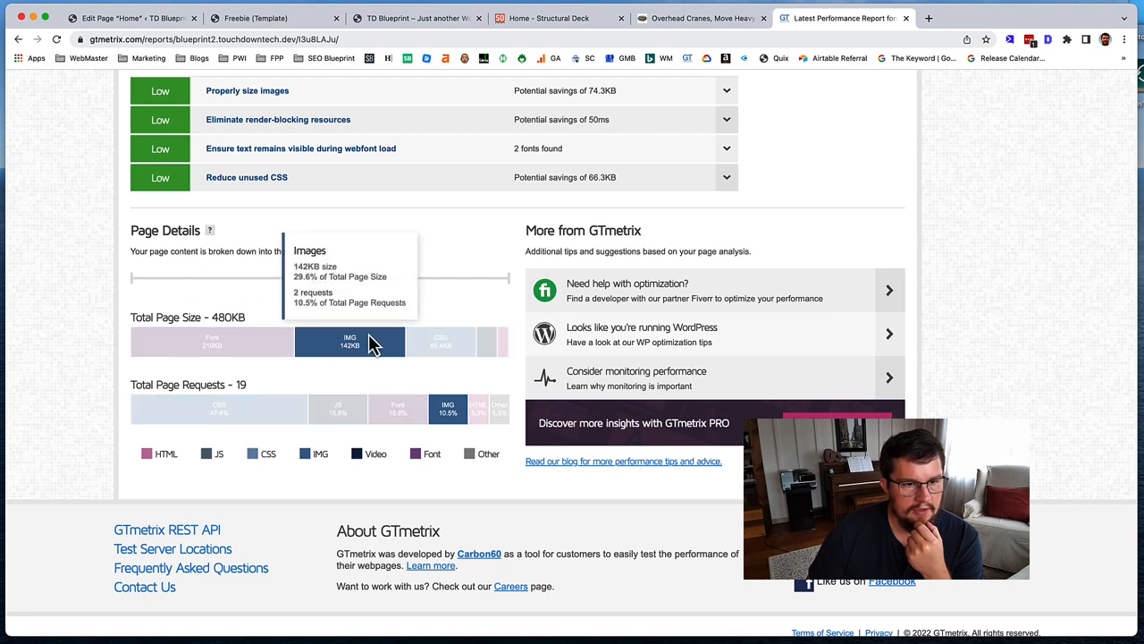
pyautogui.moveTo(211, 341)
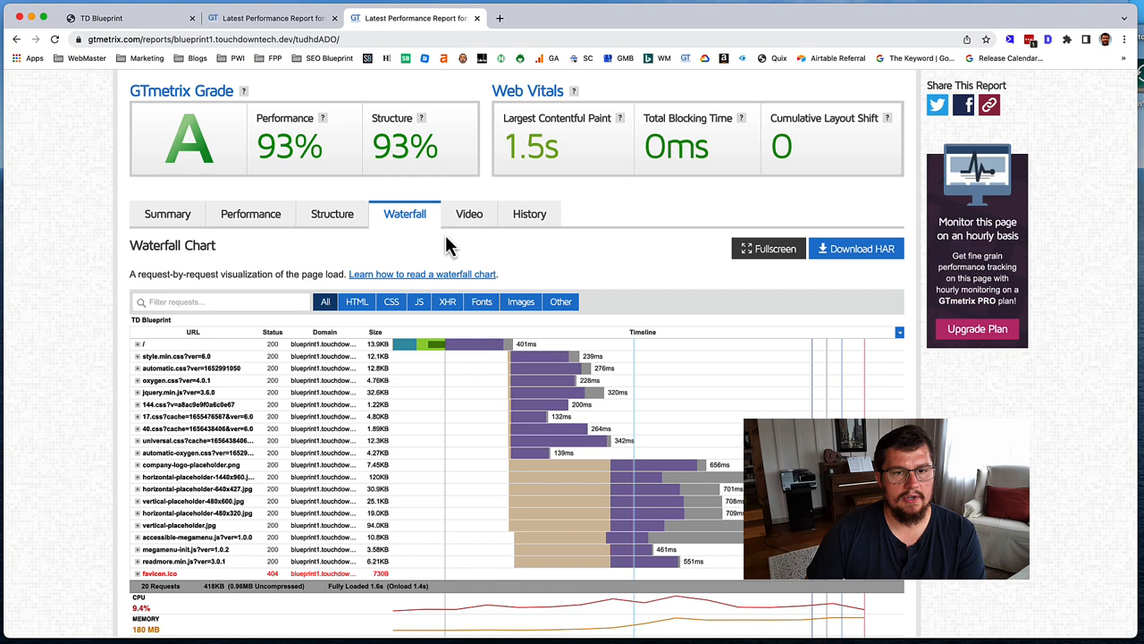
# Step: Compare blueprint1's page details (418KB, 20 requests) then return to blueprint2's top issues
pyautogui.scroll(-3)
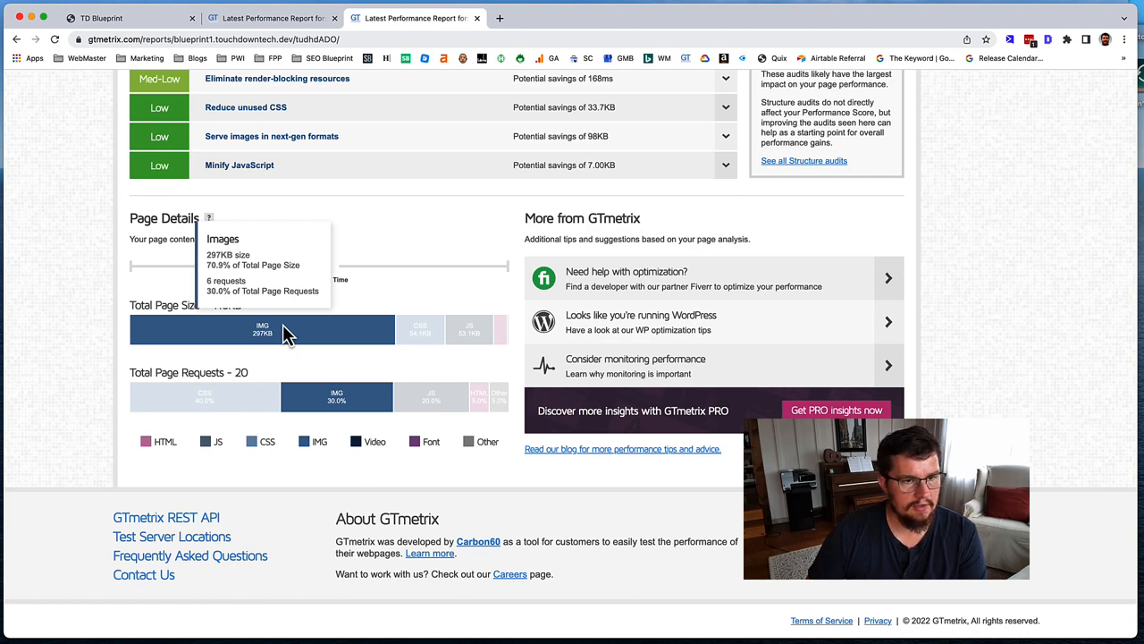
pyautogui.moveTo(468, 329)
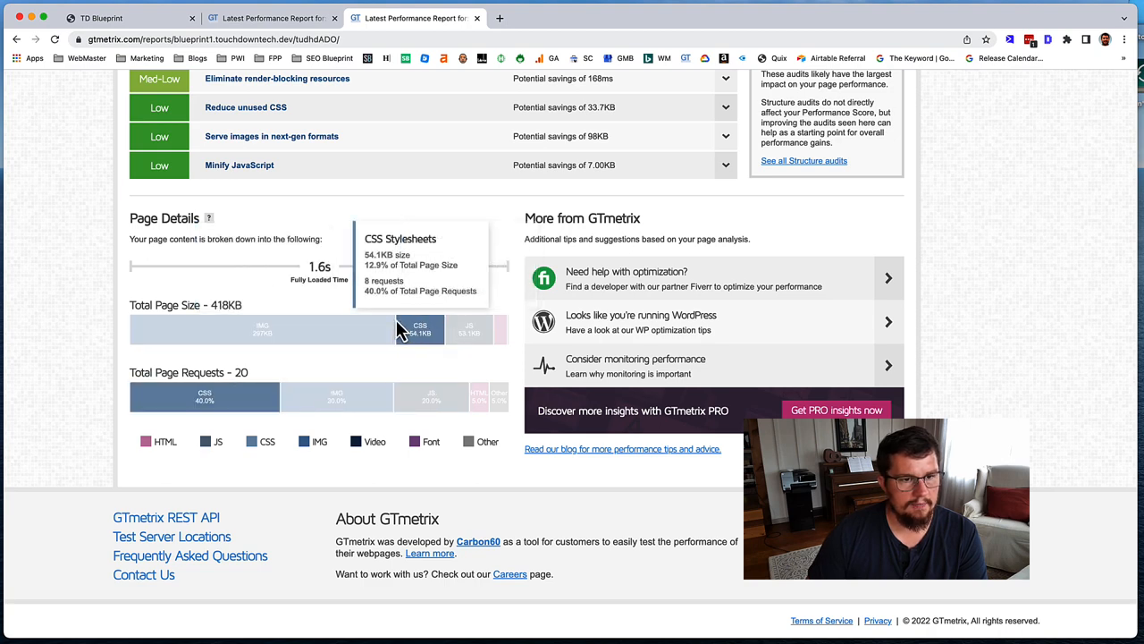
pyautogui.moveTo(295, 319)
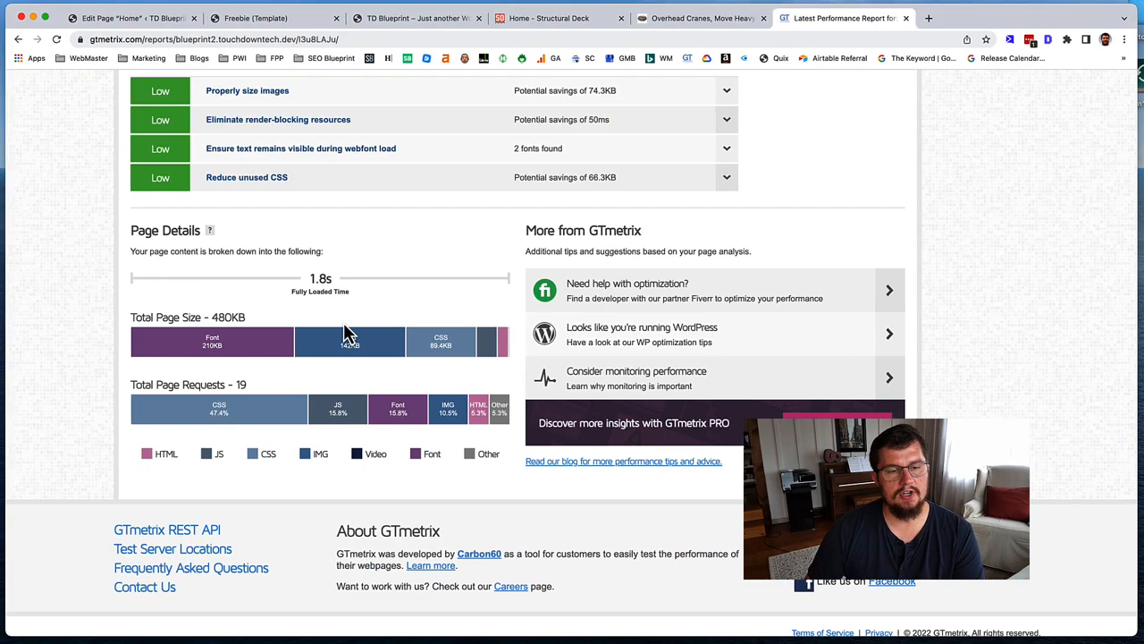
pyautogui.scroll(3)
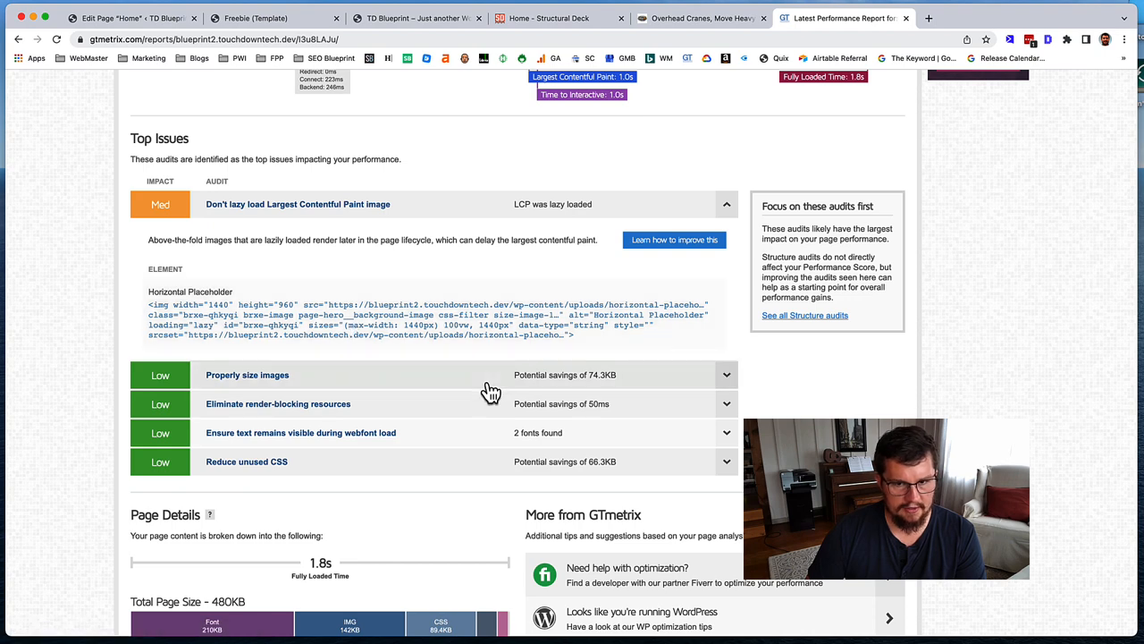
pyautogui.scroll(-3)
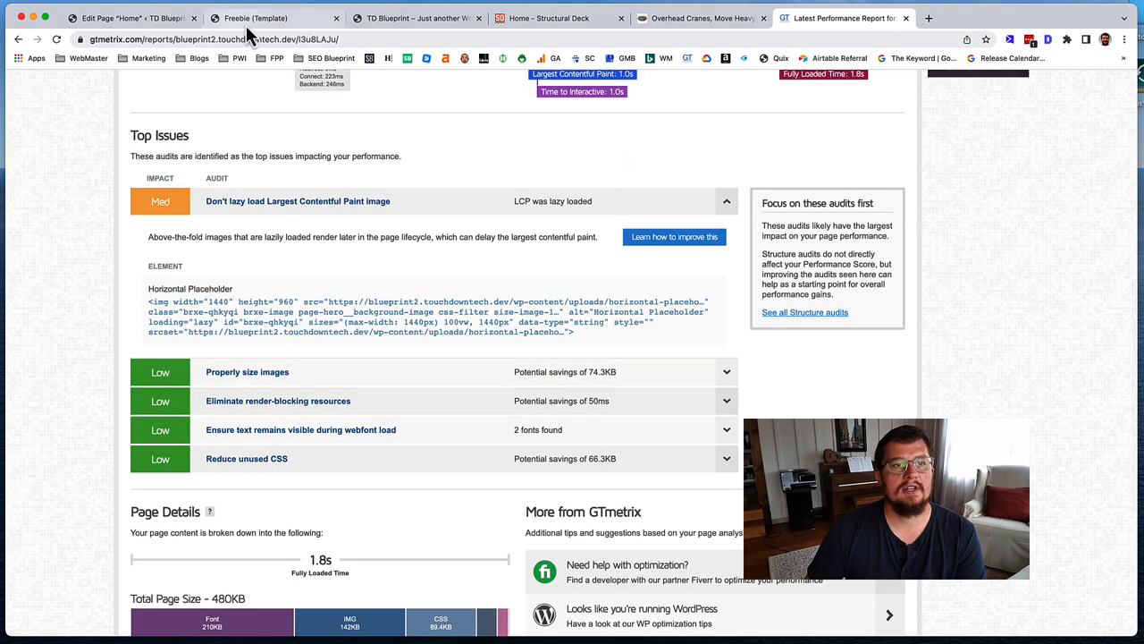
# Step: Go to Bricks Settings > Performance on the blueprint2 site
pyautogui.click(128, 18)
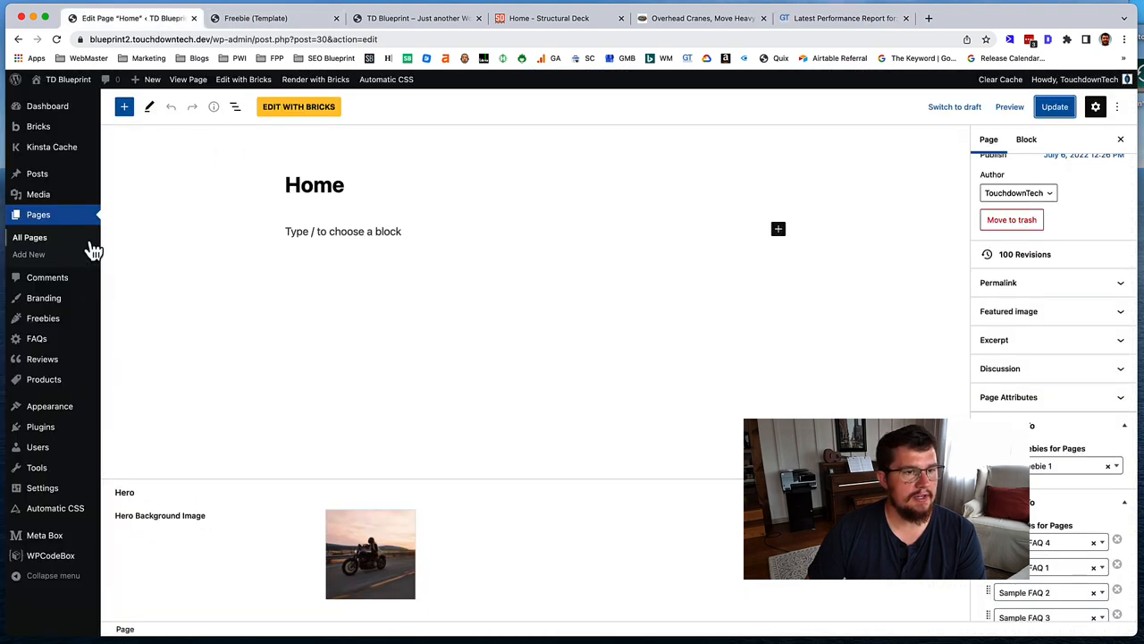
pyautogui.click(38, 125)
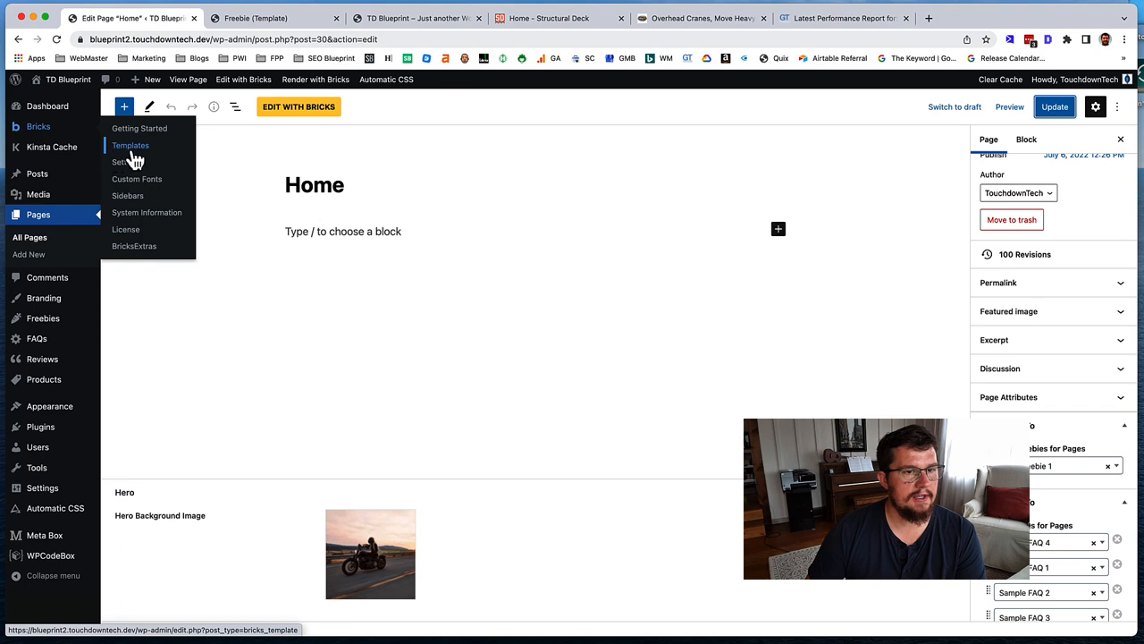
pyautogui.click(130, 161)
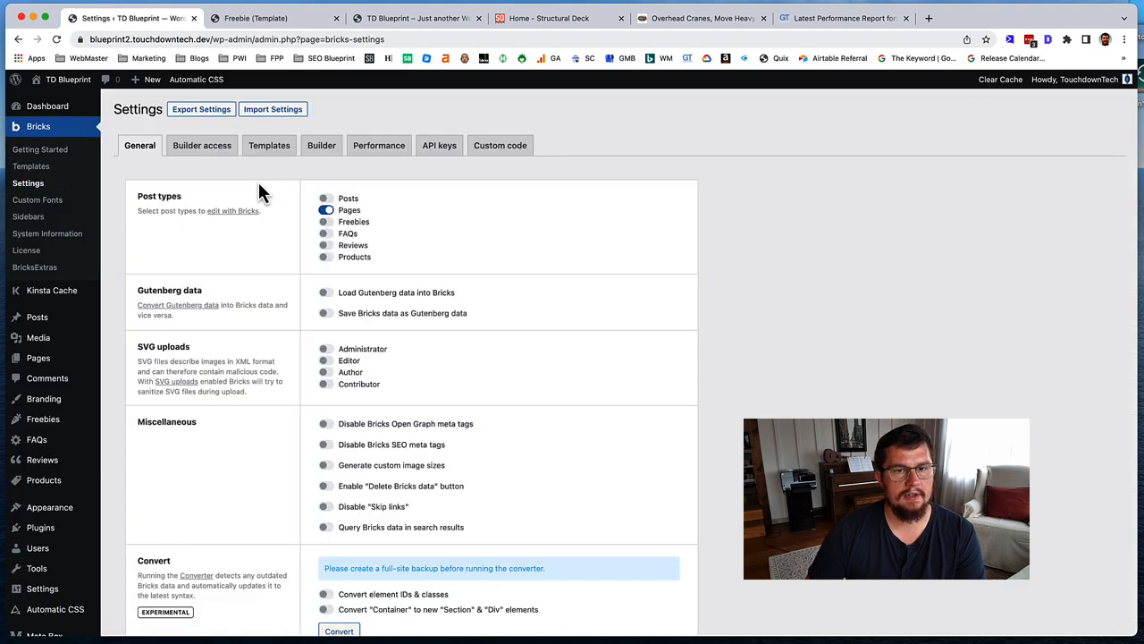
pyautogui.click(379, 145)
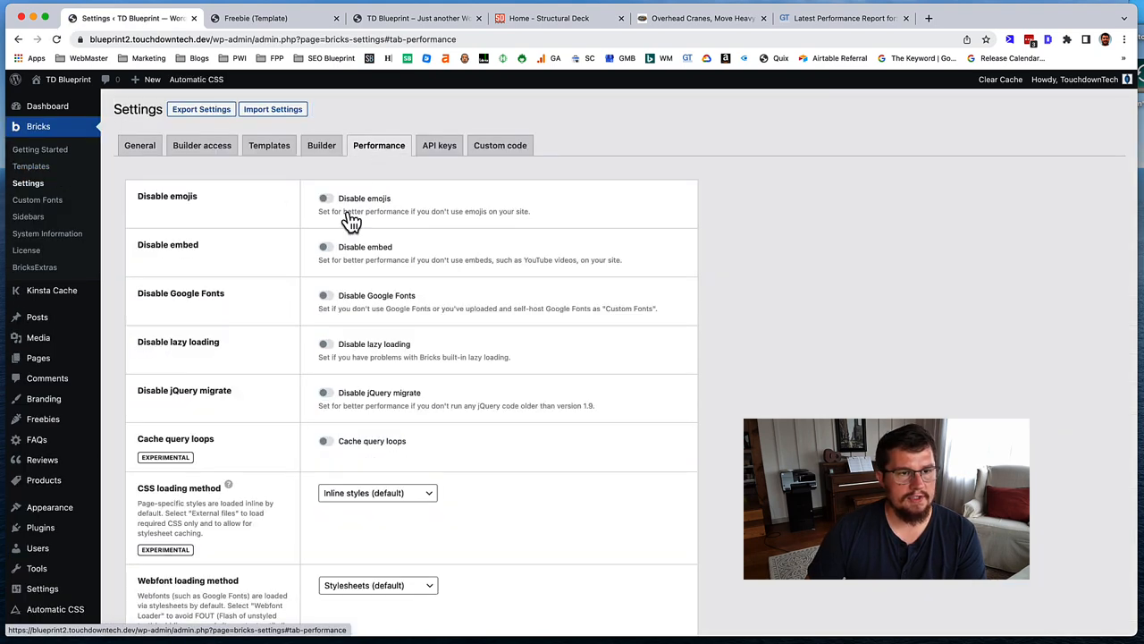
# Step: Disable emojis, embeds, Google Fonts and jQuery migrate, enable query loop caching, then clear the site cache
pyautogui.click(325, 196)
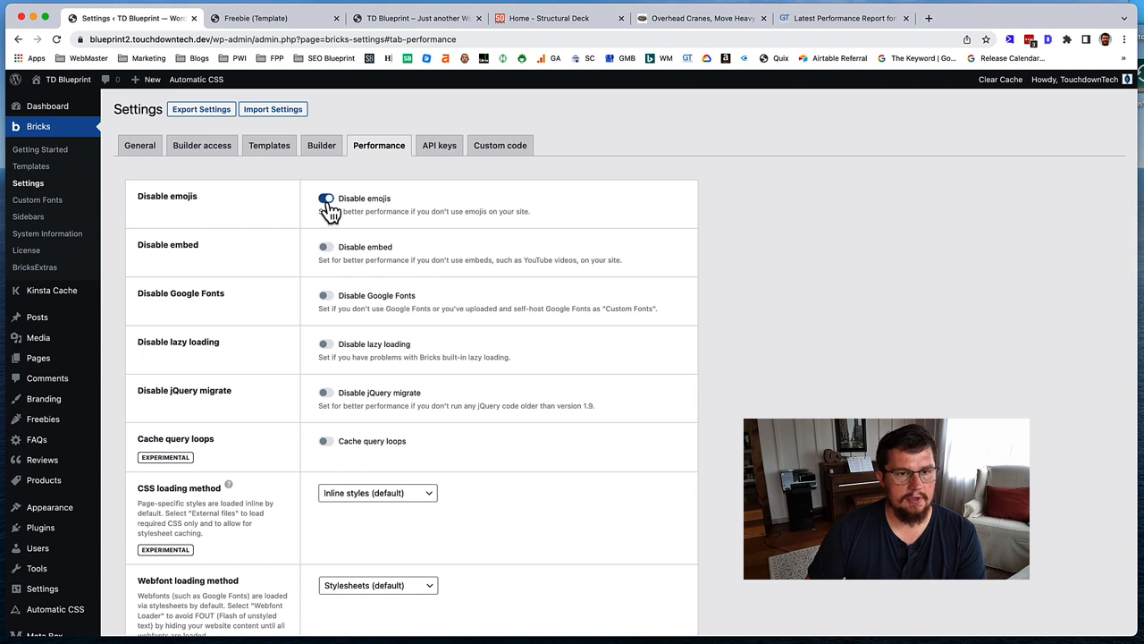
pyautogui.click(326, 198)
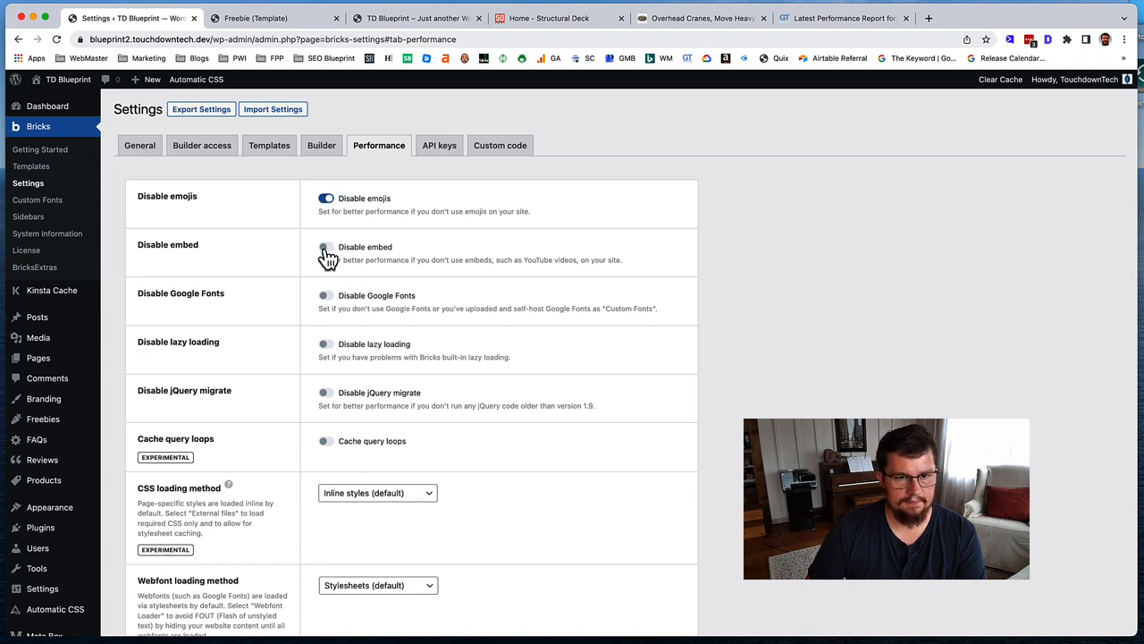
pyautogui.click(325, 247)
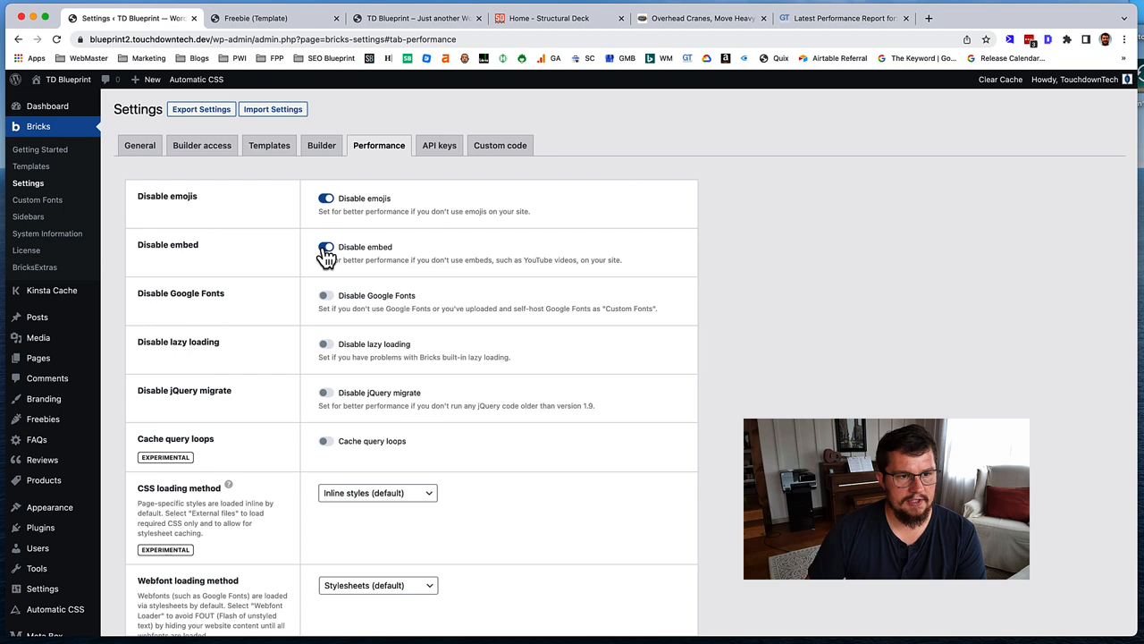
pyautogui.click(326, 295)
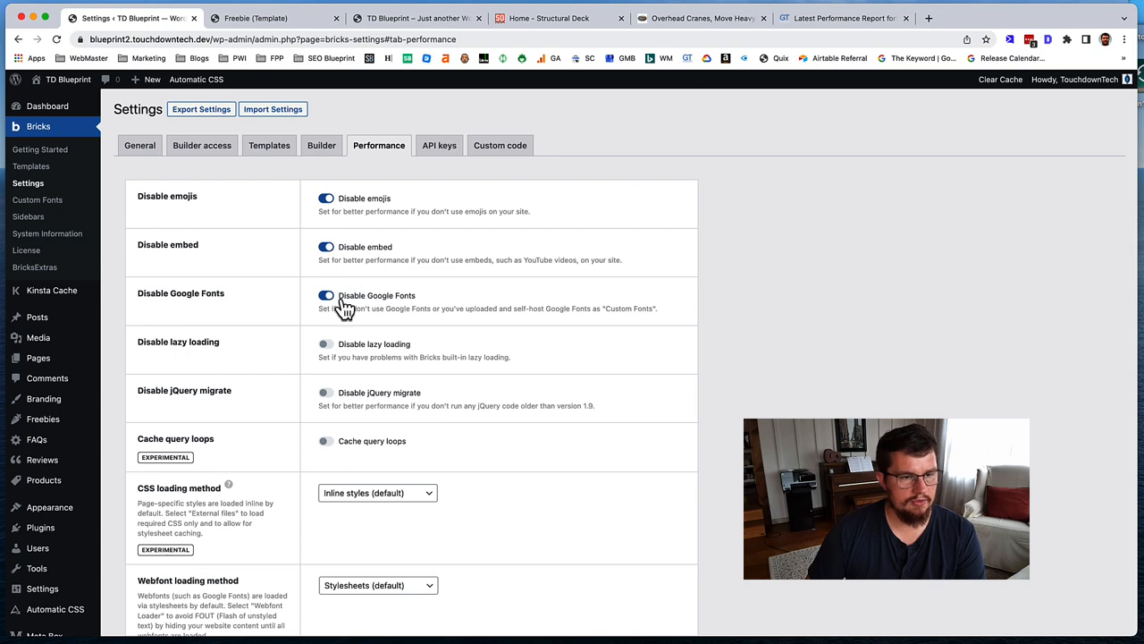
pyautogui.scroll(-3)
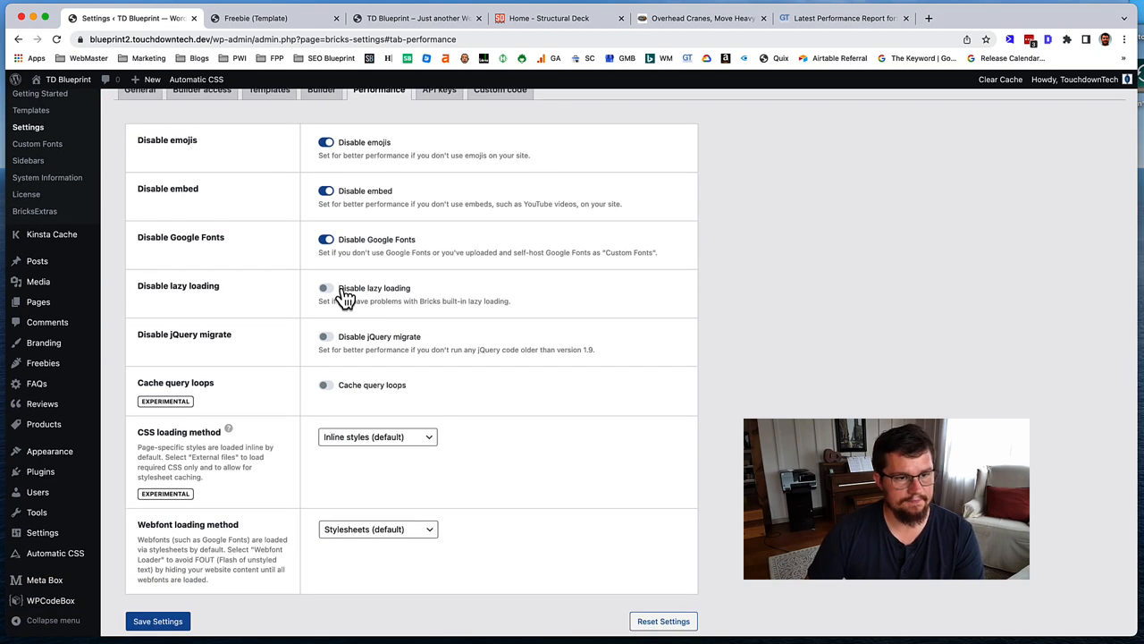
pyautogui.click(326, 337)
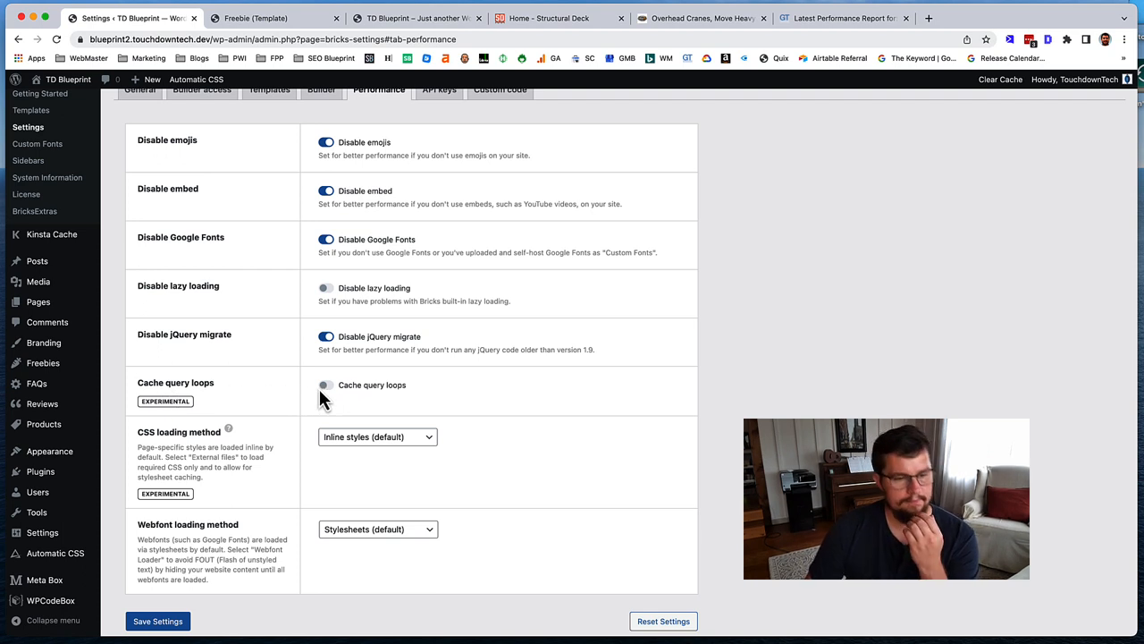
pyautogui.moveTo(286, 397)
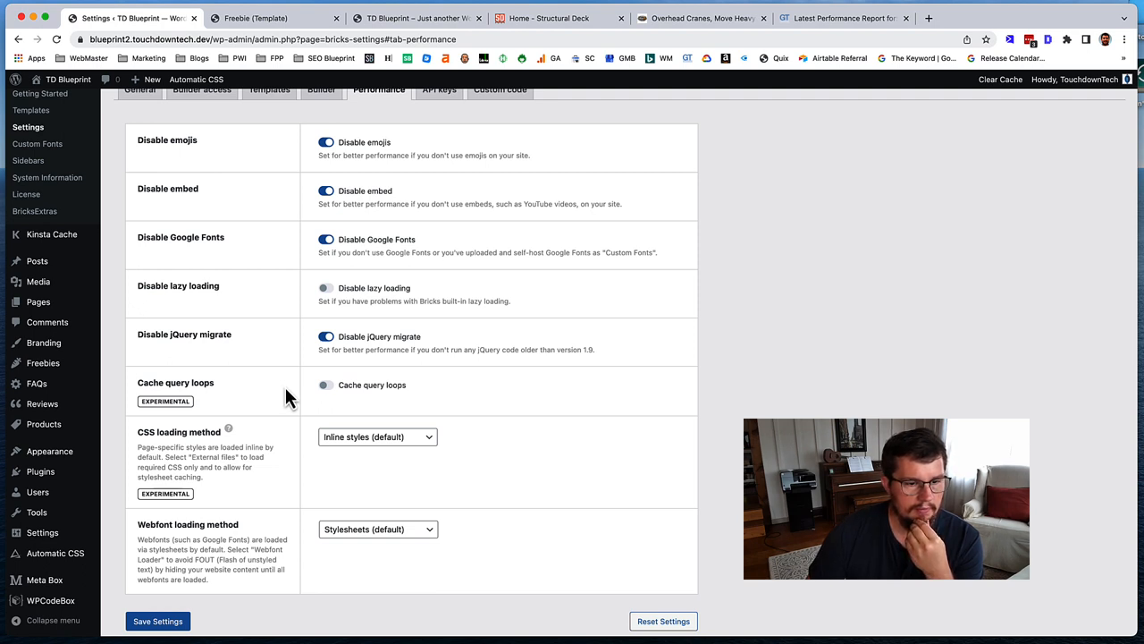
pyautogui.click(325, 384)
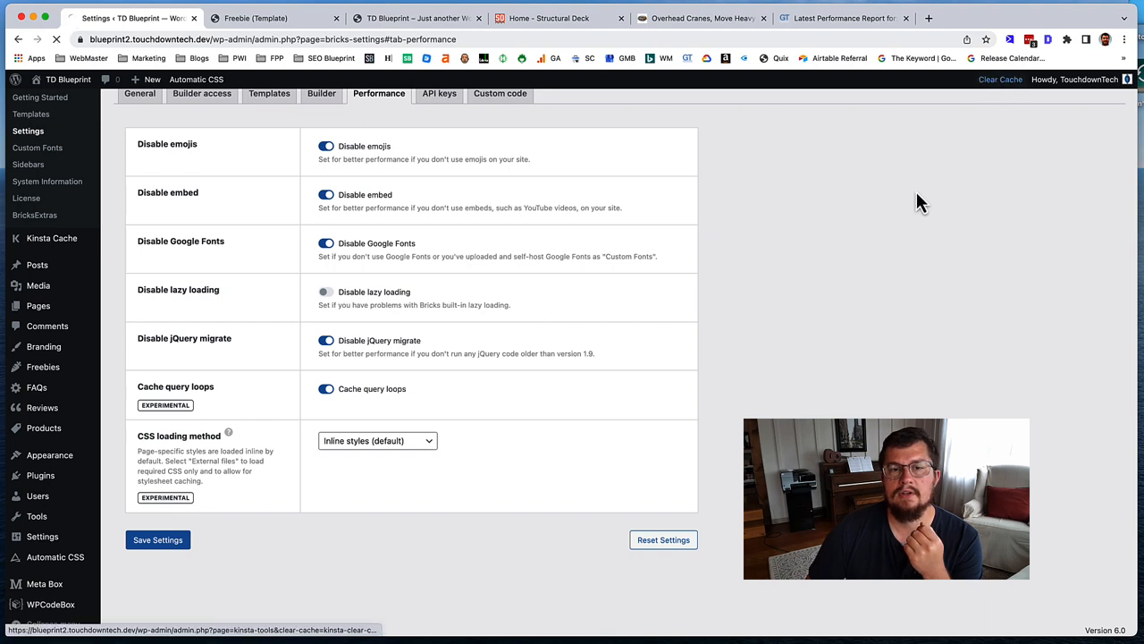
pyautogui.click(999, 78)
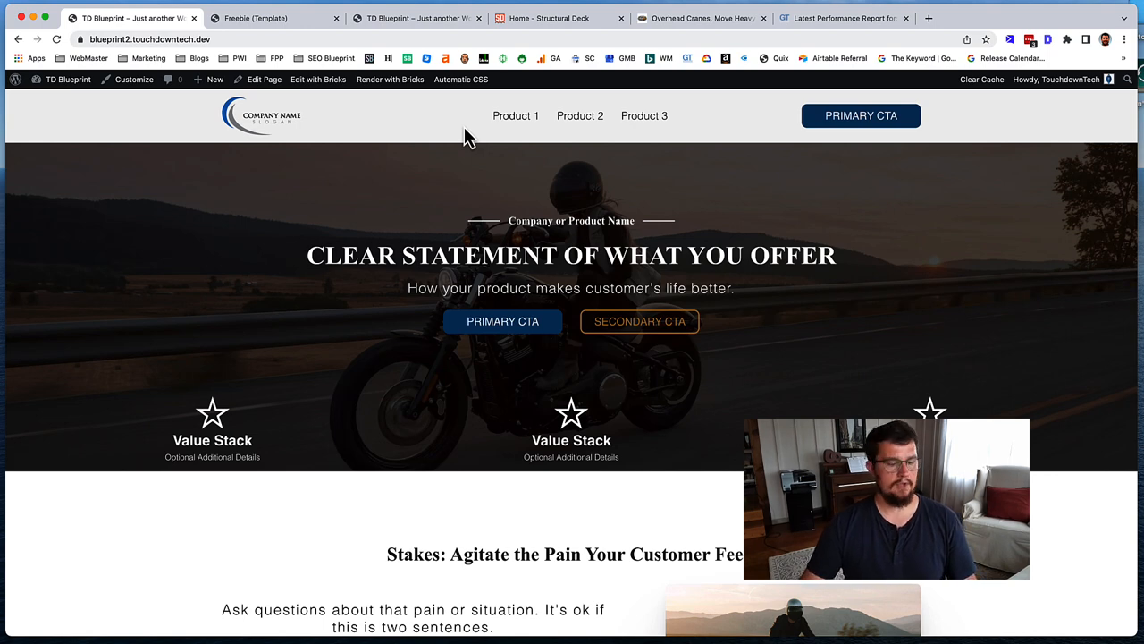
# Step: Load the blueprint2 homepage in an Incognito window, then select its address to copy
pyautogui.click(146, 39)
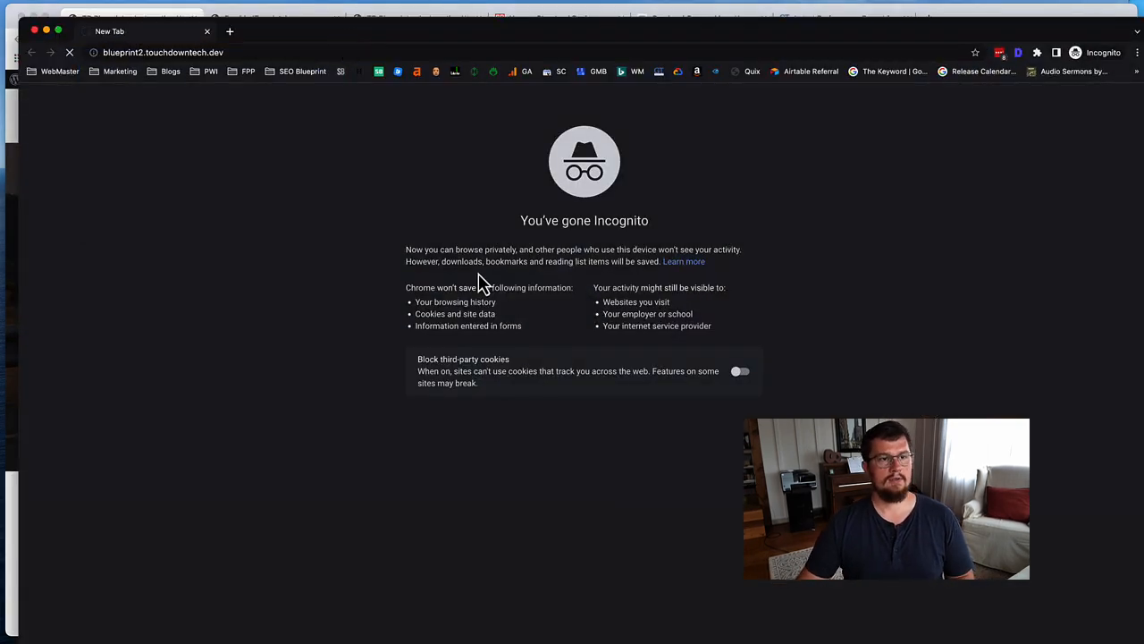
pyautogui.moveTo(594, 286)
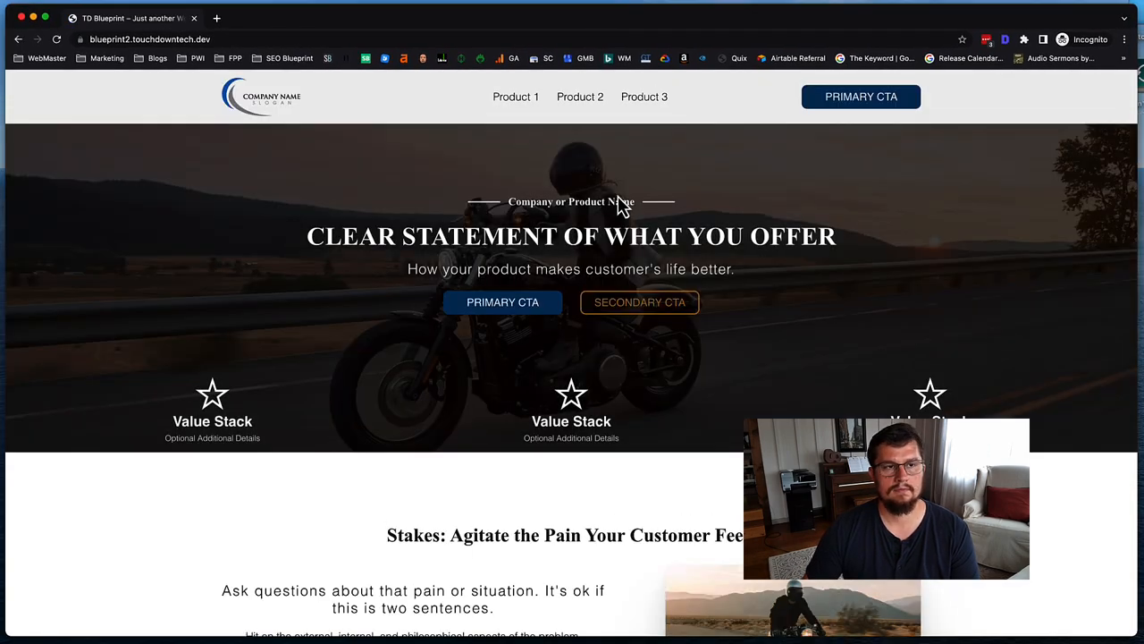
pyautogui.scroll(-3)
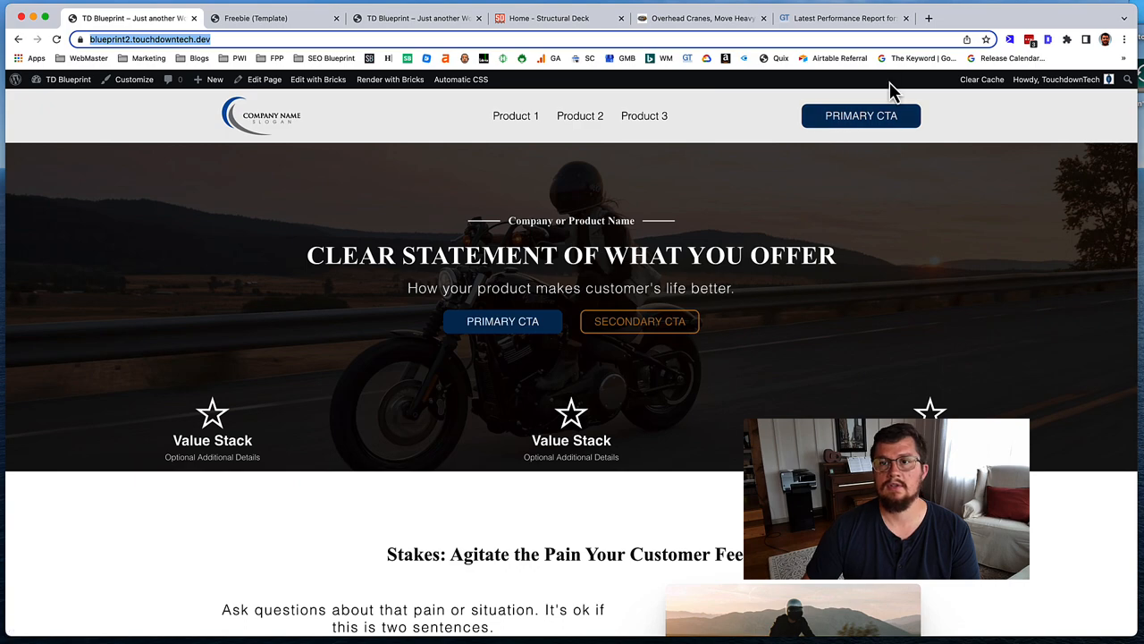
pyautogui.click(840, 18)
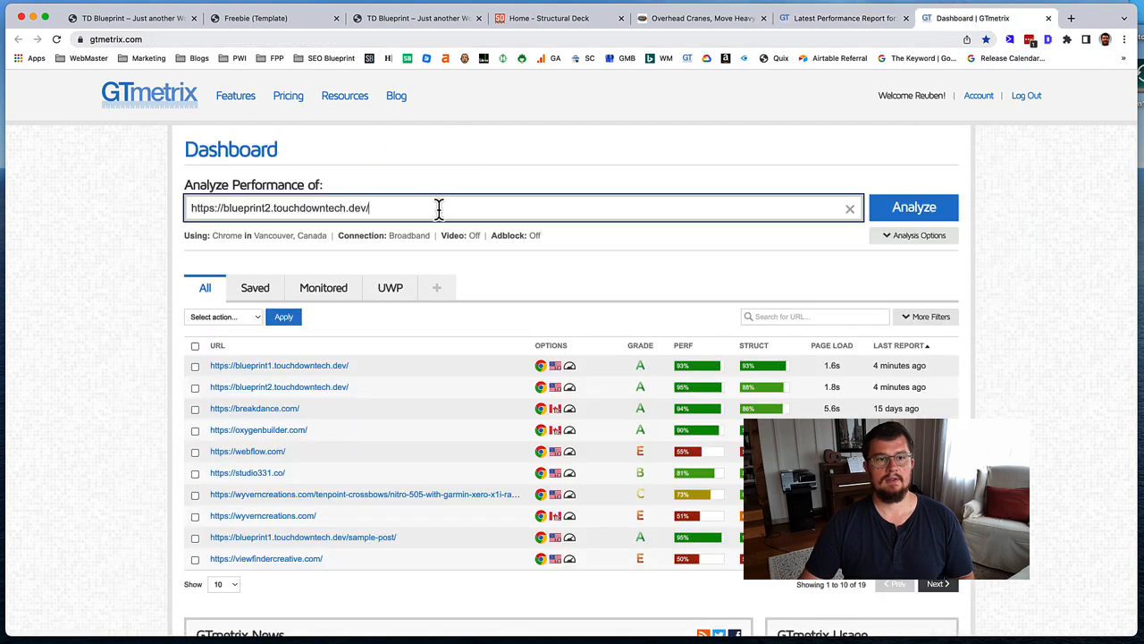
# Step: Start a fresh blueprint2 analysis and review the earlier report's top issues (95% performance, 88% structure)
pyautogui.click(914, 207)
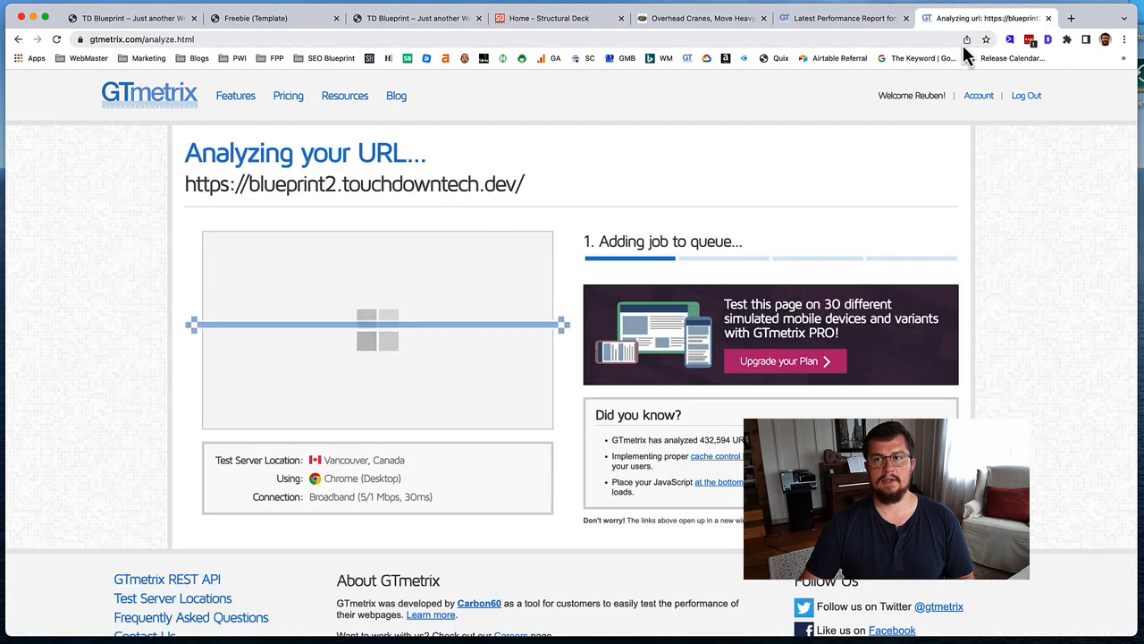
pyautogui.click(1071, 18)
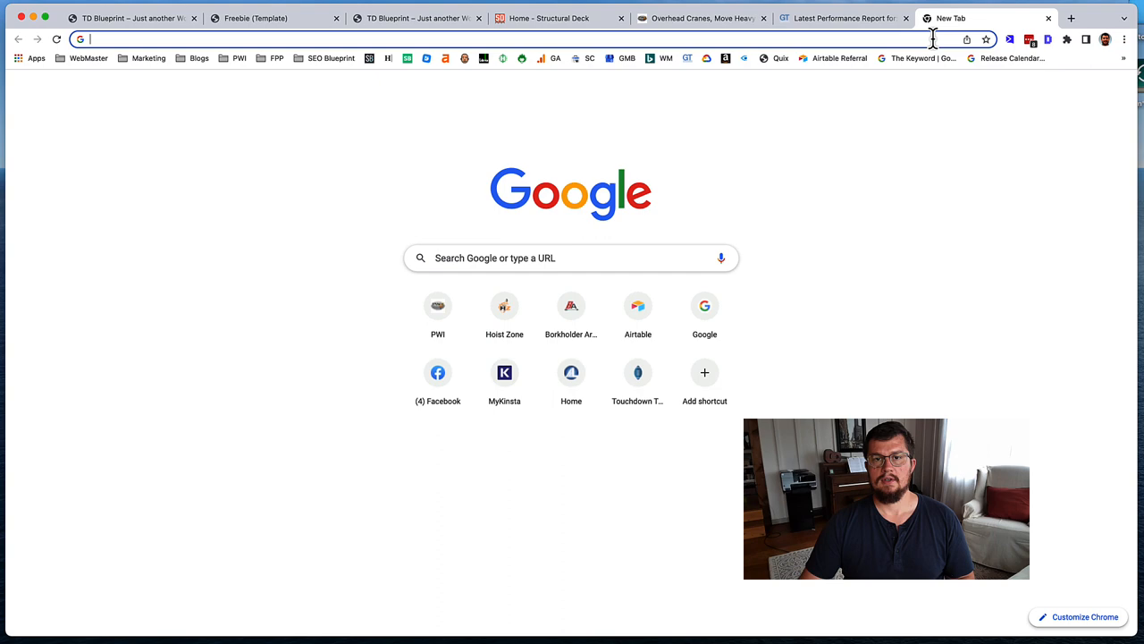
pyautogui.write('google.com')
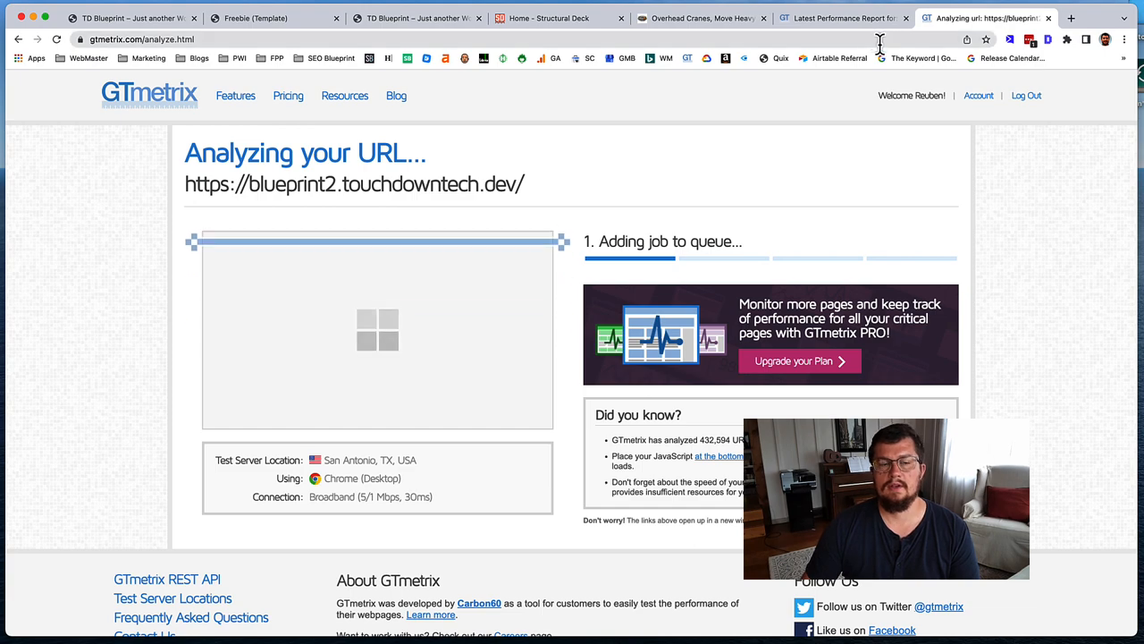
pyautogui.click(840, 18)
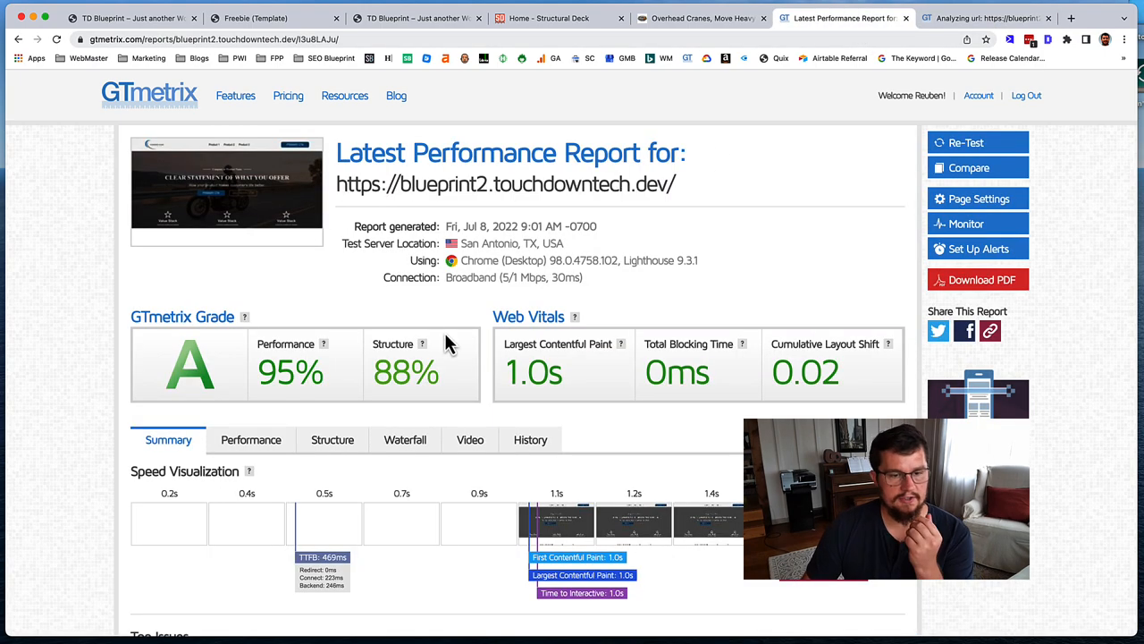
pyautogui.scroll(-3)
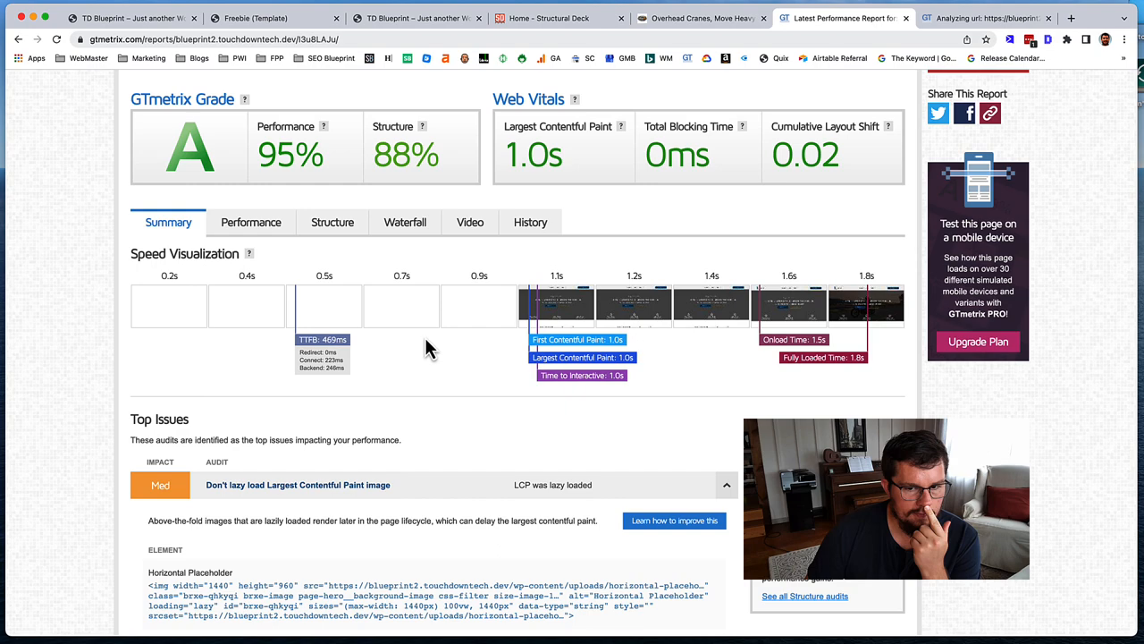
pyautogui.scroll(-3)
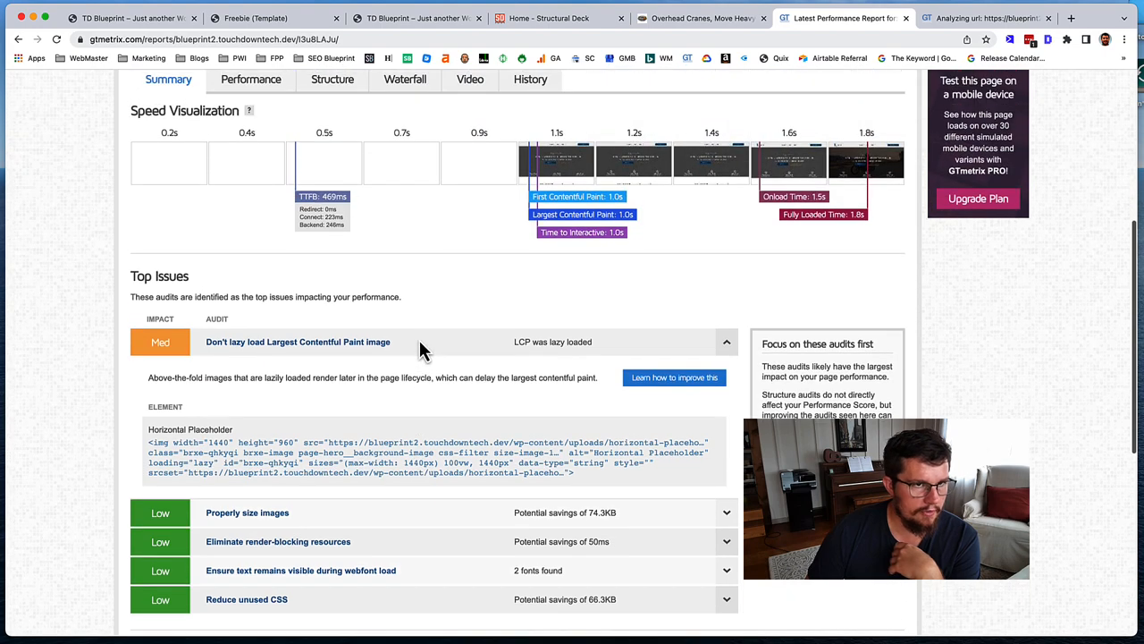
pyautogui.scroll(-3)
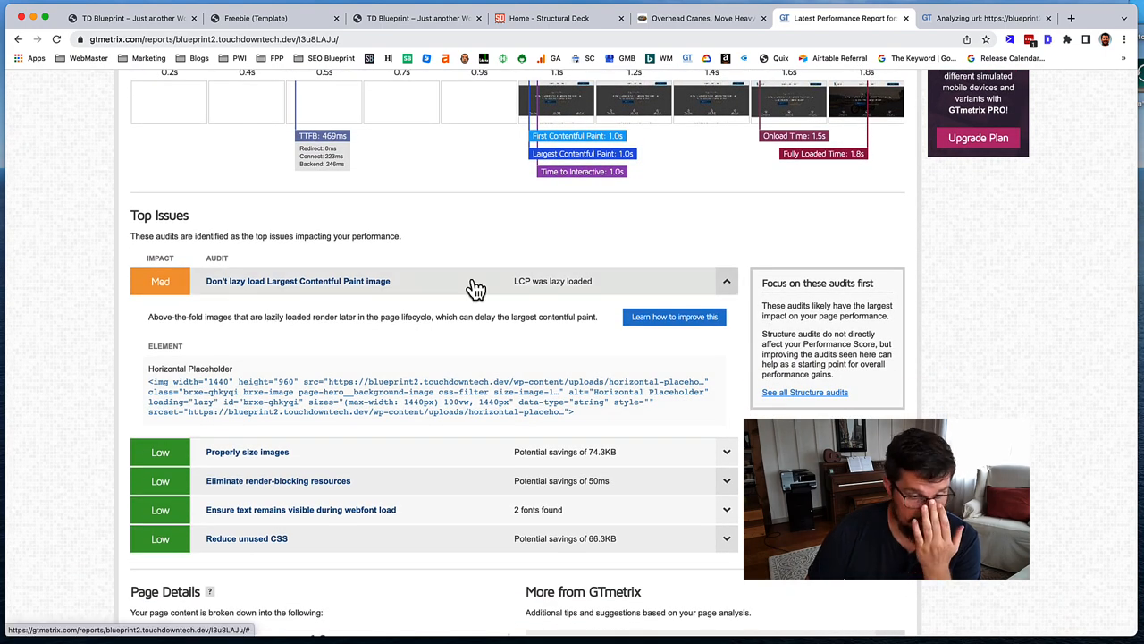
pyautogui.moveTo(597, 336)
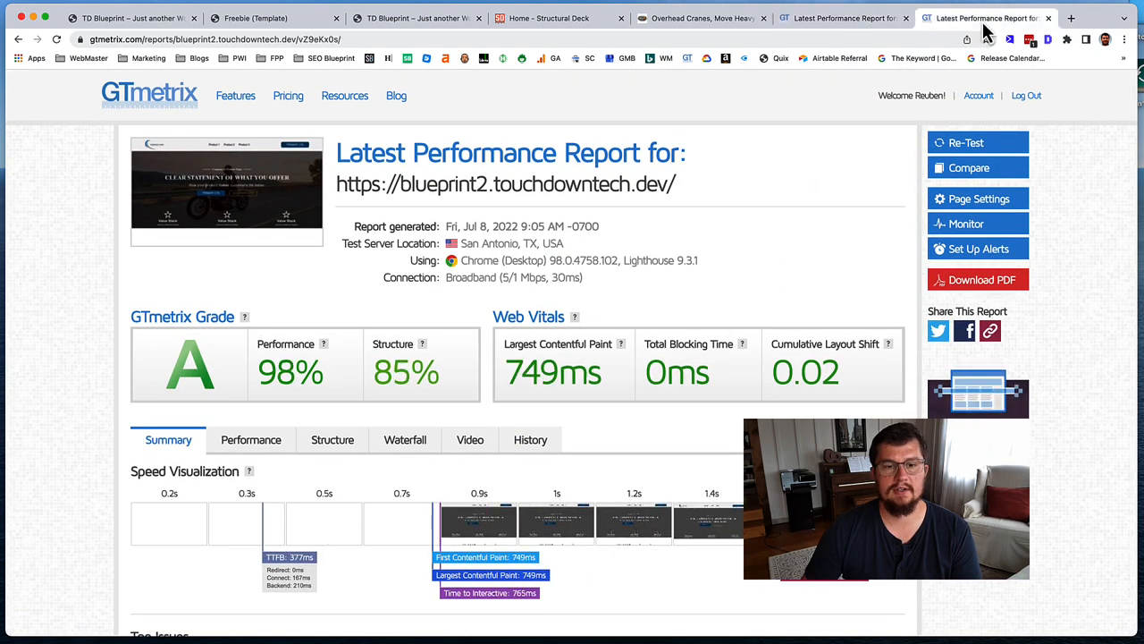
# Step: Review the new blueprint2 report: 98% performance, 85% structure, 749ms LCP, Speed Visualization and Top Issues
pyautogui.scroll(-3)
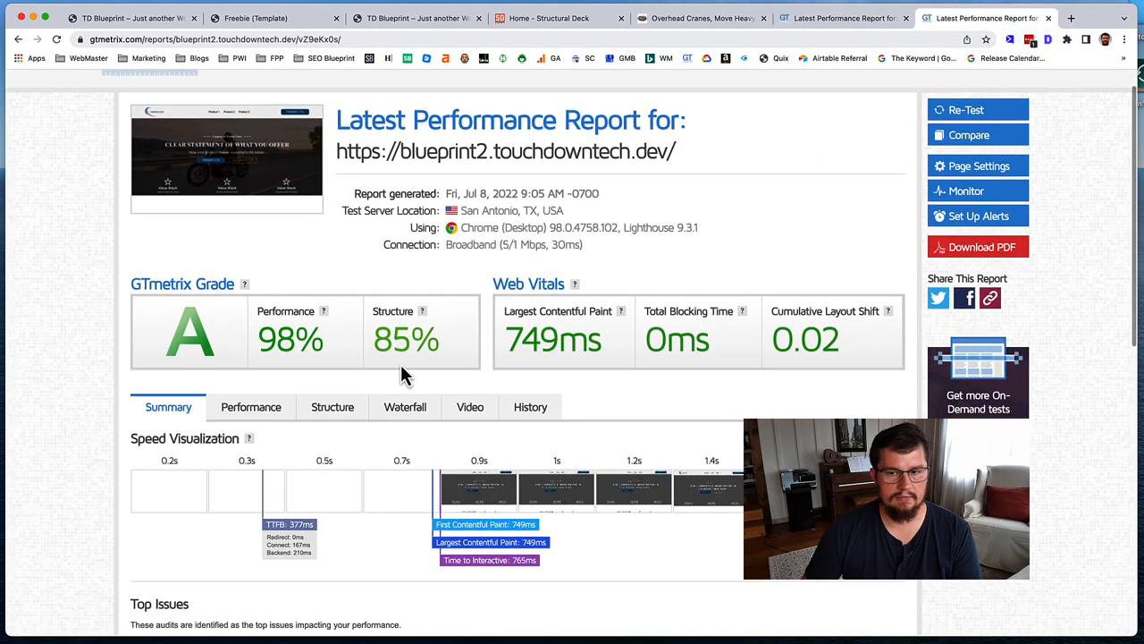
pyautogui.scroll(-3)
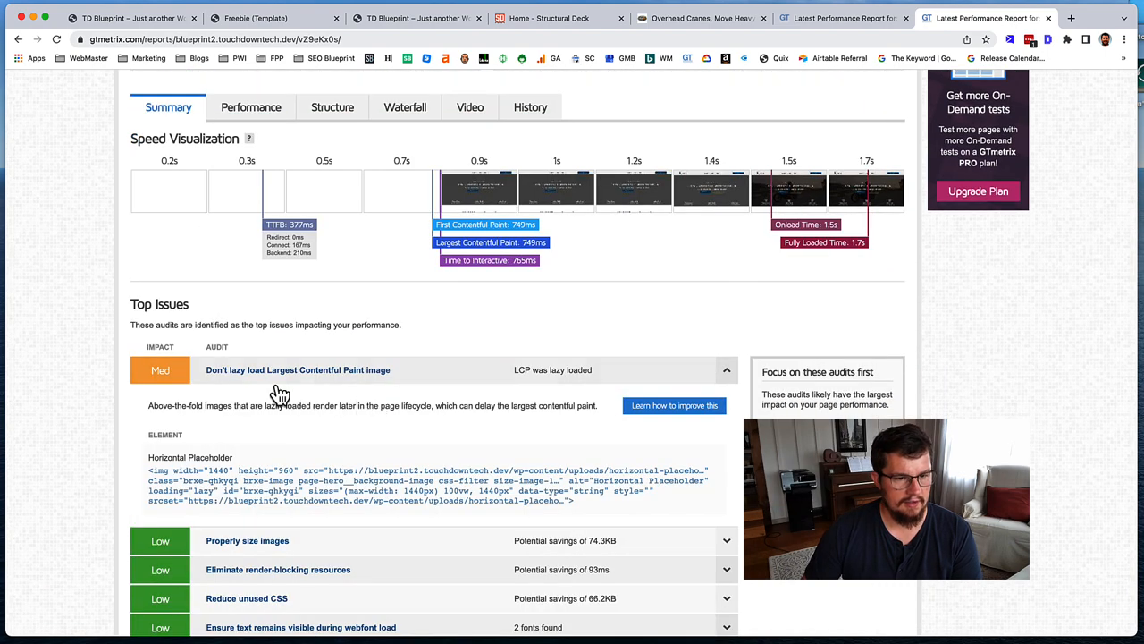
pyautogui.scroll(-3)
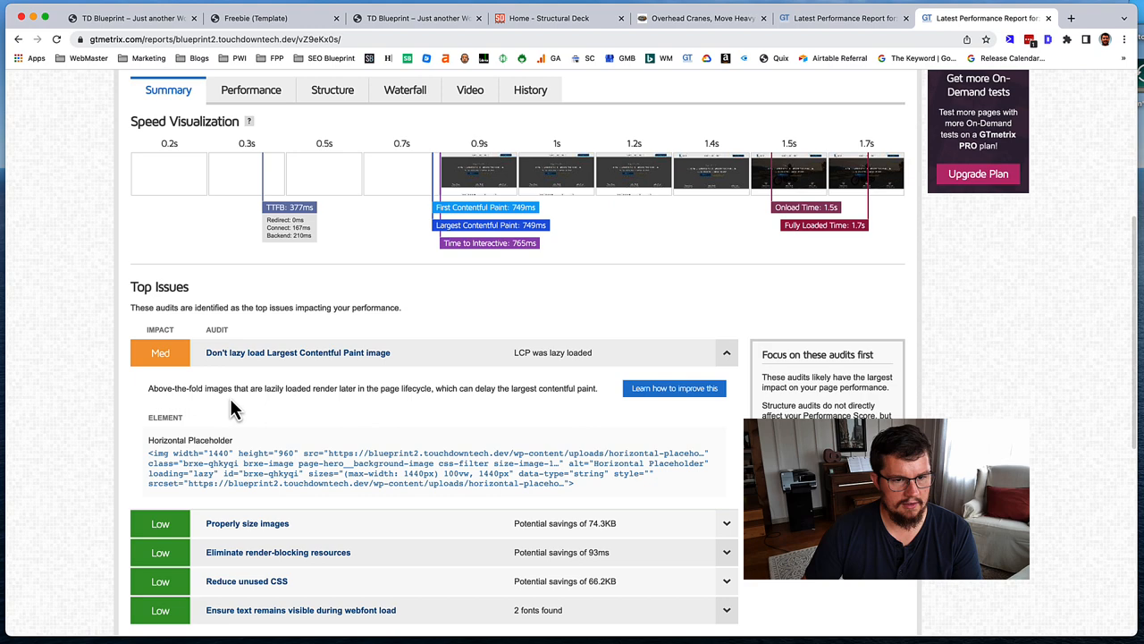
pyautogui.moveTo(537, 393)
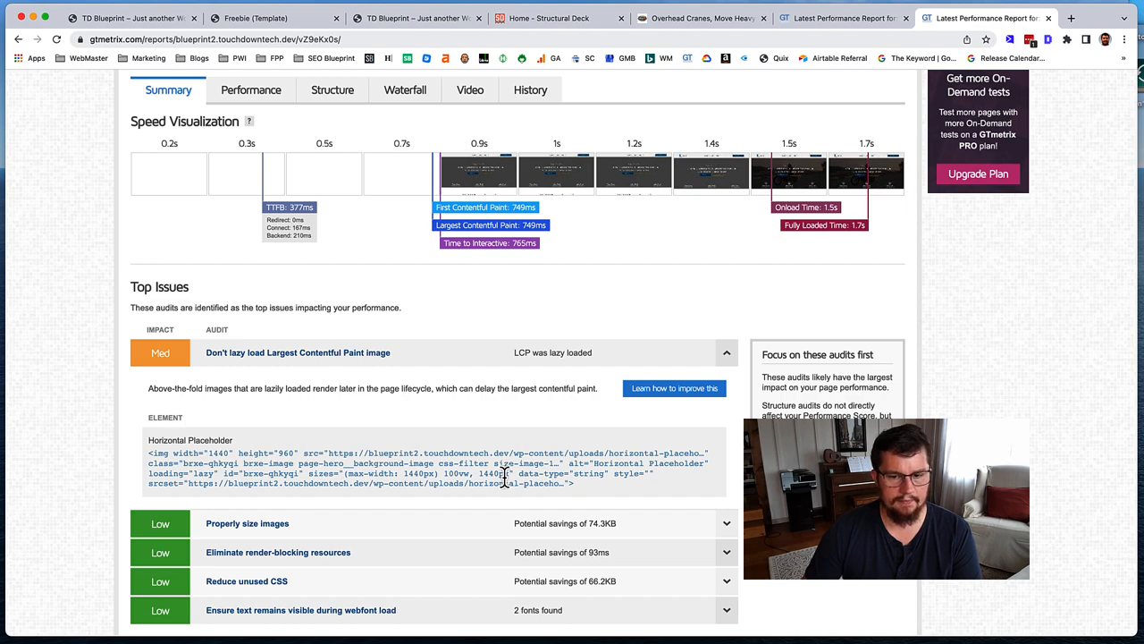
pyautogui.scroll(3)
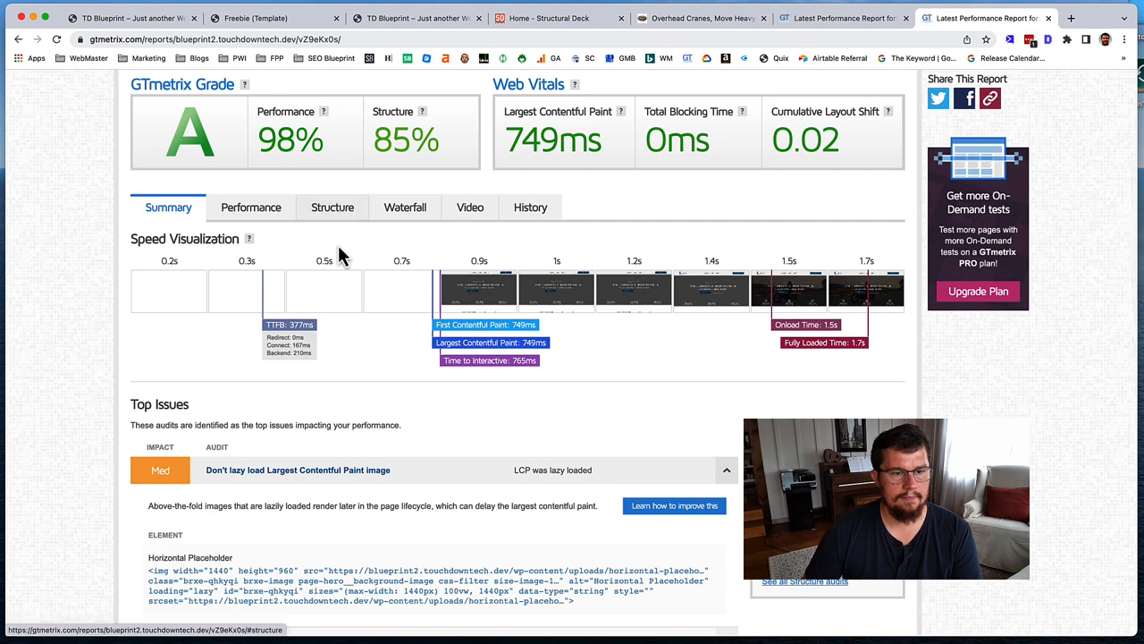
pyautogui.scroll(-3)
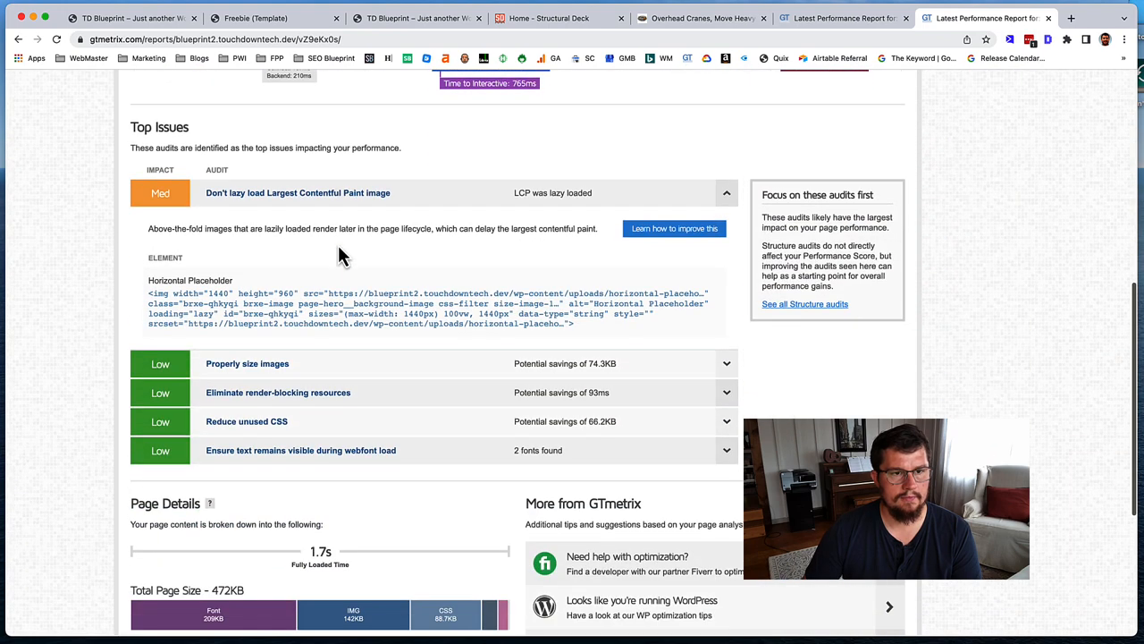
pyautogui.scroll(-3)
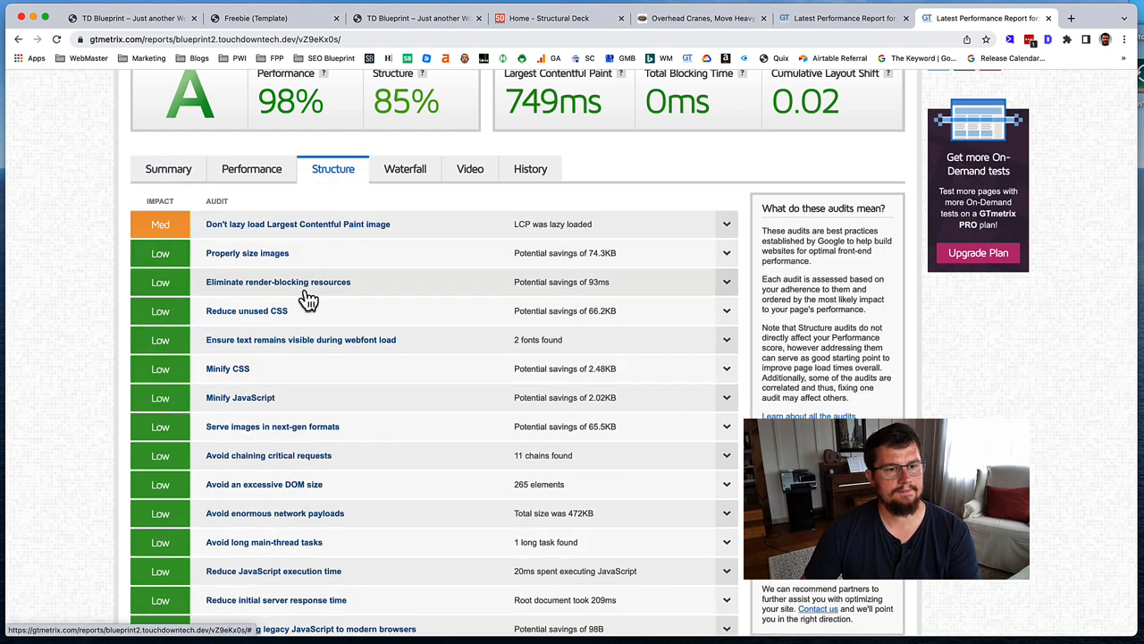
# Step: Show the Waterfall chart of the blueprint2 retest's page requests
pyautogui.click(404, 168)
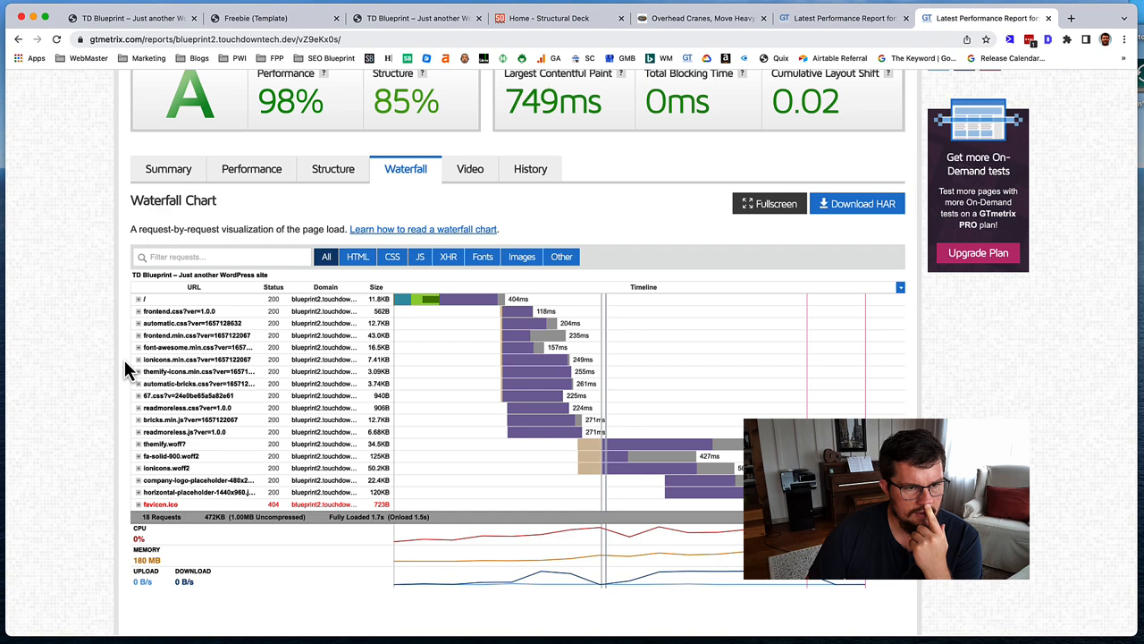
pyautogui.moveTo(139, 370)
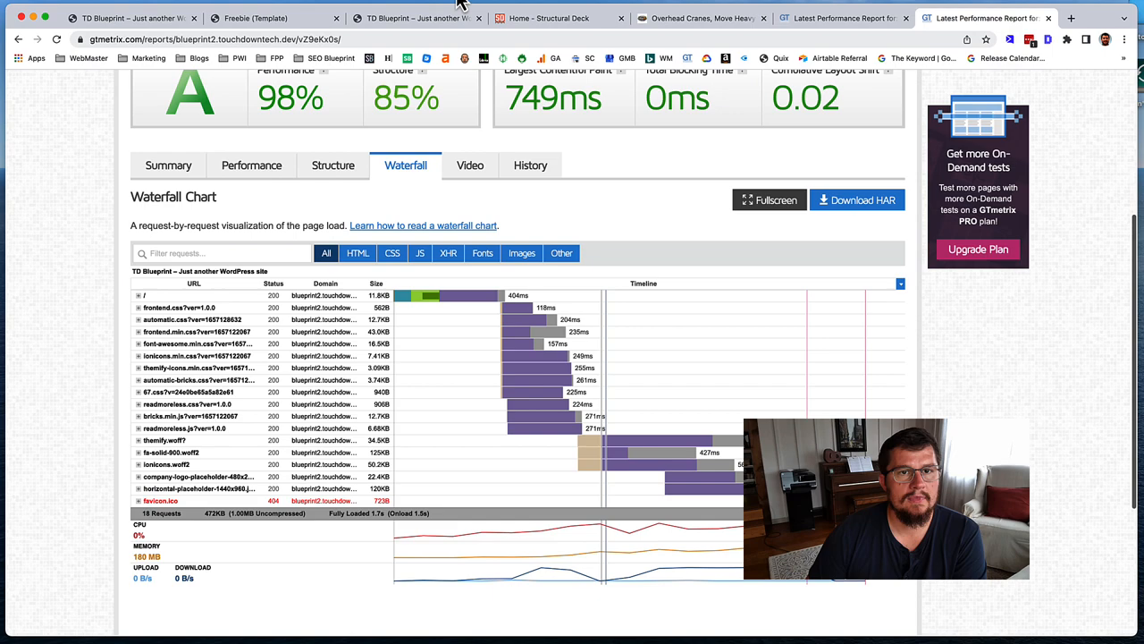
pyautogui.click(415, 18)
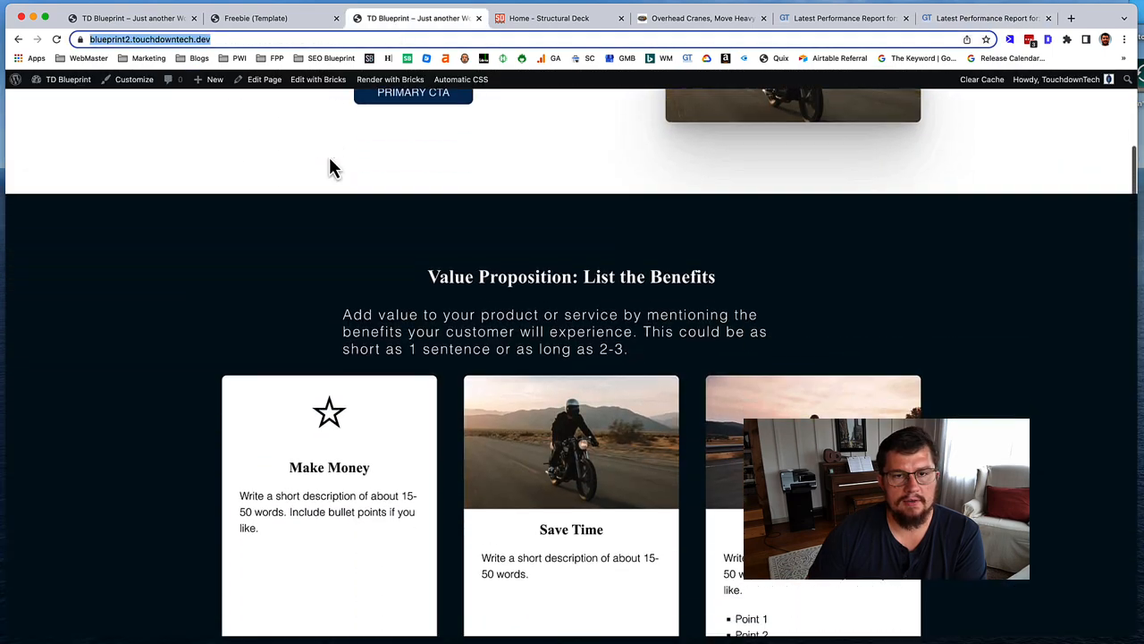
pyautogui.scroll(3)
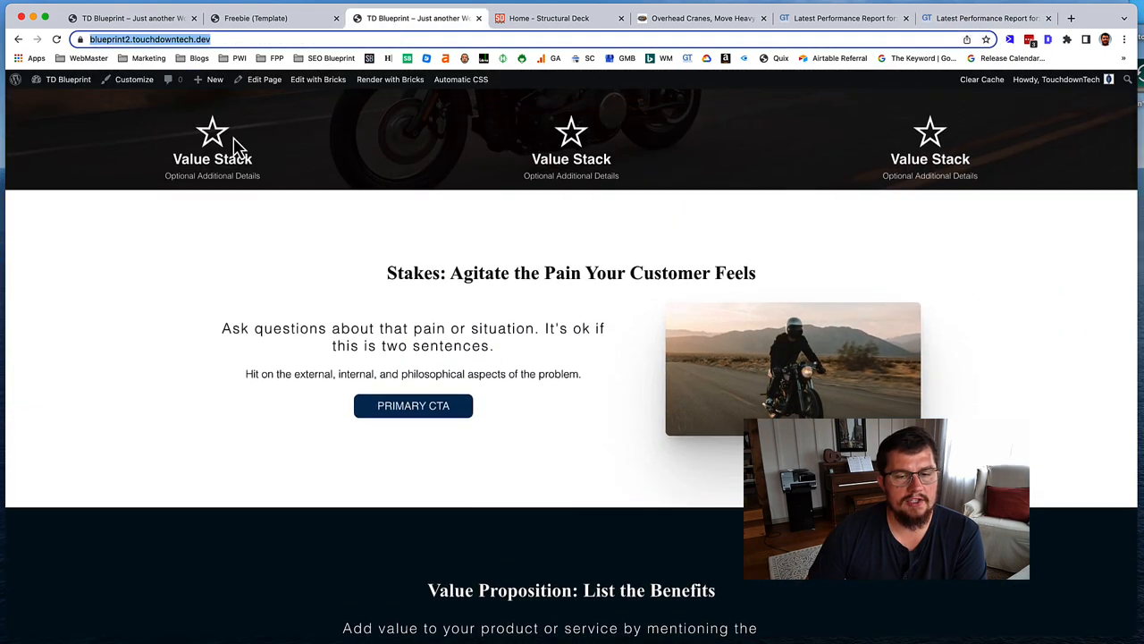
pyautogui.scroll(-3)
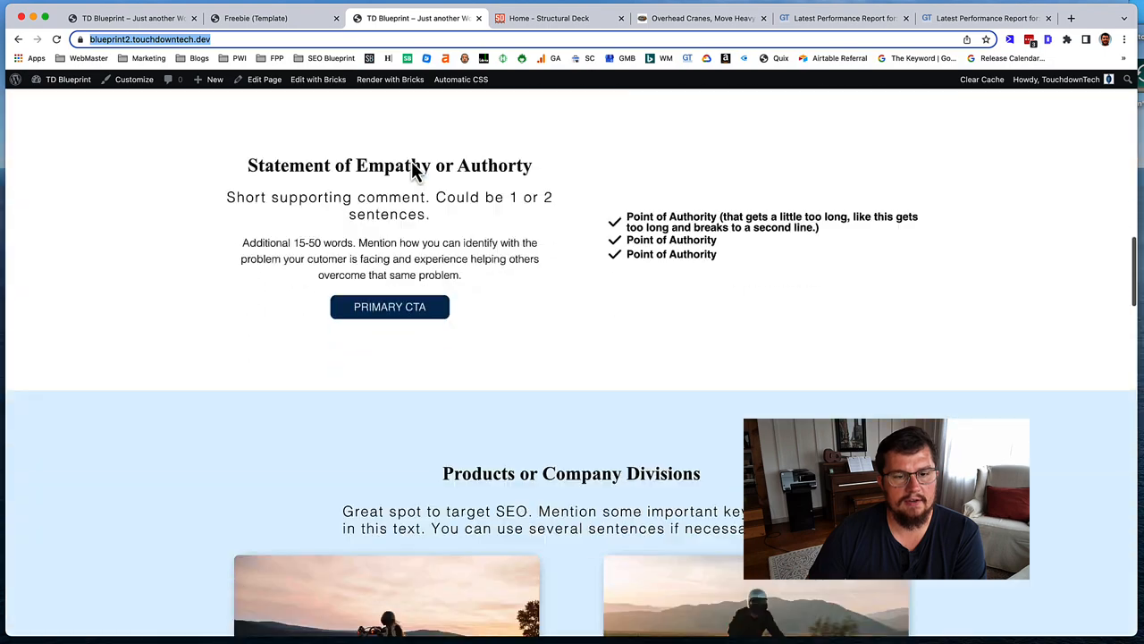
pyautogui.scroll(-3)
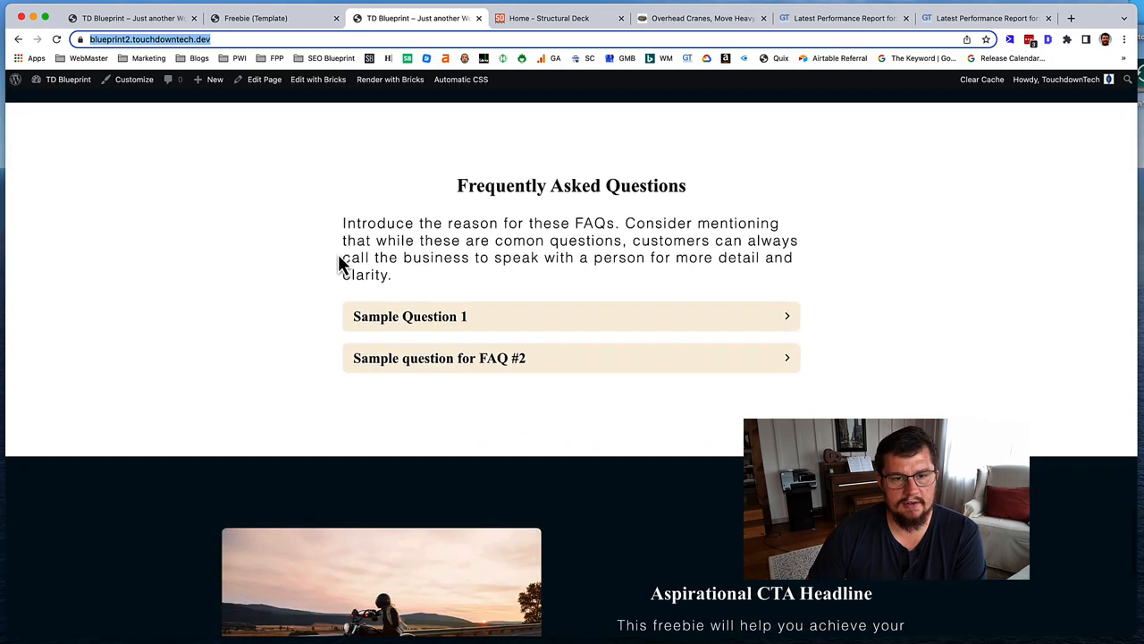
pyautogui.scroll(-3)
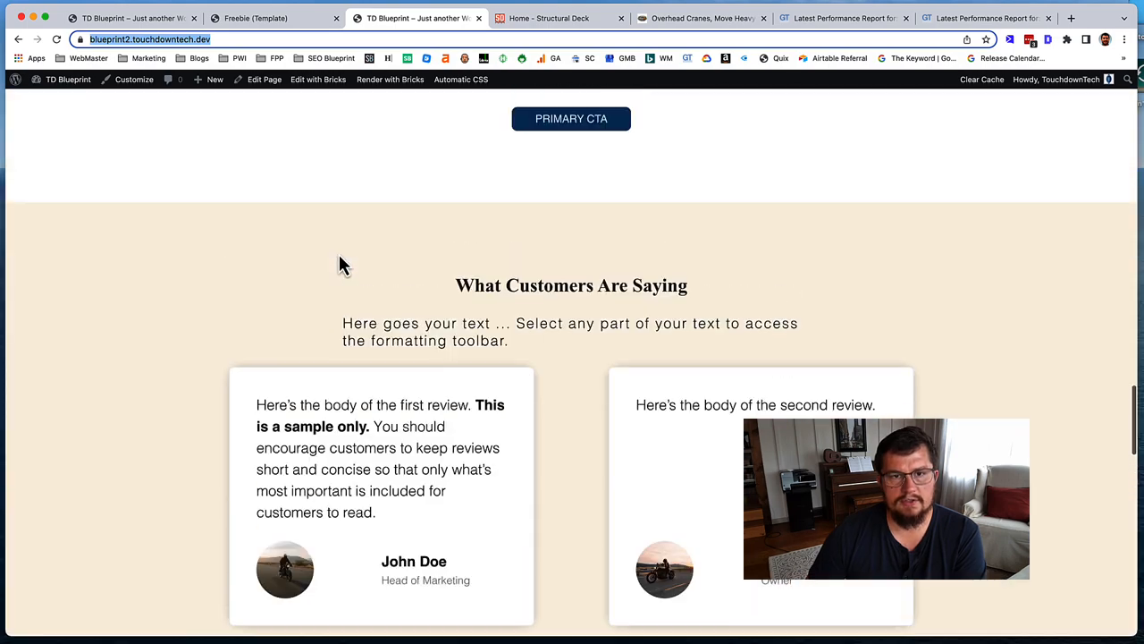
pyautogui.click(276, 18)
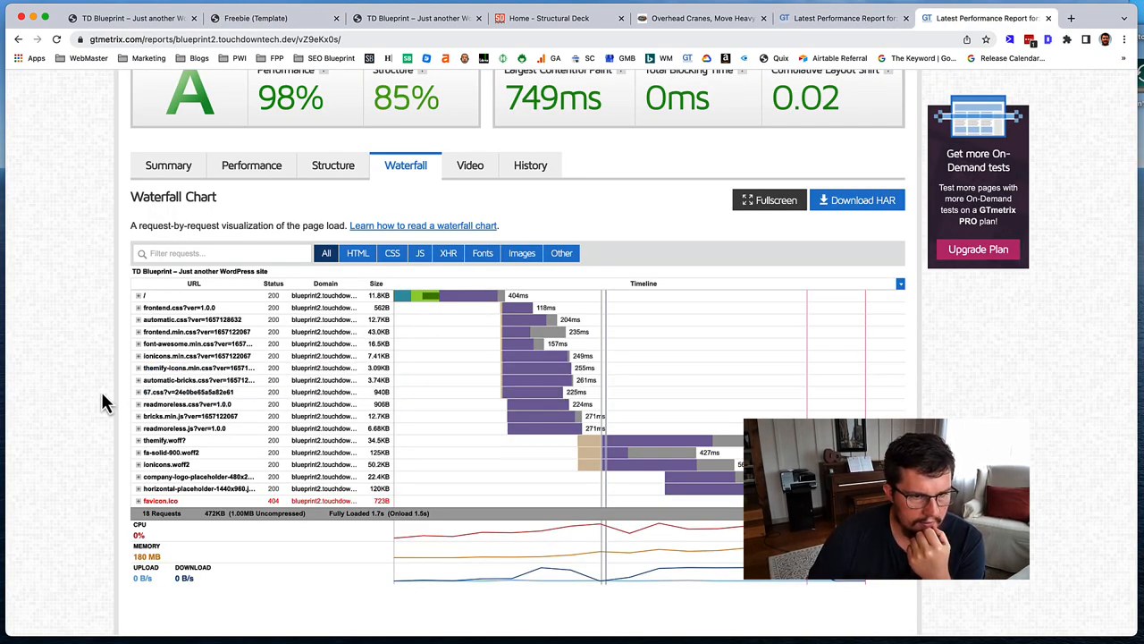
pyautogui.moveTo(125, 438)
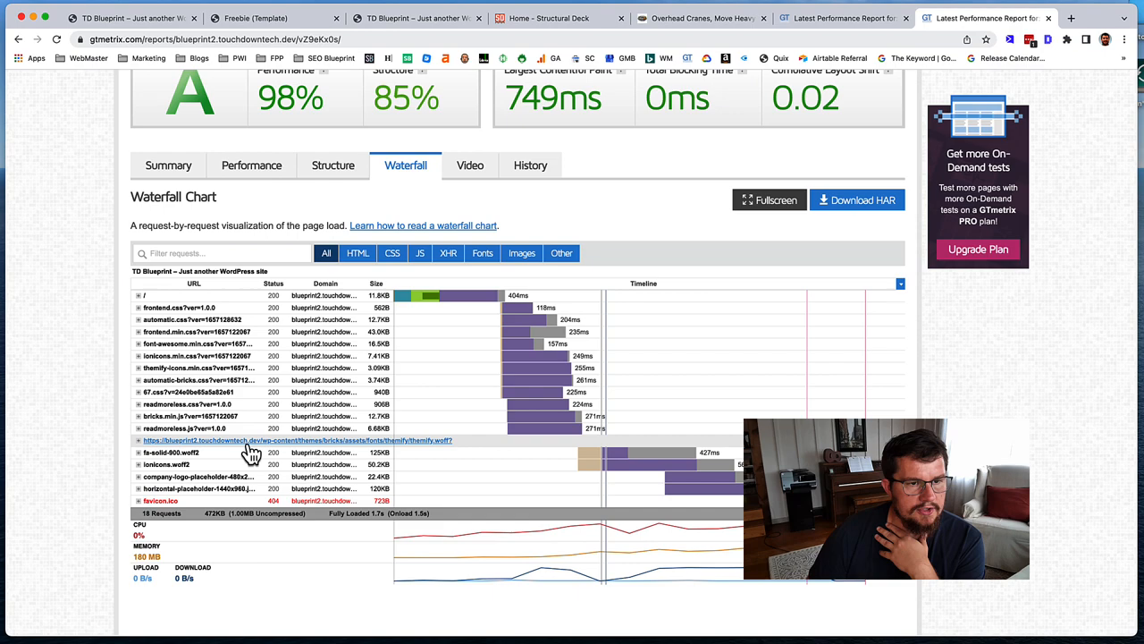
# Step: Return to the report Summary and review Page Details showing fonts at 289KB, 44.3% of size
pyautogui.scroll(3)
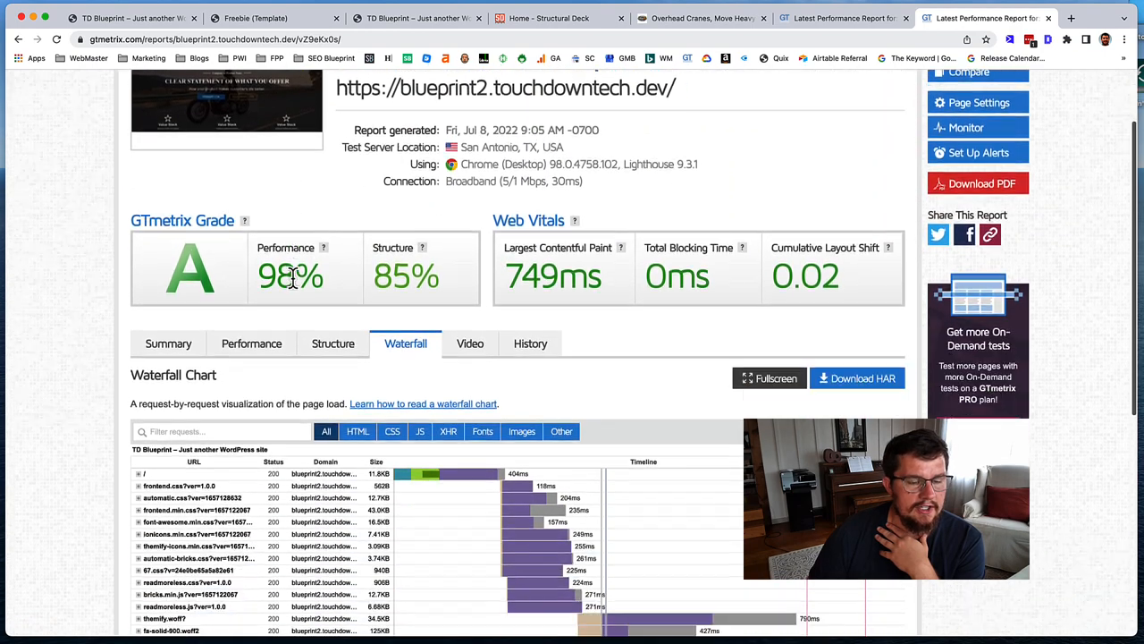
pyautogui.scroll(-3)
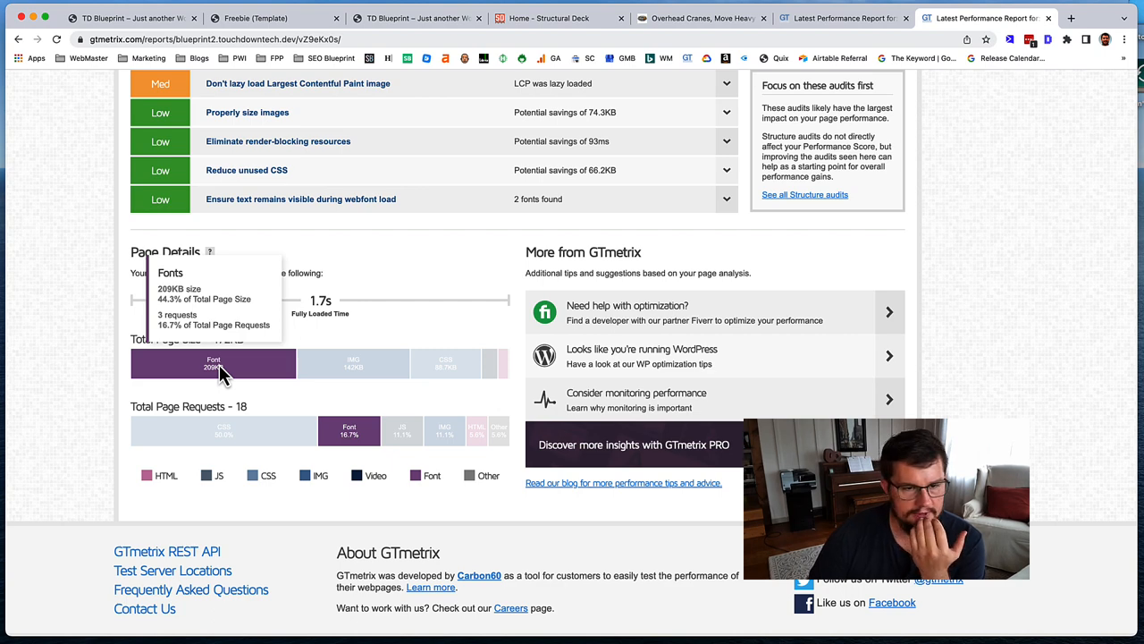
pyautogui.moveTo(241, 376)
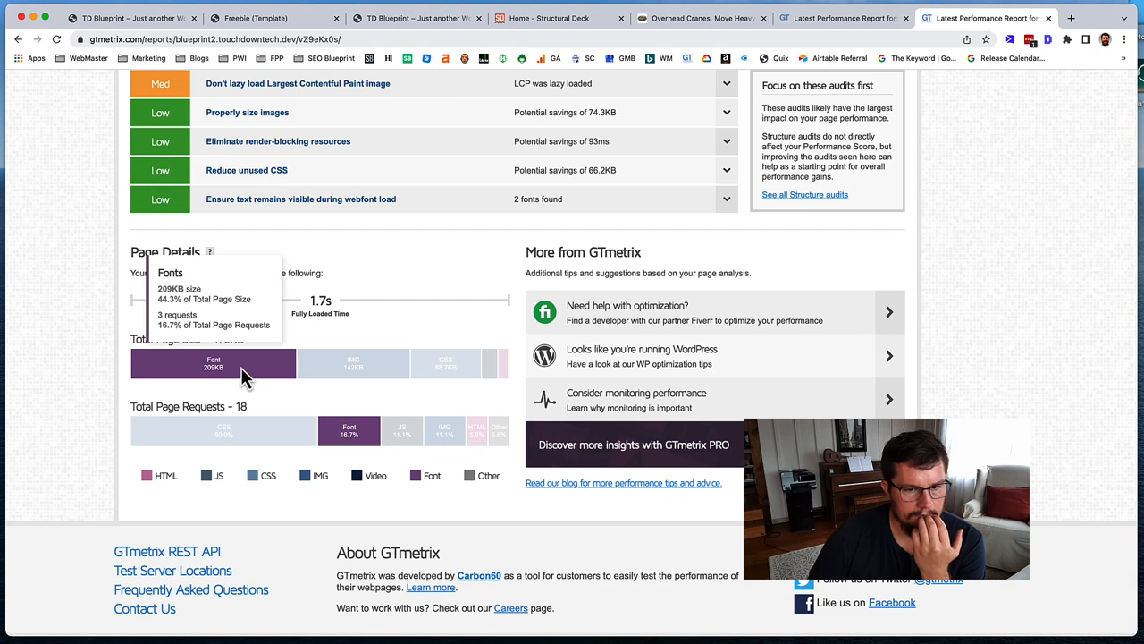
pyautogui.moveTo(320, 301)
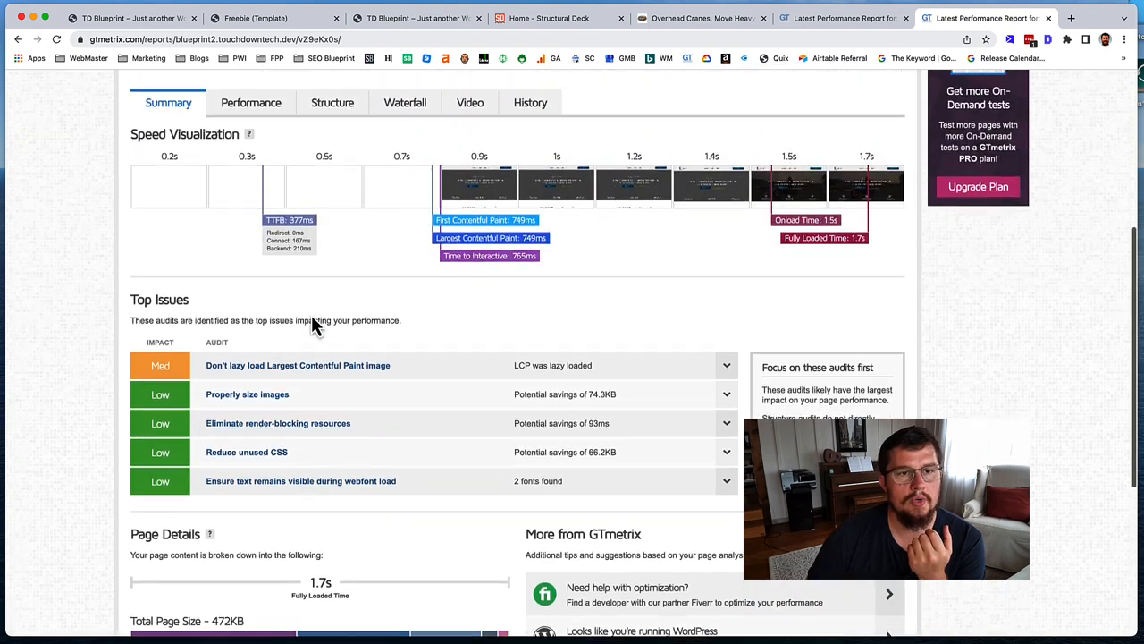
pyautogui.scroll(3)
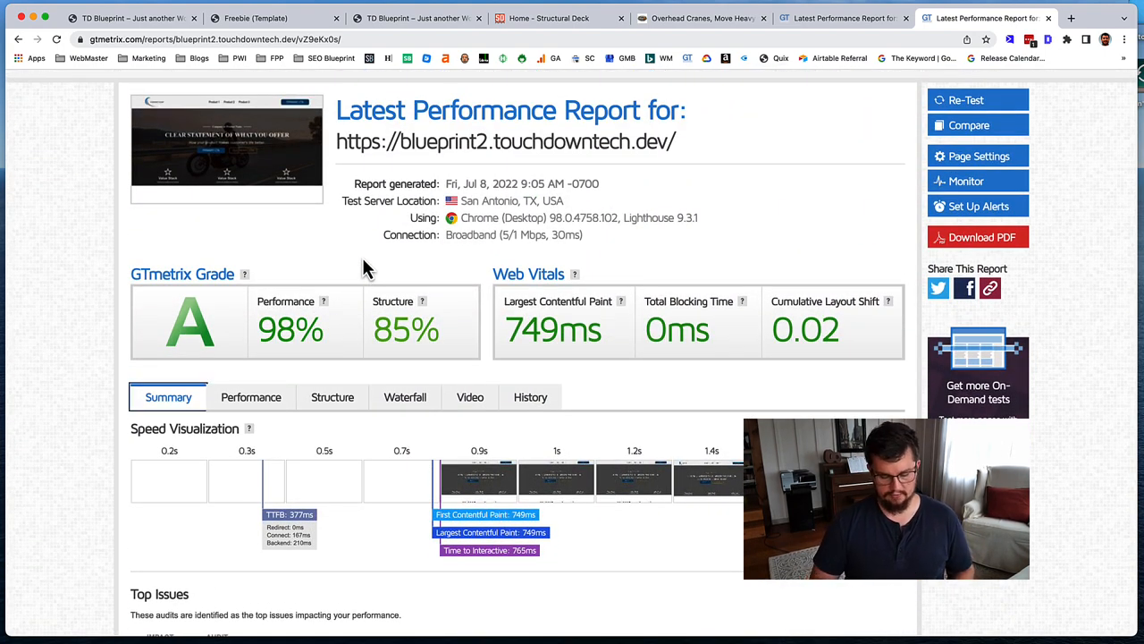
# Step: Bring up the live blueprint2 homepage and scroll down through it
pyautogui.click(128, 18)
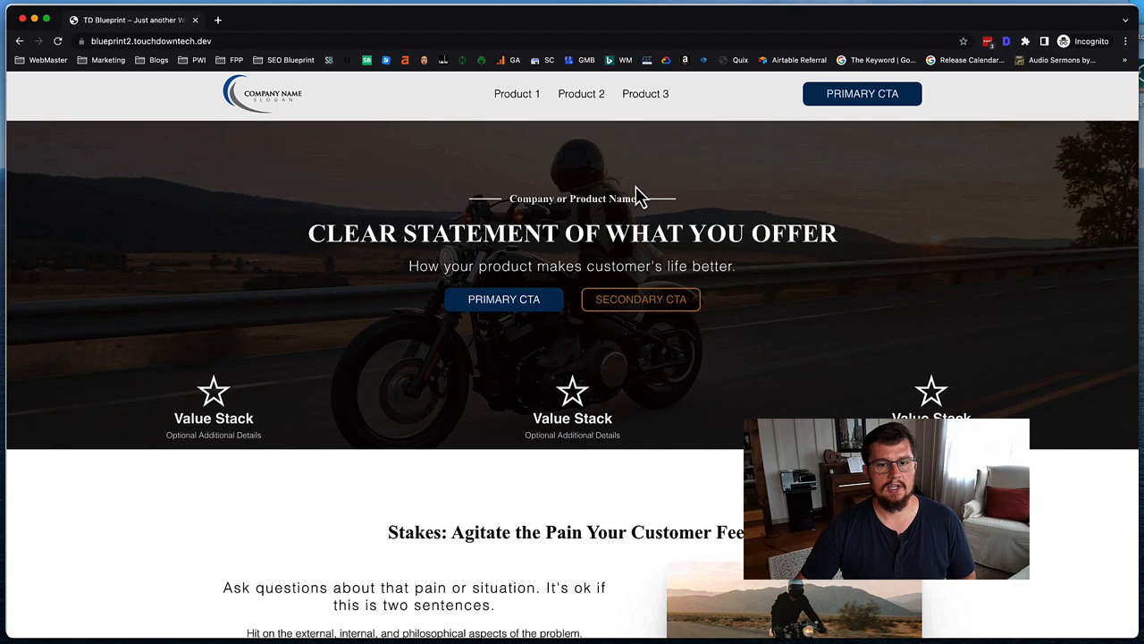
pyautogui.scroll(-3)
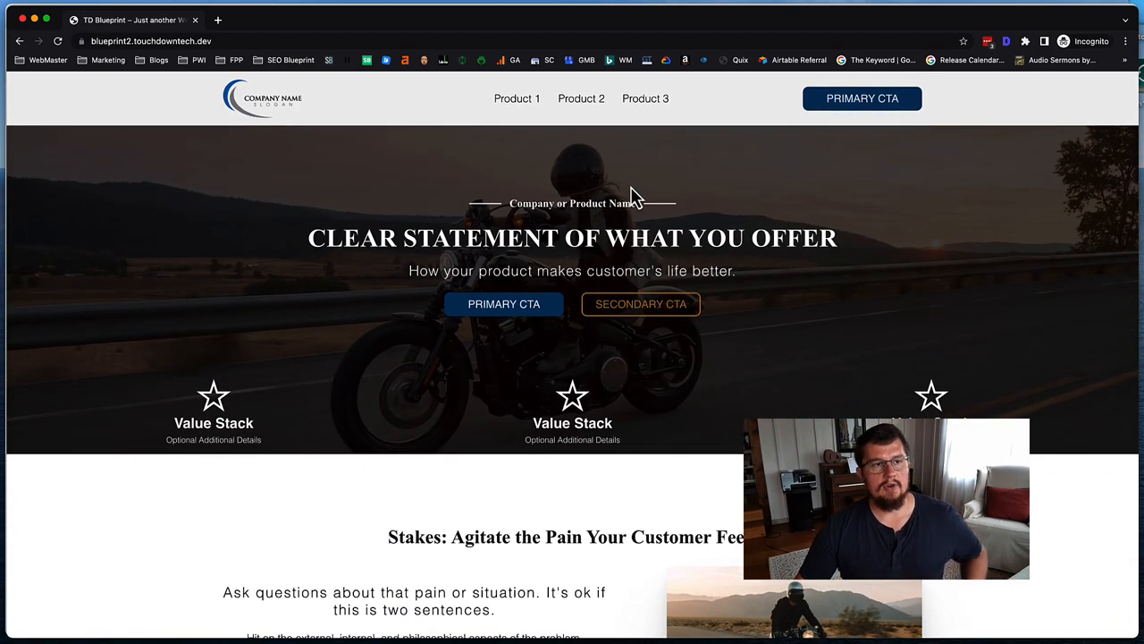
pyautogui.moveTo(231, 172)
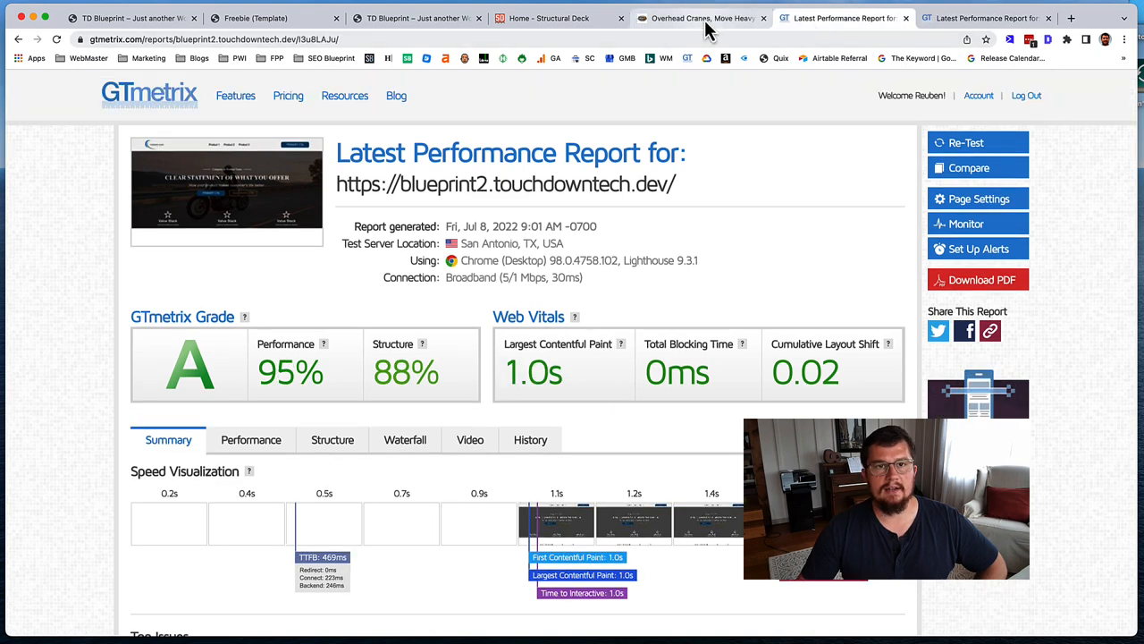
# Step: Switch to the blueprint2 site's WordPress dashboard tab
pyautogui.click(129, 18)
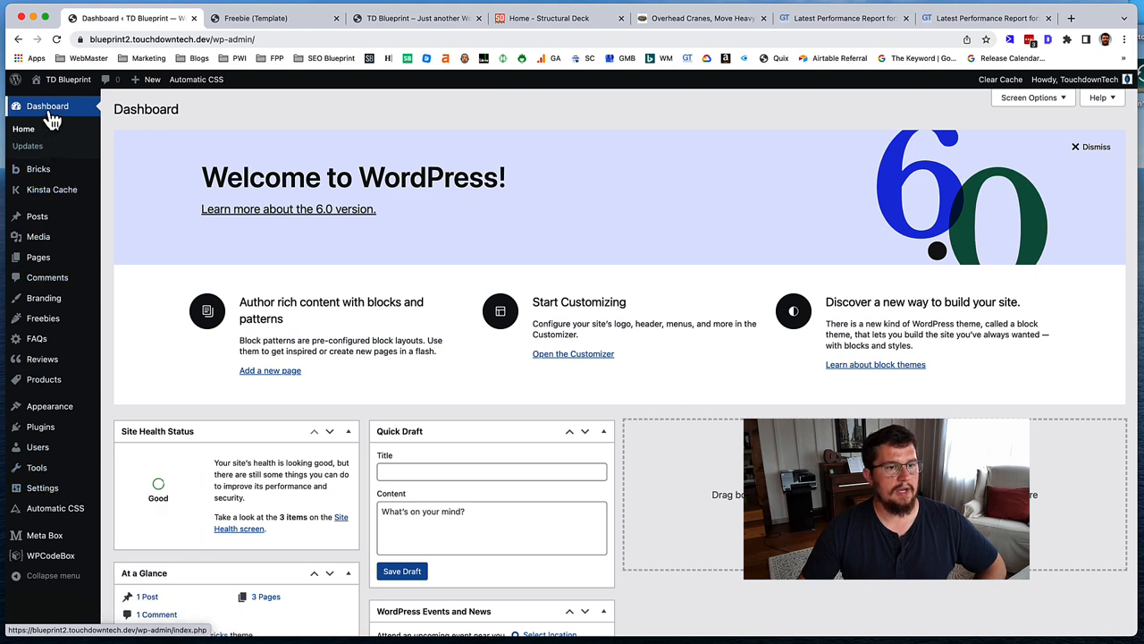
# Step: In Bricks > Settings > Performance, switch on the Disable lazy loading option
pyautogui.click(37, 168)
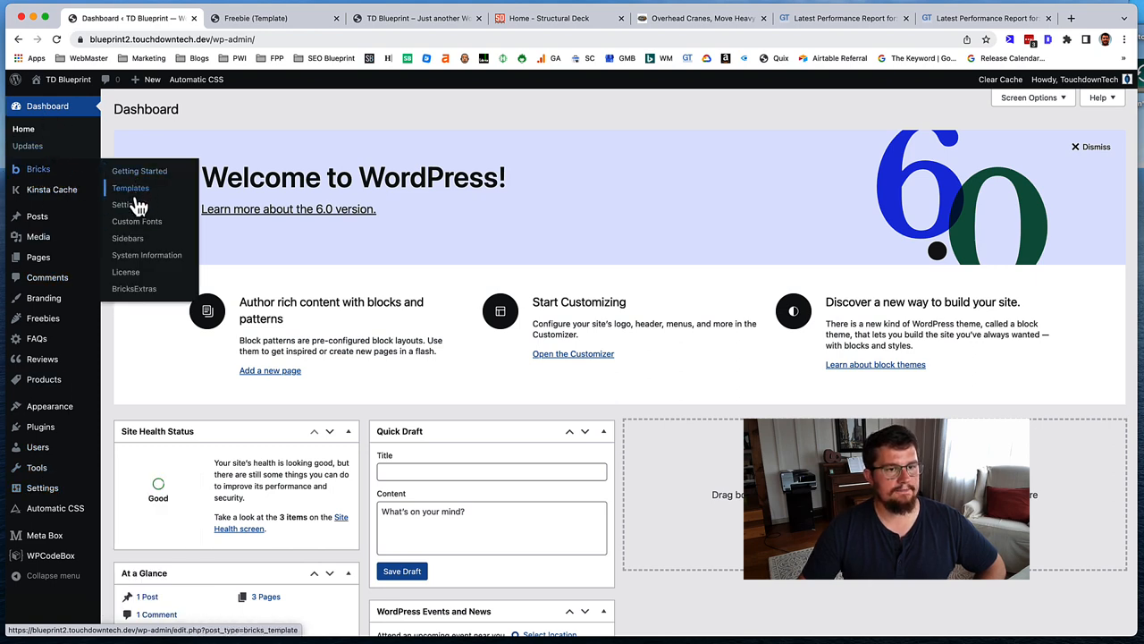
pyautogui.click(124, 204)
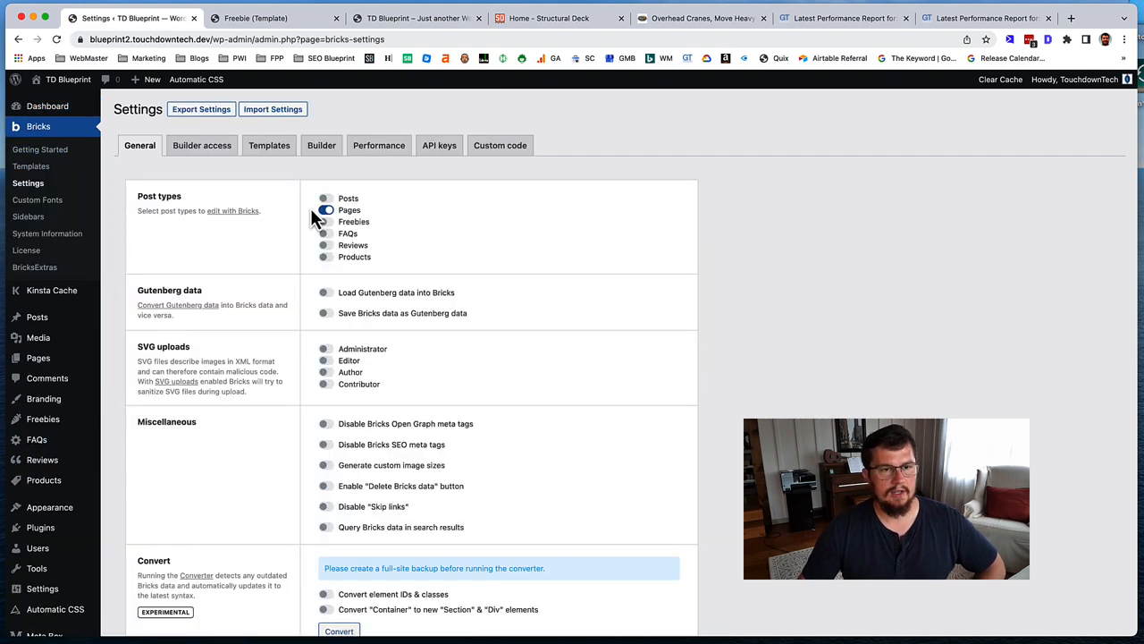
pyautogui.click(379, 145)
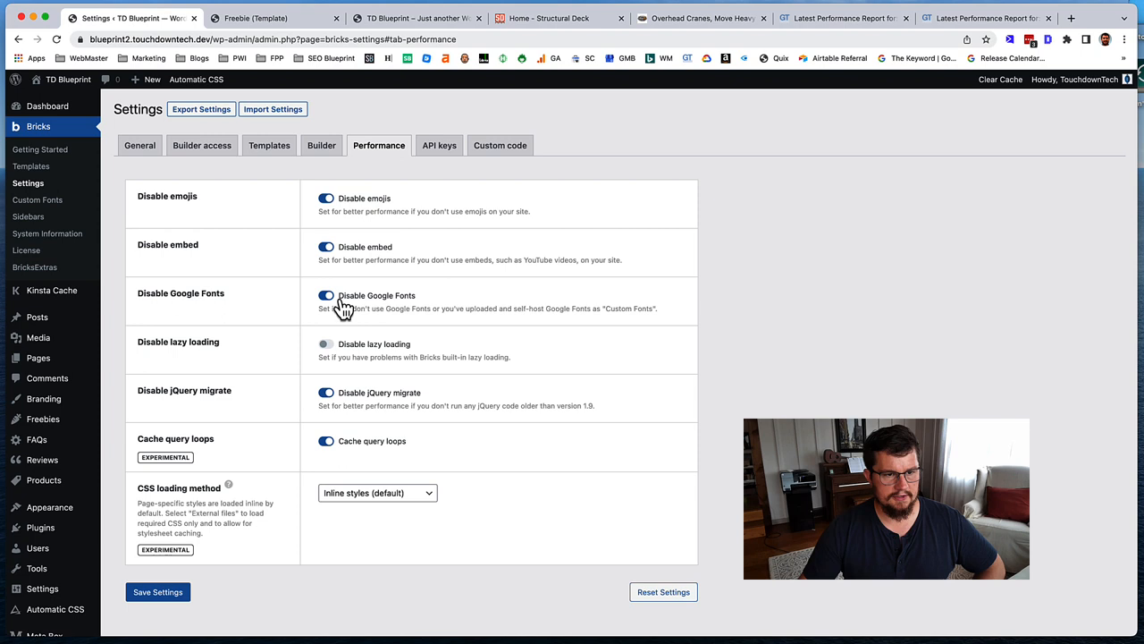
pyautogui.moveTo(347, 329)
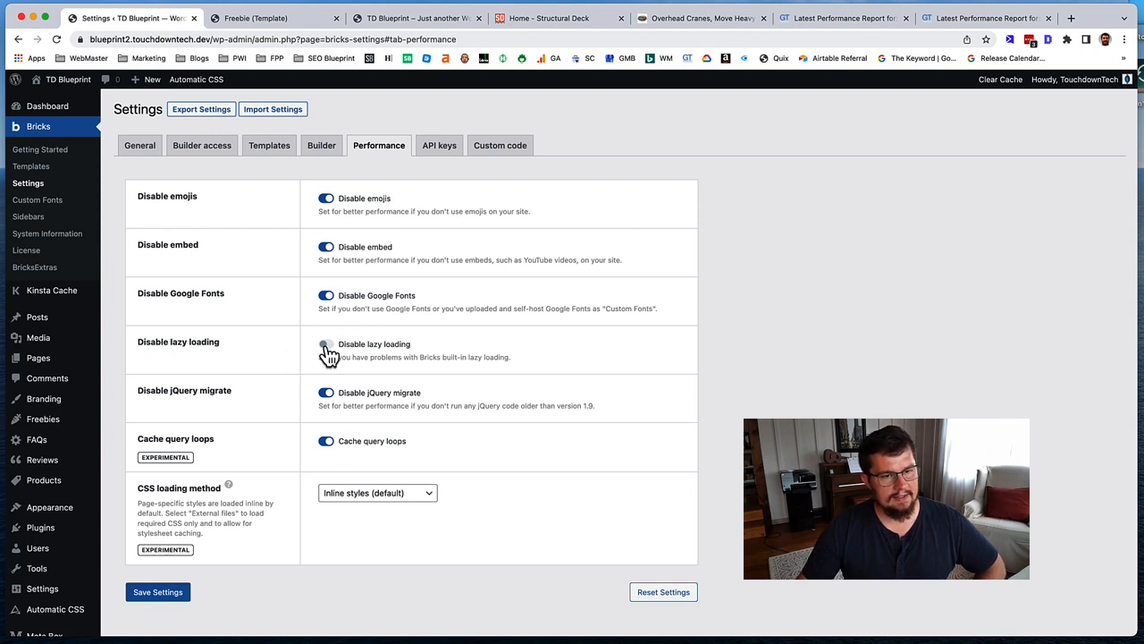
pyautogui.click(326, 344)
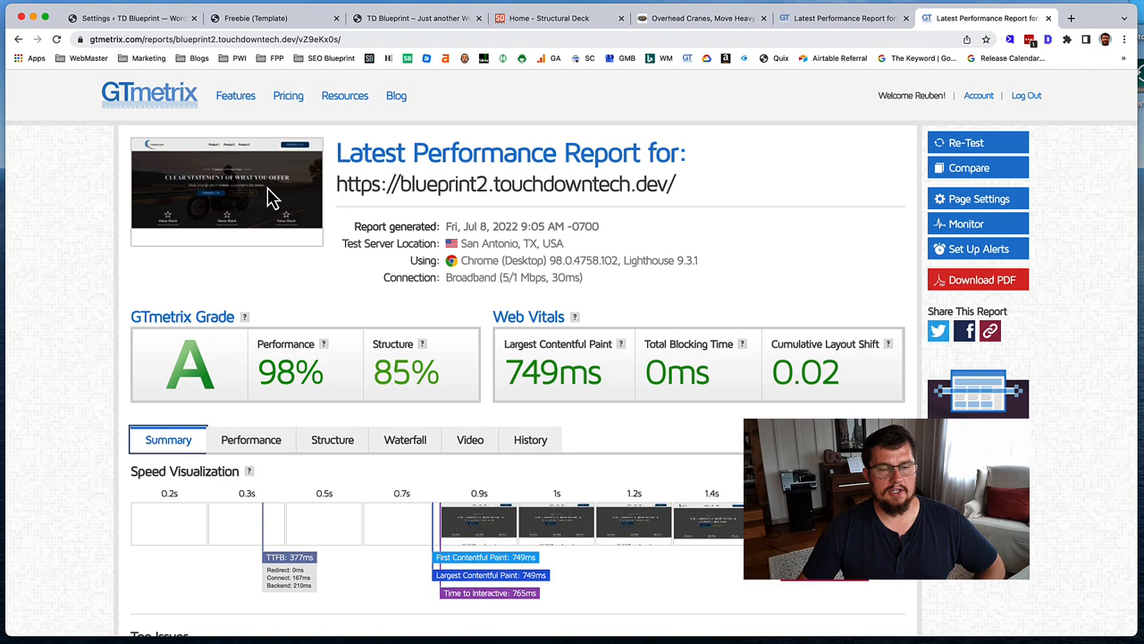
# Step: Review the current report, then re-test blueprint2, getting 91% performance and 88% structure
pyautogui.scroll(-3)
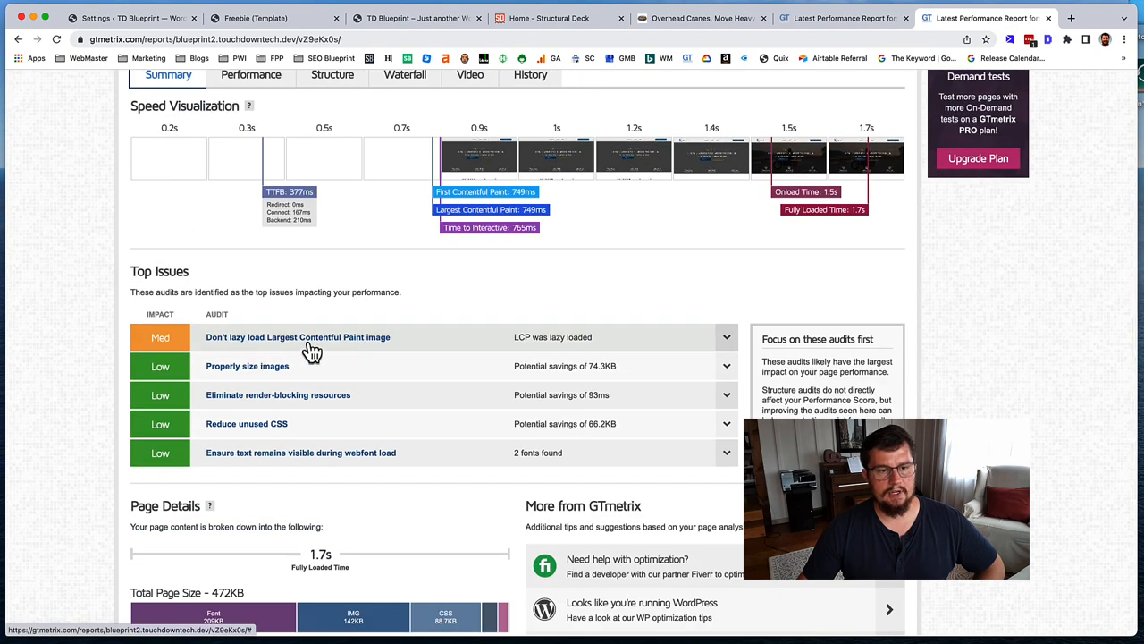
pyautogui.moveTo(447, 349)
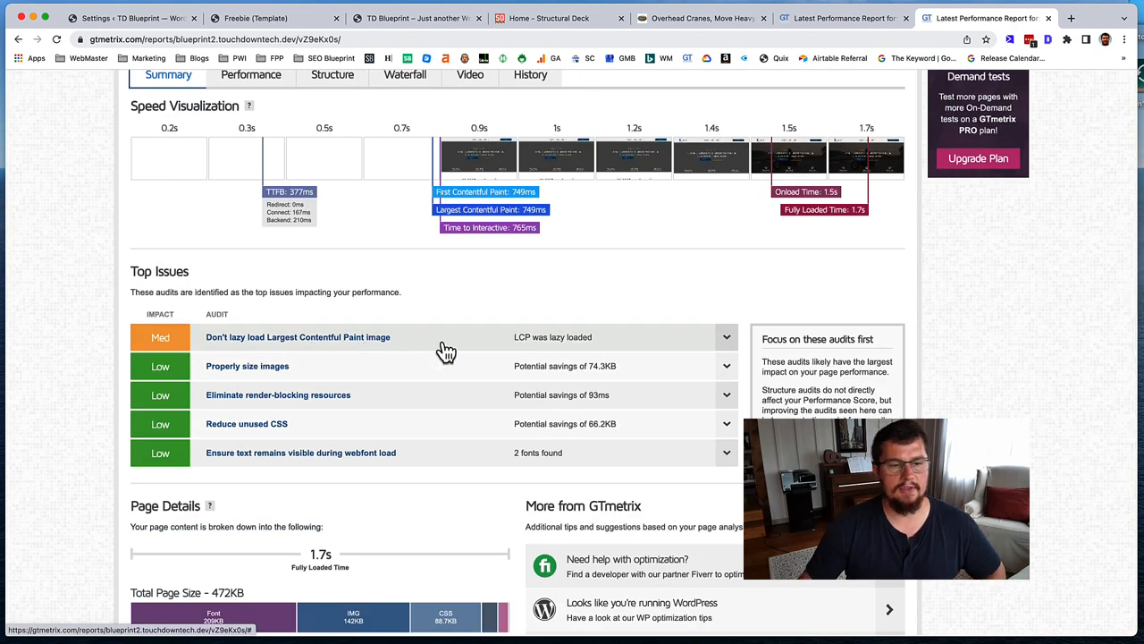
pyautogui.scroll(3)
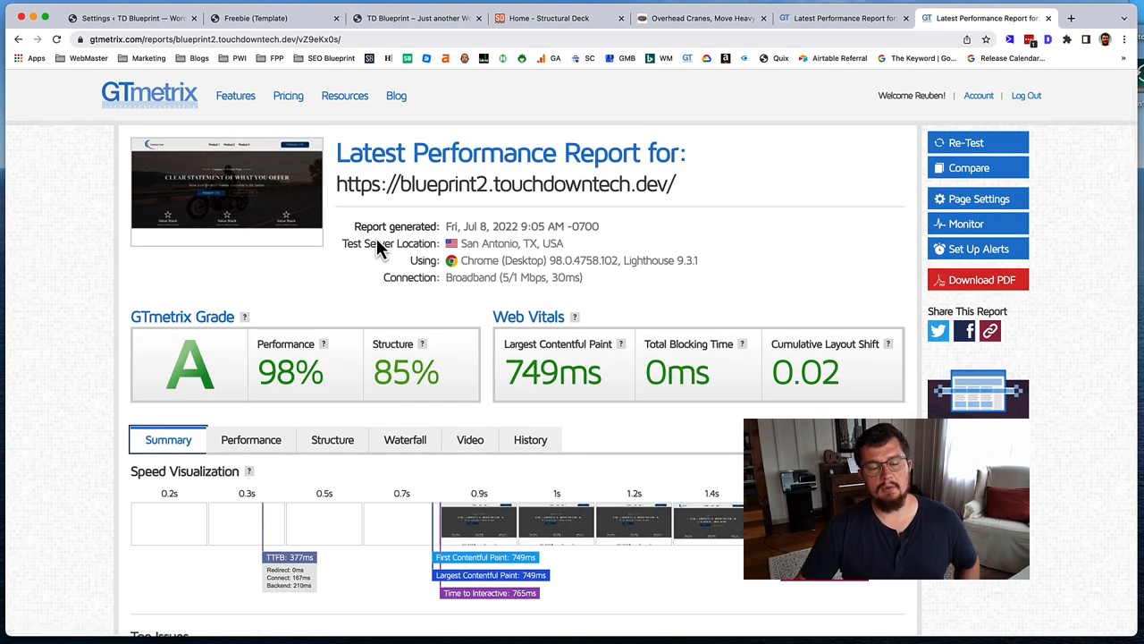
pyautogui.moveTo(272, 203)
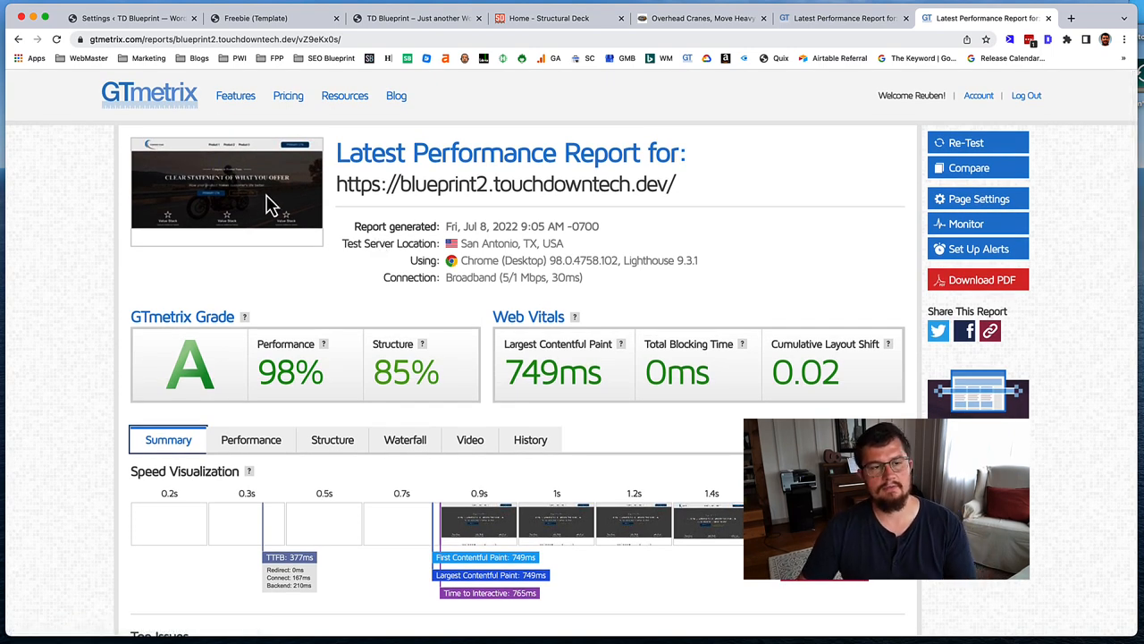
pyautogui.scroll(-3)
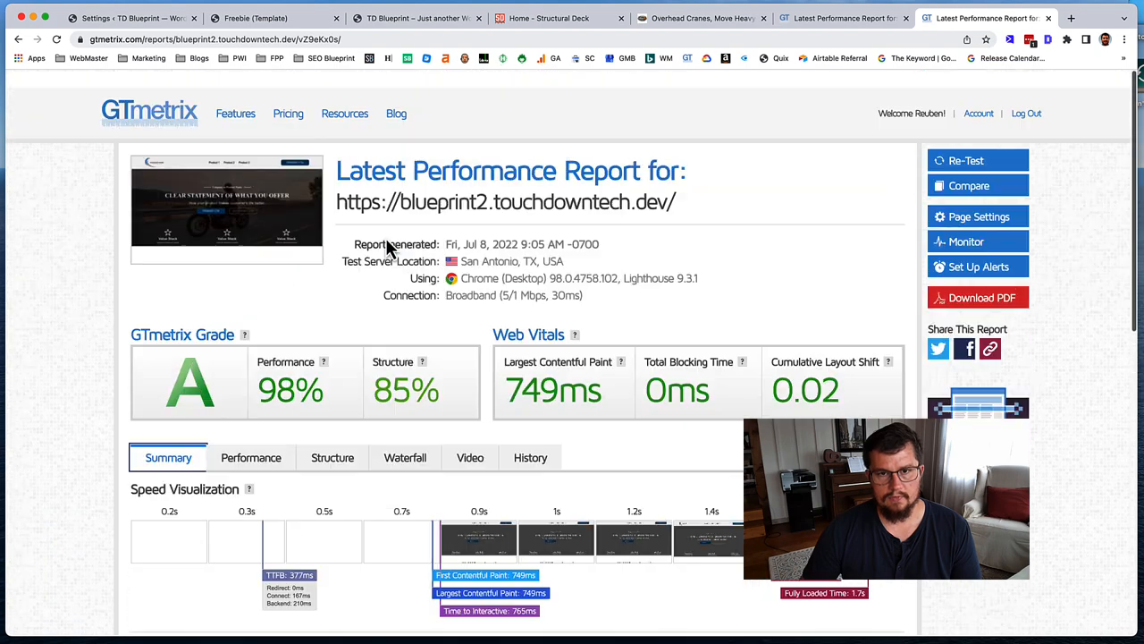
pyautogui.click(965, 161)
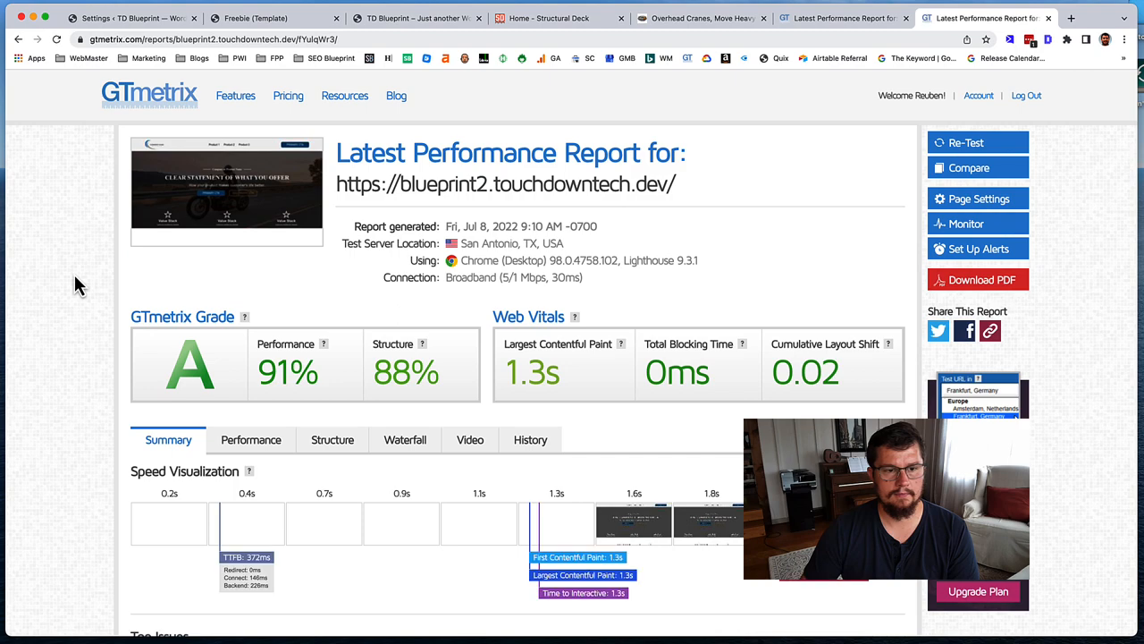
# Step: Inspect the 'Don't lazy load Largest Contentful Paint image' audit, then return to Bricks settings
pyautogui.scroll(-3)
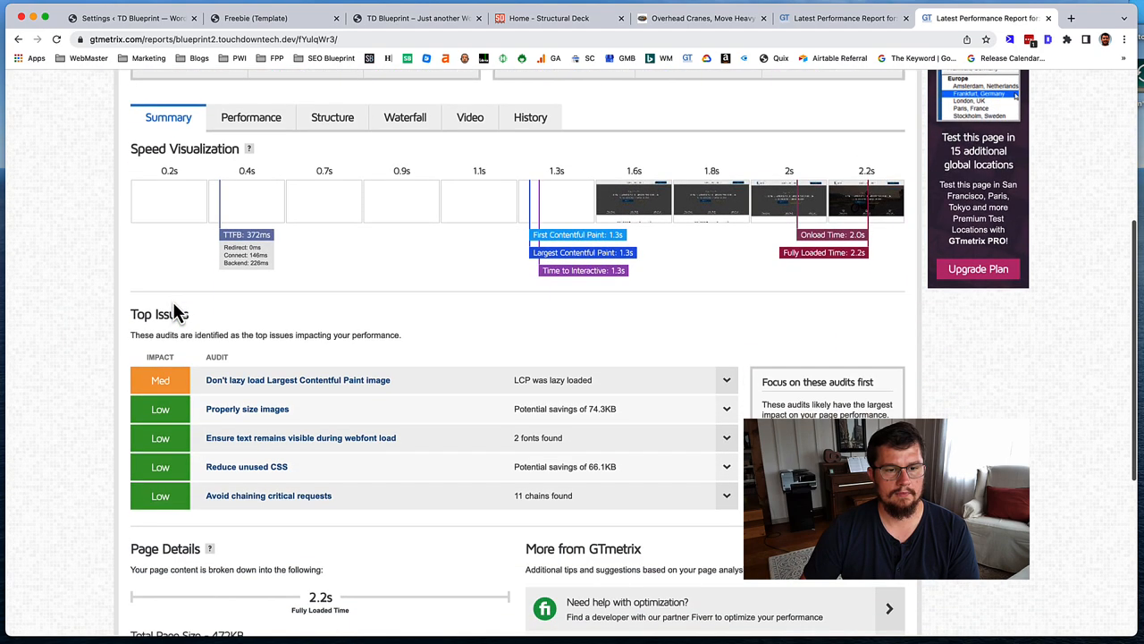
pyautogui.click(297, 379)
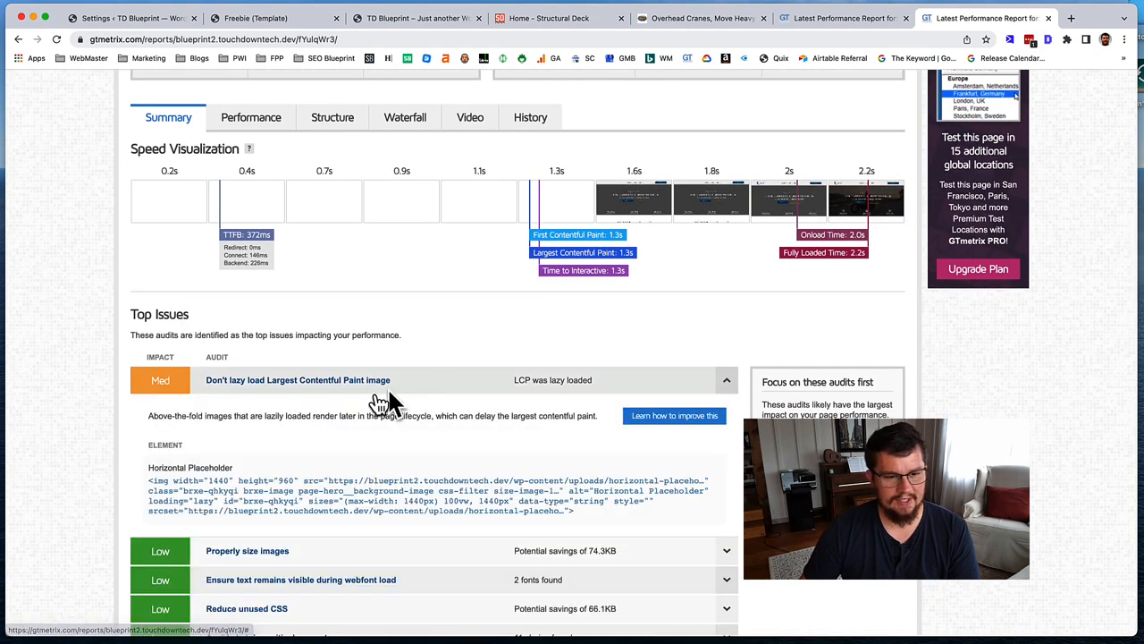
pyautogui.scroll(3)
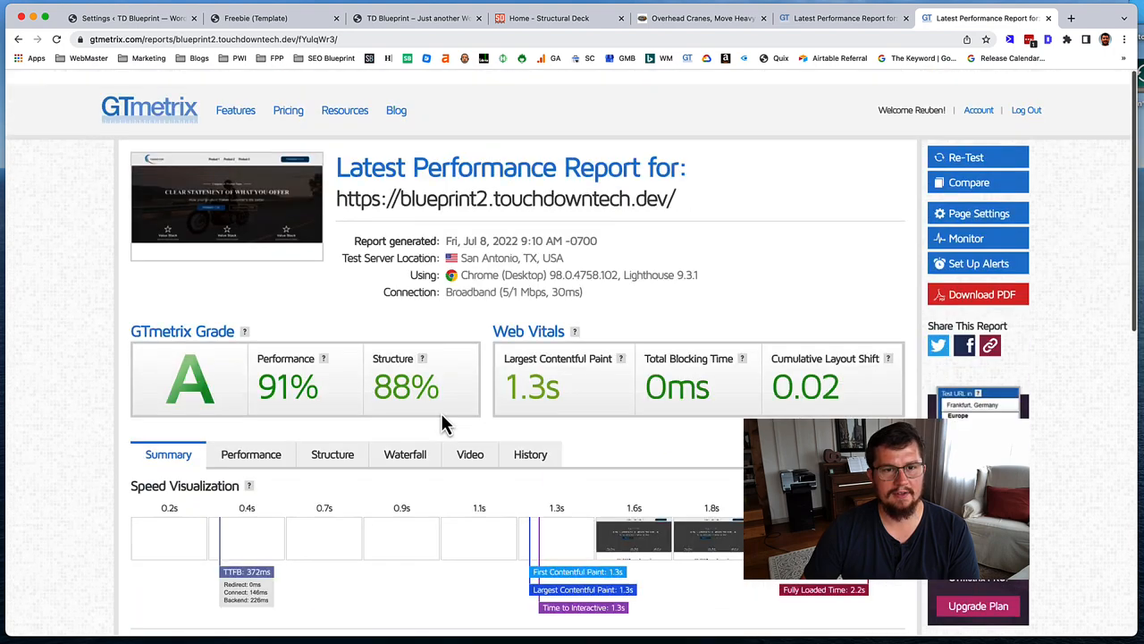
pyautogui.scroll(-3)
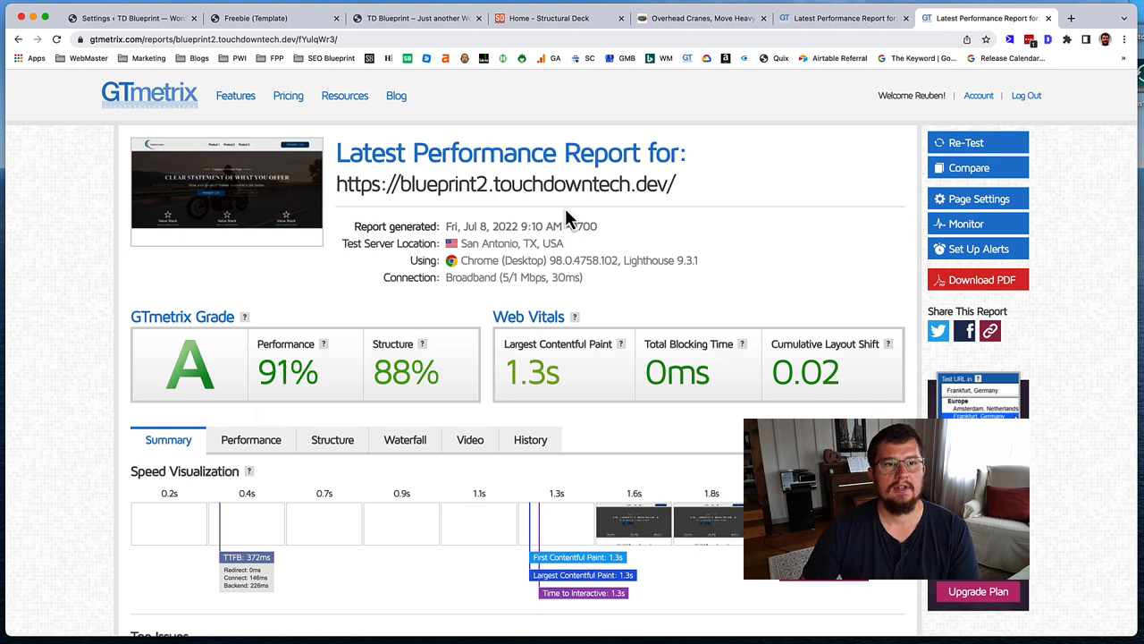
pyautogui.click(133, 18)
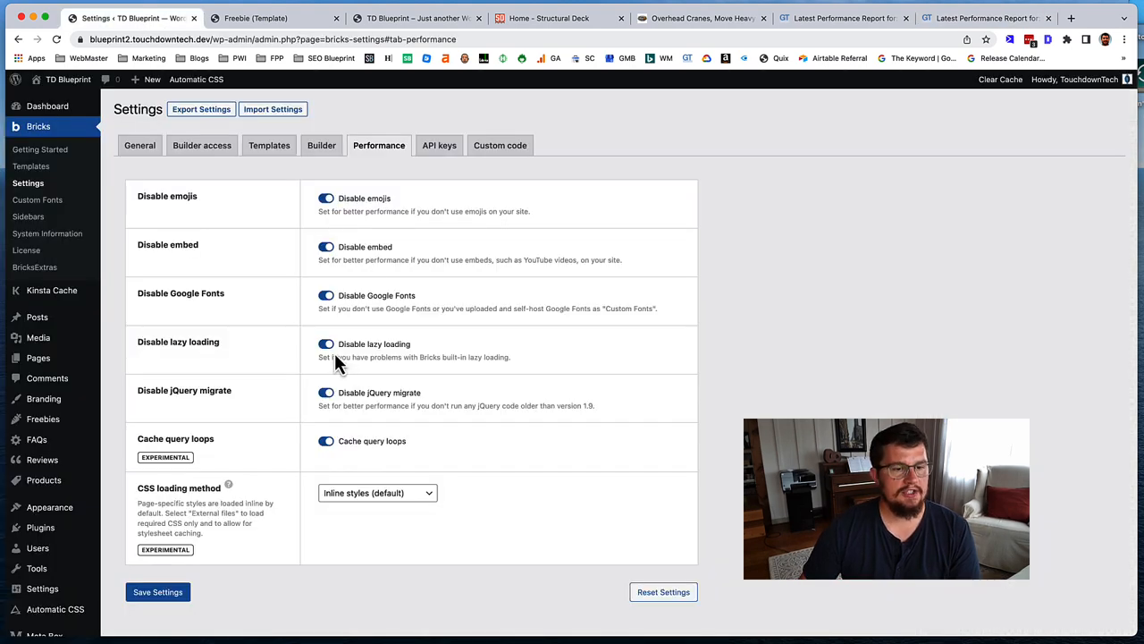
# Step: Turn Disable lazy loading back off, switch off query loop caching and check the CSS loading method
pyautogui.click(326, 344)
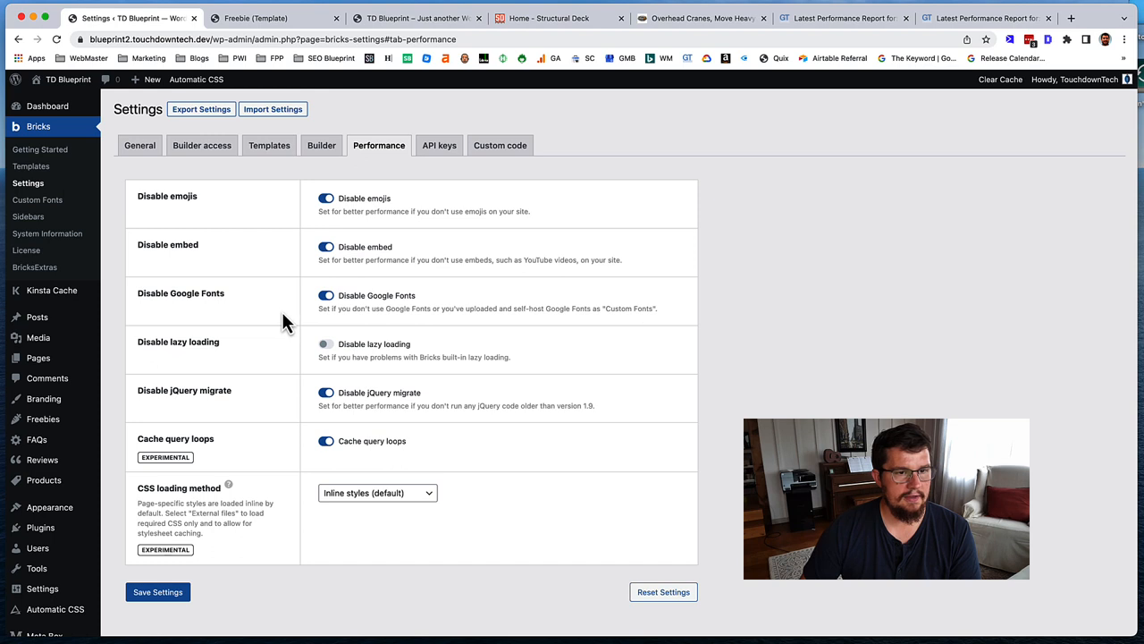
pyautogui.moveTo(354, 354)
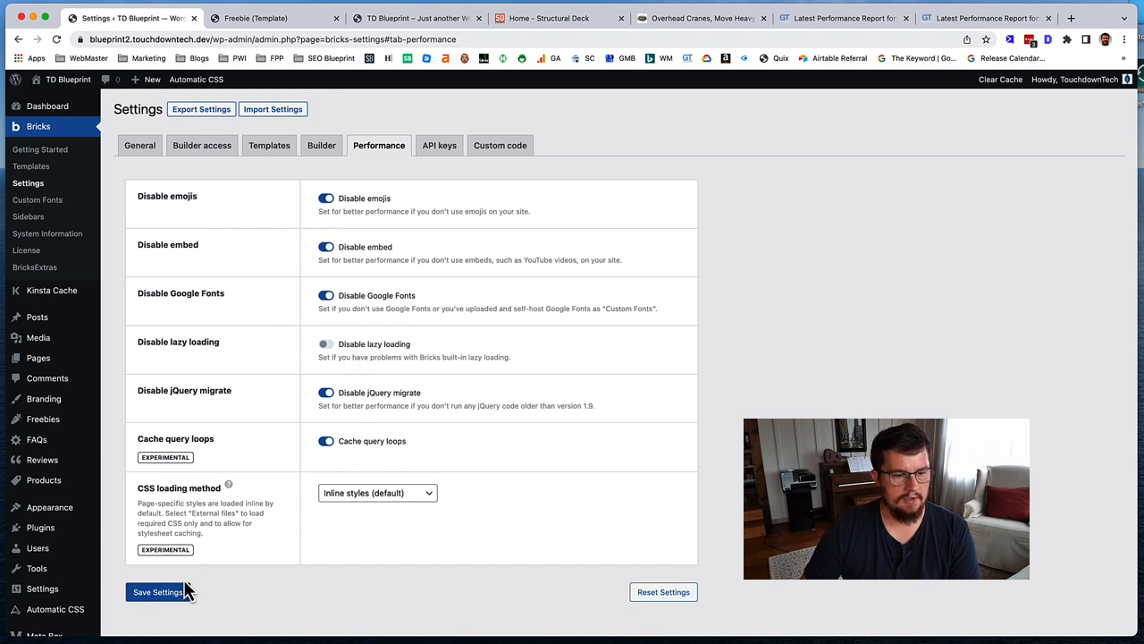
pyautogui.moveTo(354, 445)
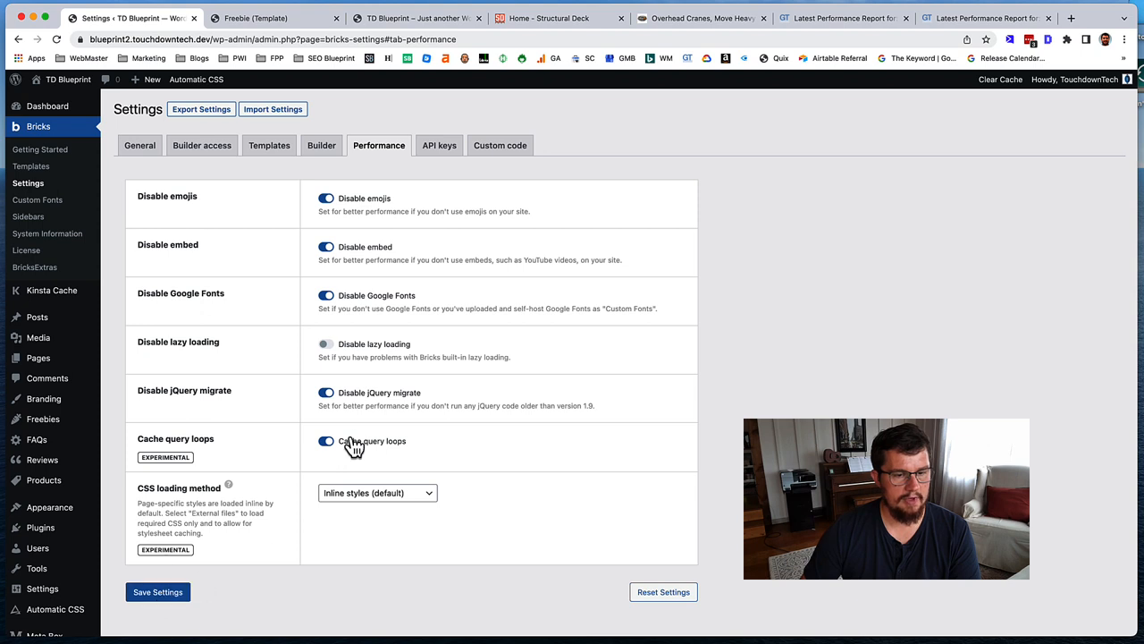
pyautogui.click(325, 440)
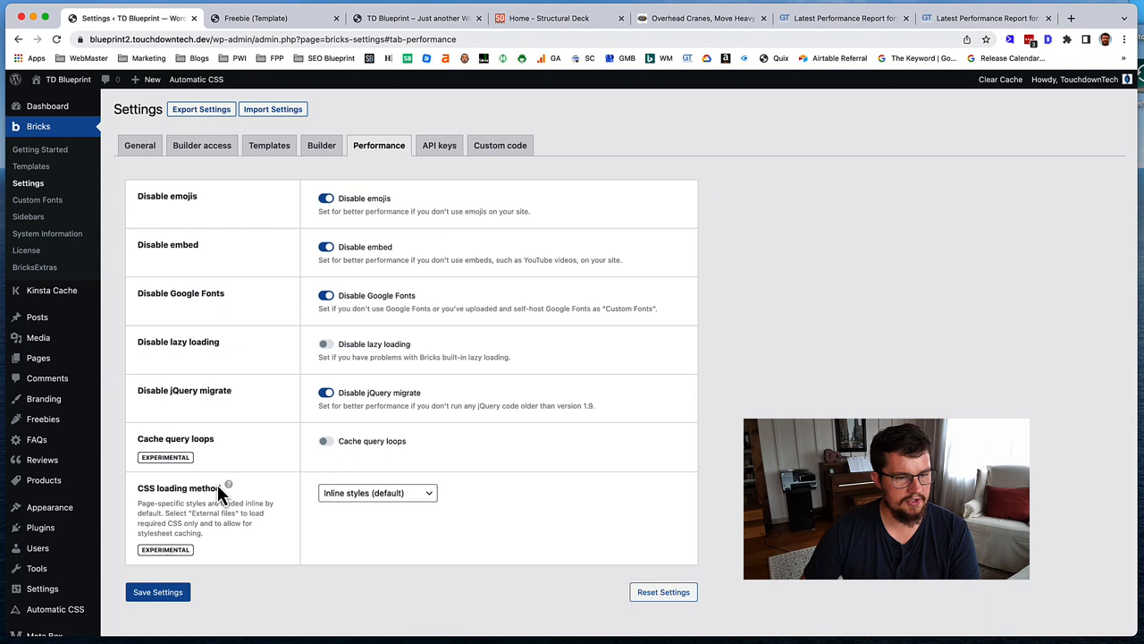
pyautogui.click(377, 494)
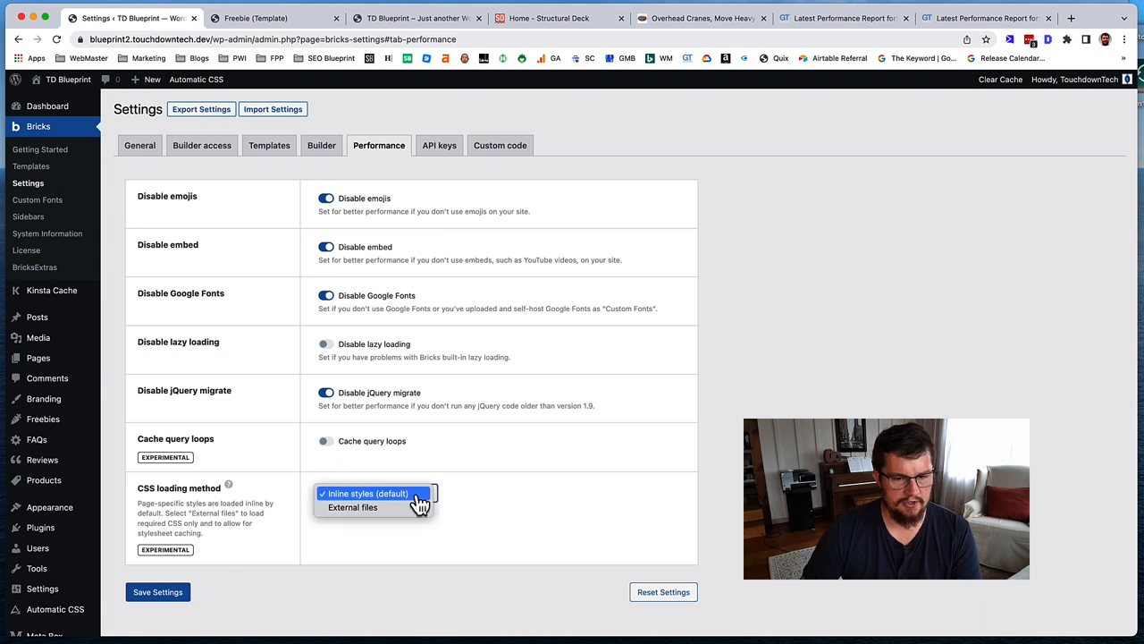
pyautogui.click(367, 494)
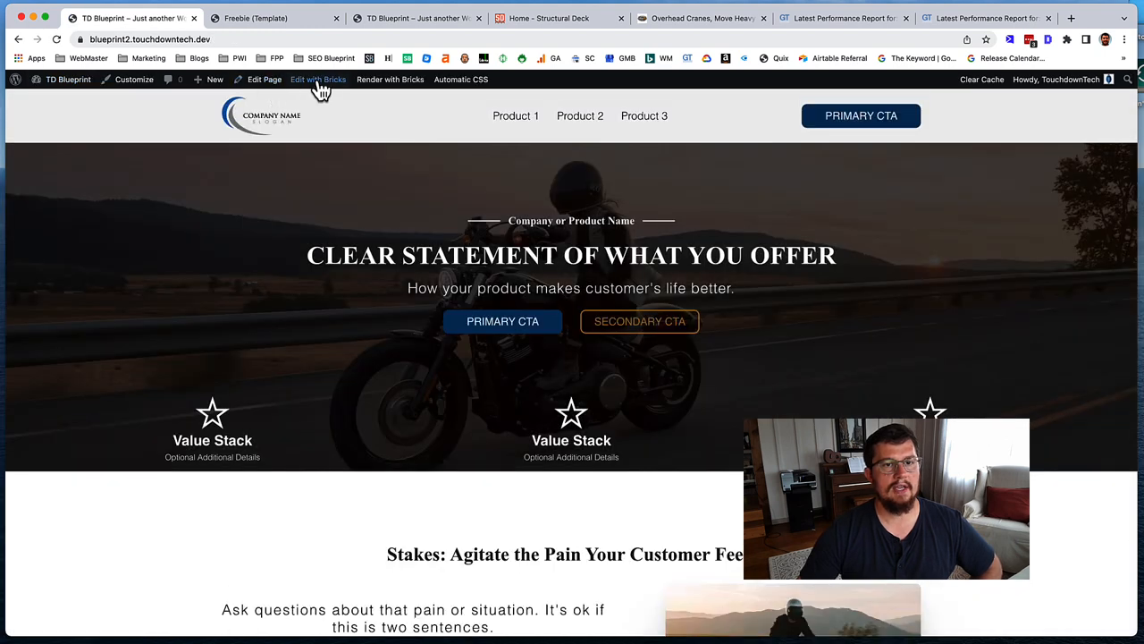
# Step: Edit the homepage in Bricks, inspect the hero background image's Content and Style settings, then start a new tab
pyautogui.click(318, 79)
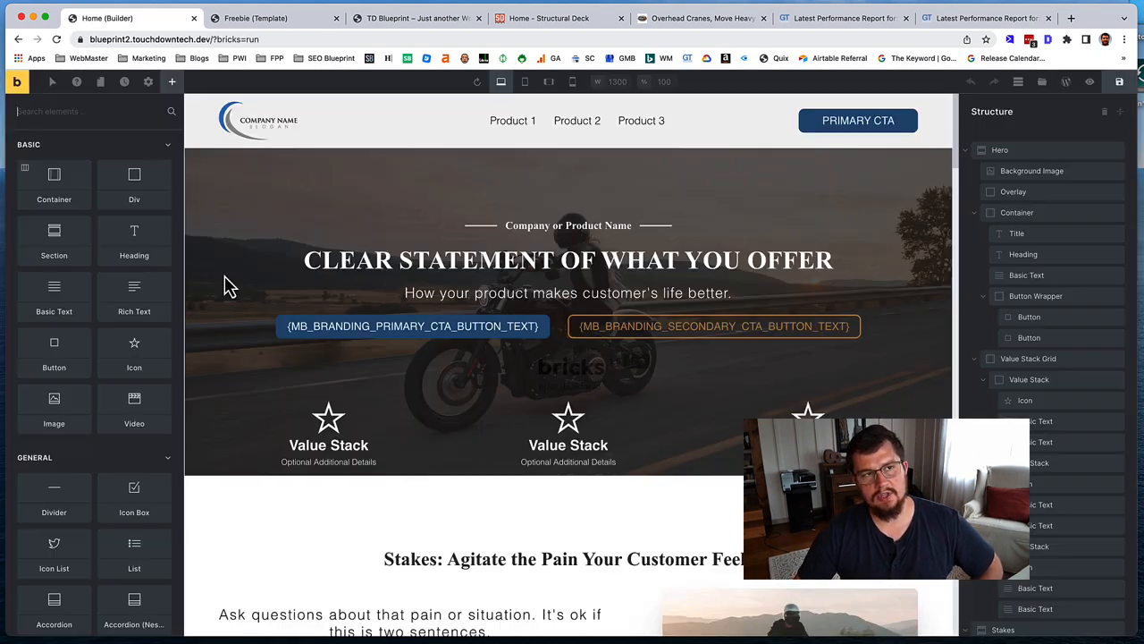
pyautogui.click(1031, 171)
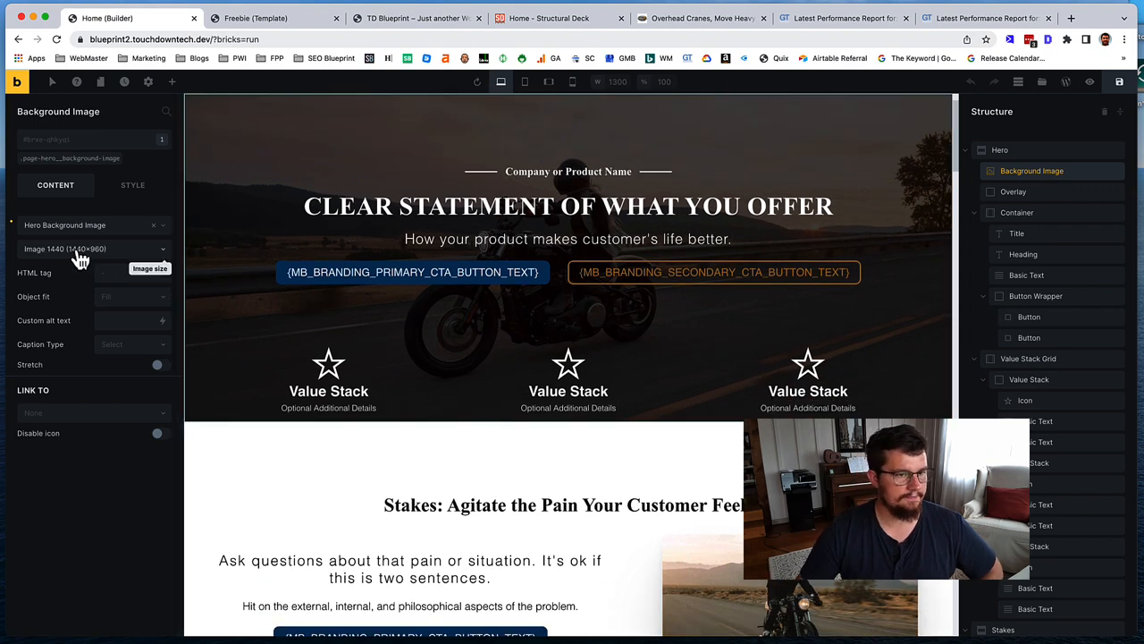
pyautogui.moveTo(104, 374)
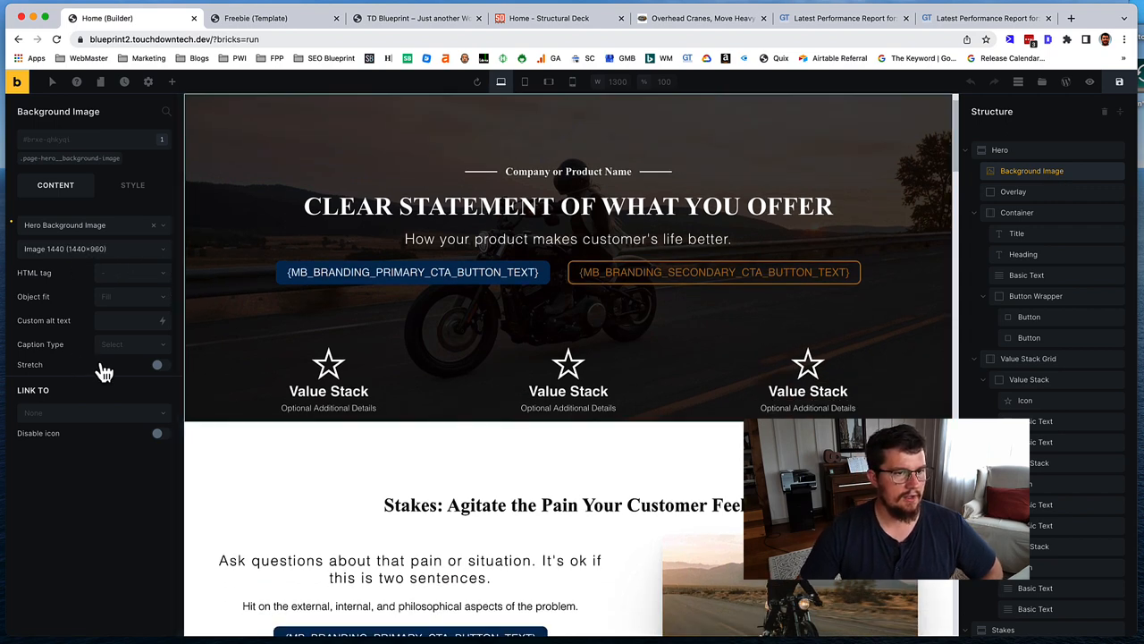
pyautogui.moveTo(129, 318)
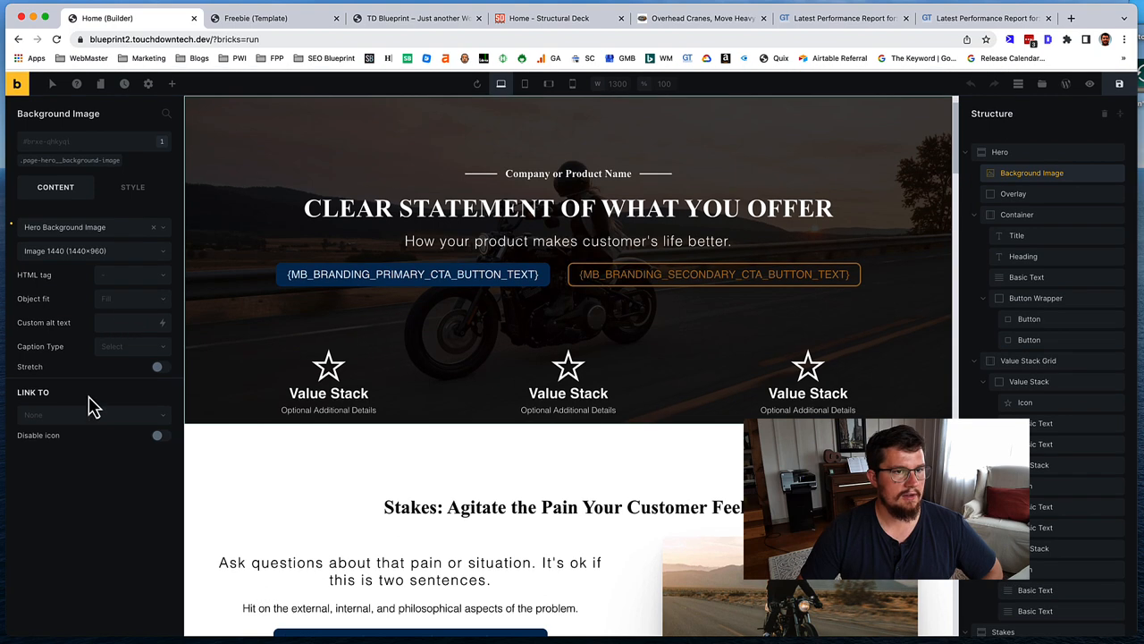
pyautogui.click(133, 184)
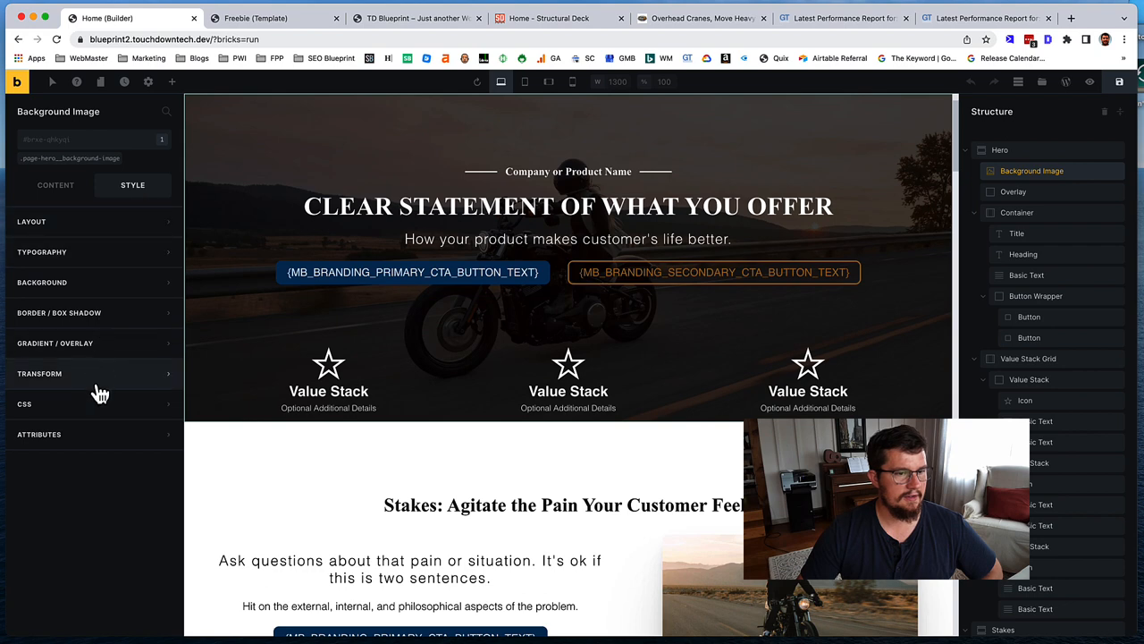
pyautogui.moveTo(89, 322)
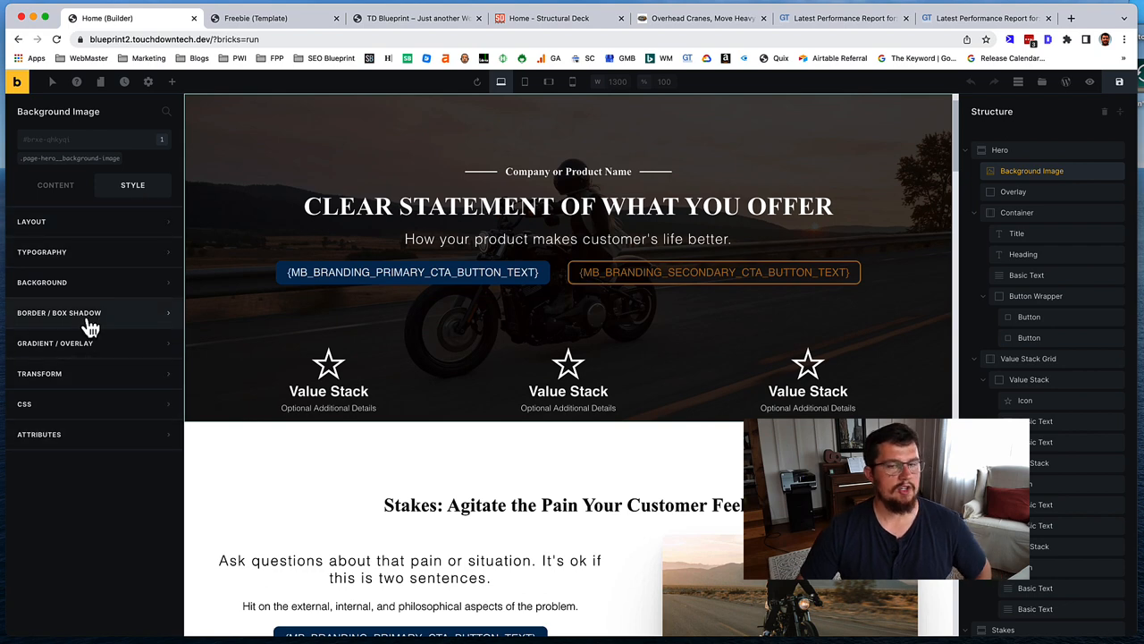
pyautogui.click(1078, 18)
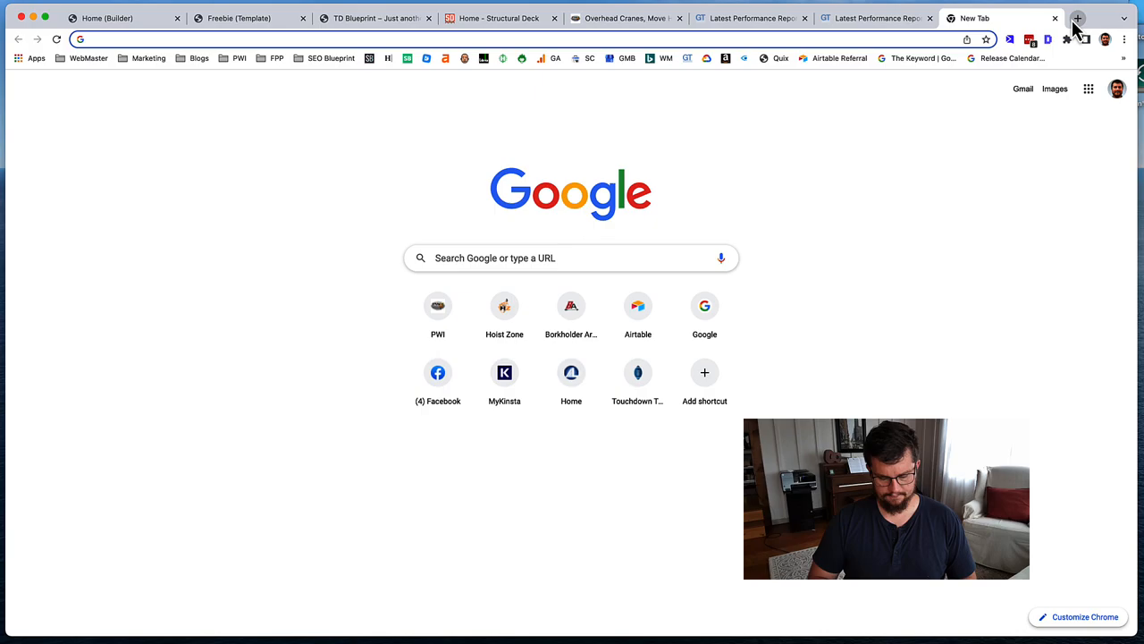
# Step: Google 'disable lazy loading bricks builder' and open the Bricks forum thread on hero images
pyautogui.write('disable lazy loading bricks builder single')
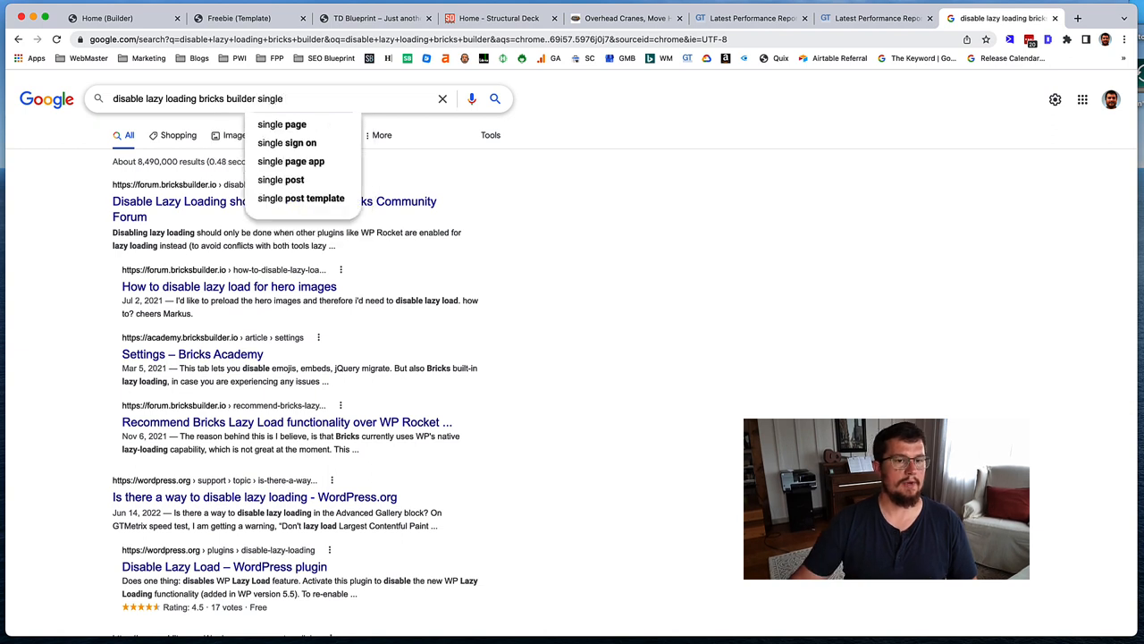
pyautogui.click(229, 287)
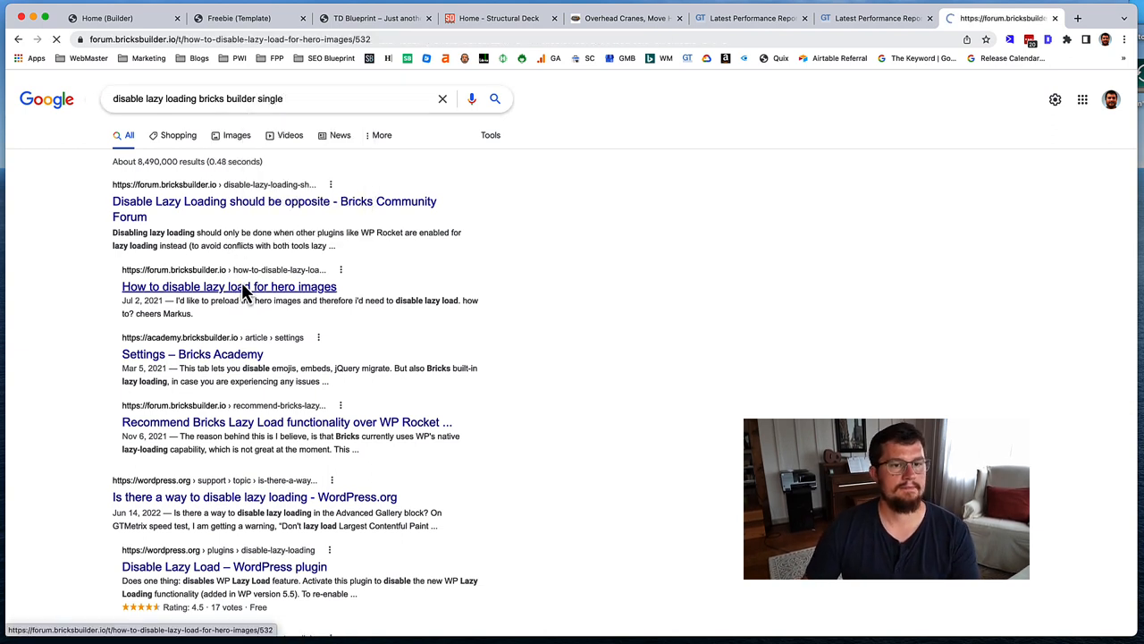
pyautogui.click(229, 286)
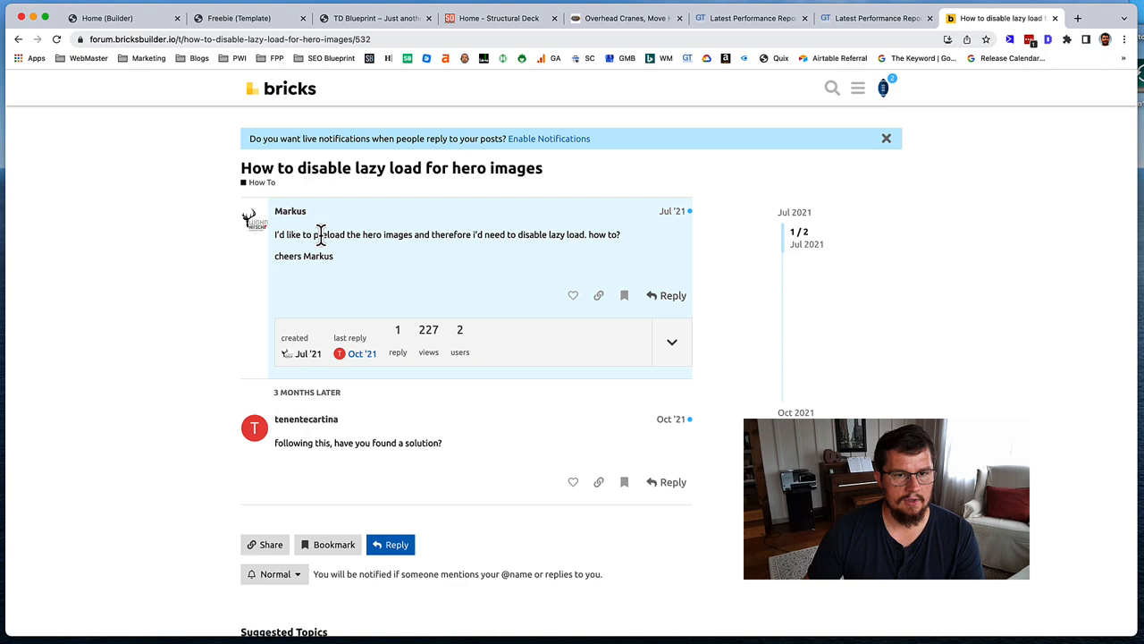
# Step: Read through the forum thread, then go back to the GTmetrix report
pyautogui.scroll(-3)
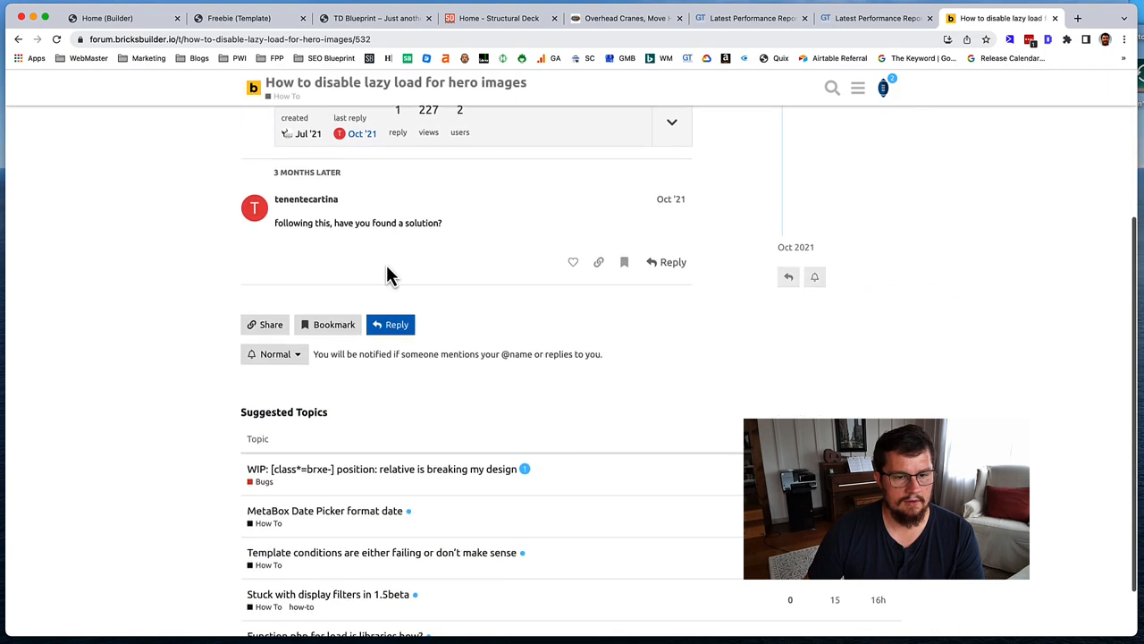
pyautogui.scroll(3)
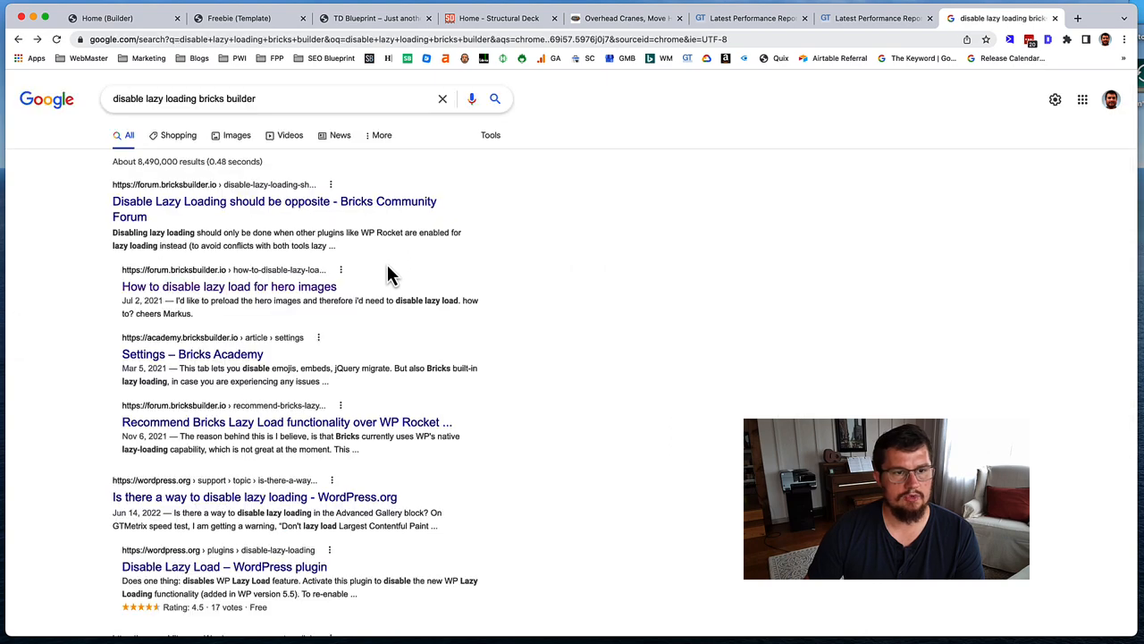
pyautogui.moveTo(282, 207)
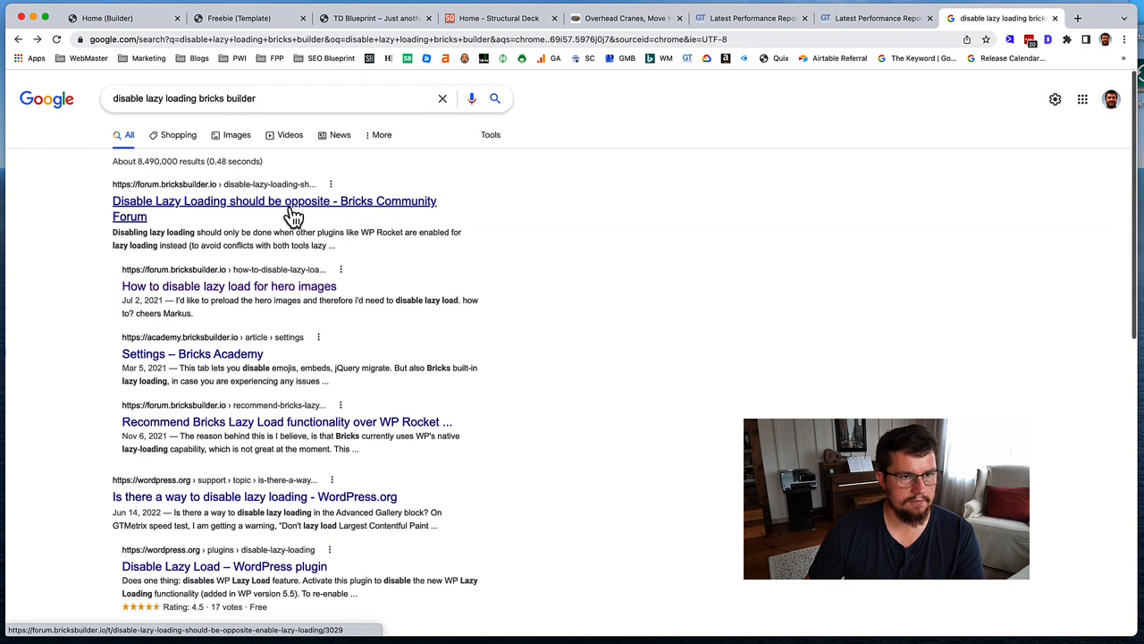
pyautogui.moveTo(361, 248)
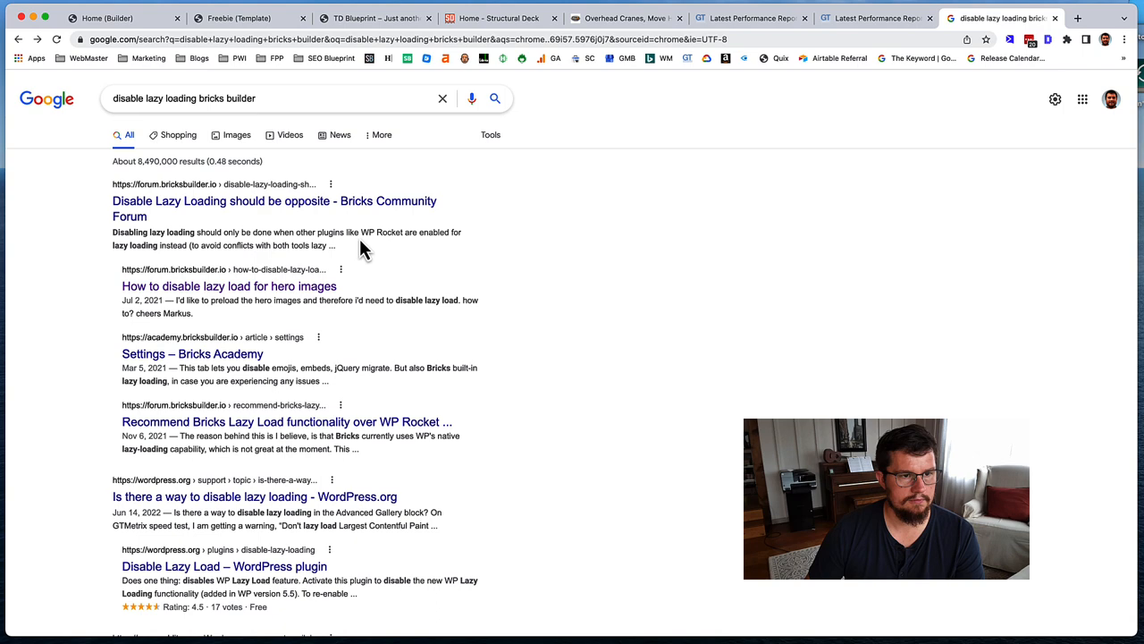
pyautogui.scroll(-3)
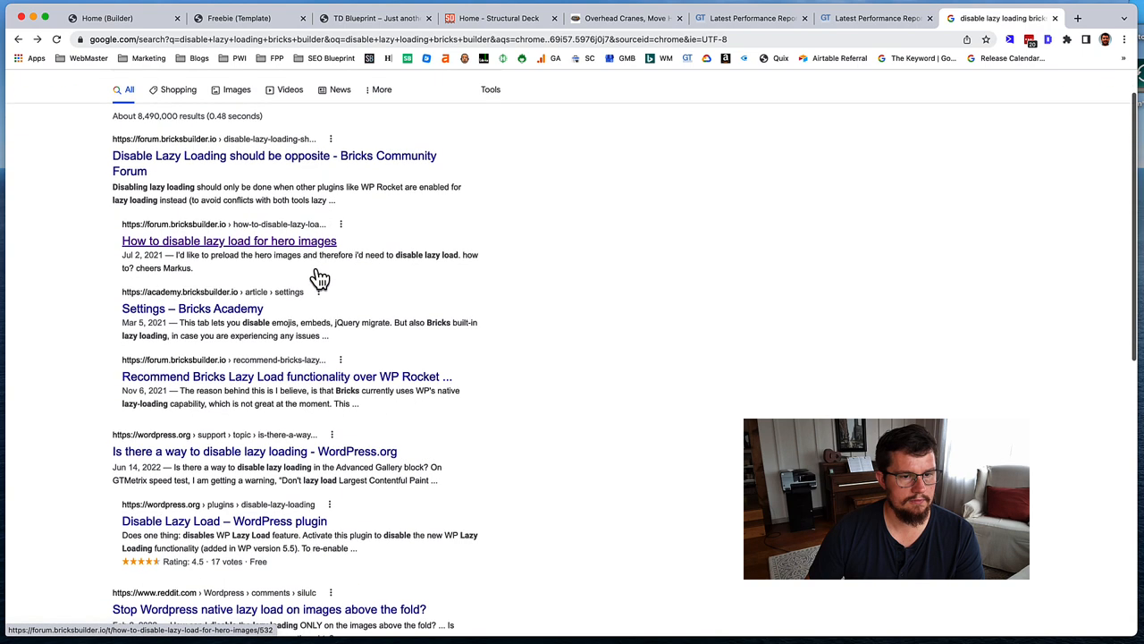
pyautogui.scroll(-3)
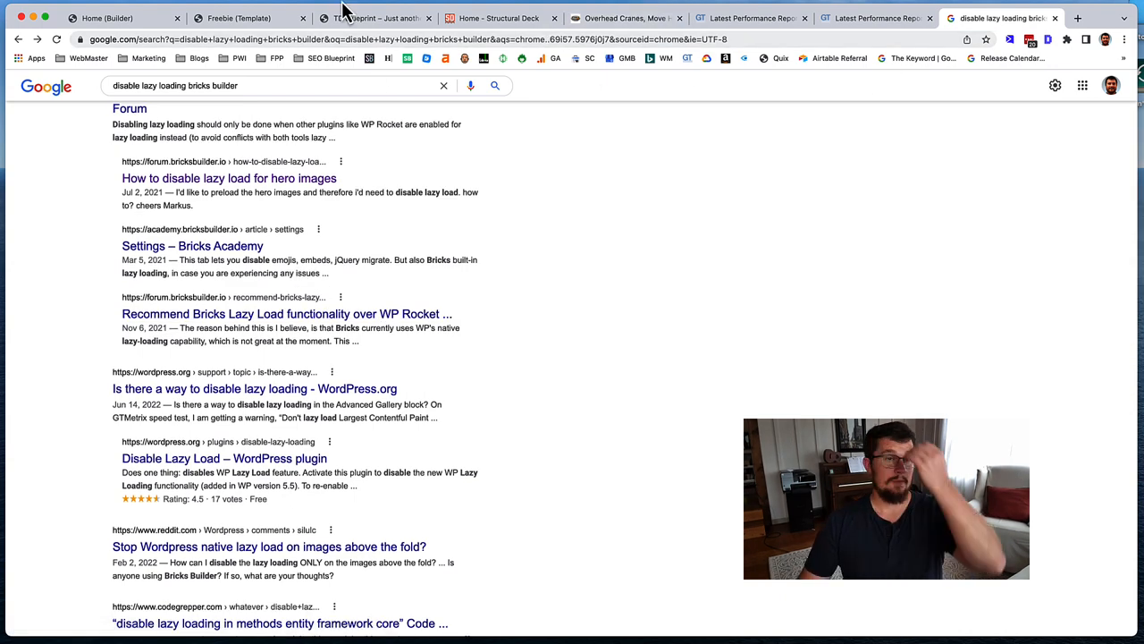
pyautogui.click(872, 18)
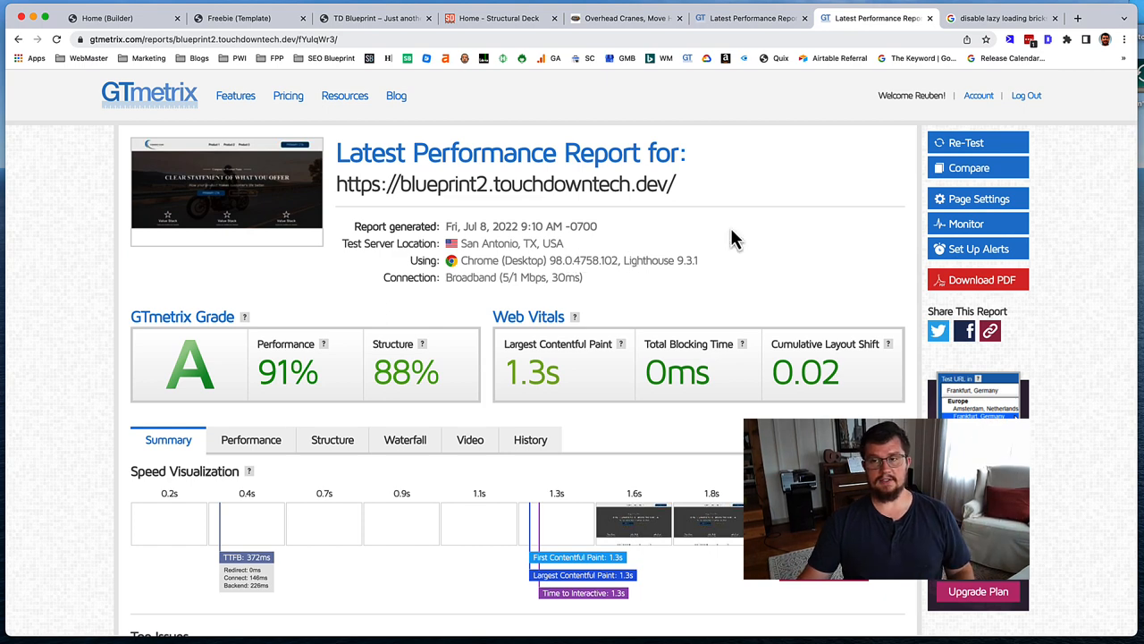
# Step: Check blueprint1's 446-element DOM size audit, then view blueprint2's structure audits
pyautogui.click(965, 143)
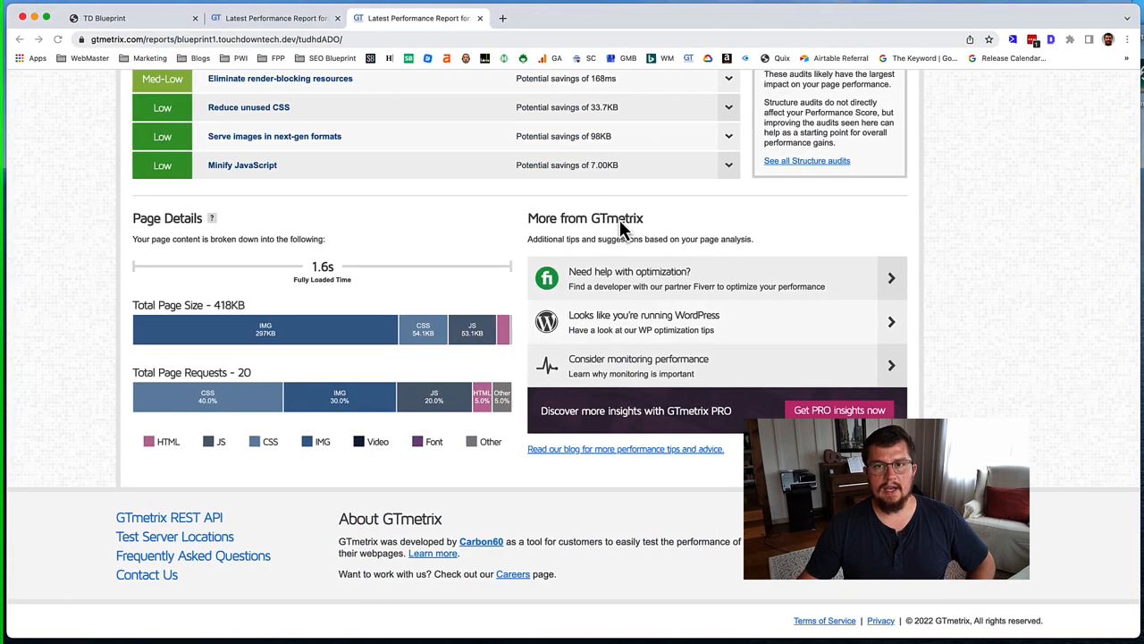
pyautogui.moveTo(472, 328)
pyautogui.write('dom')
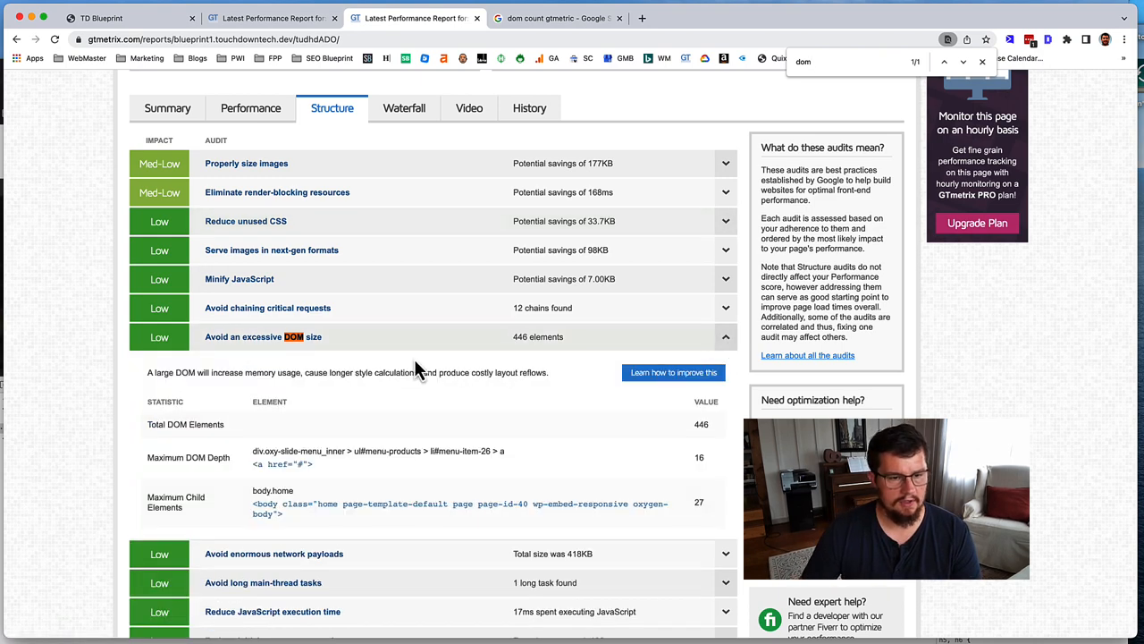
pyautogui.moveTo(376, 375)
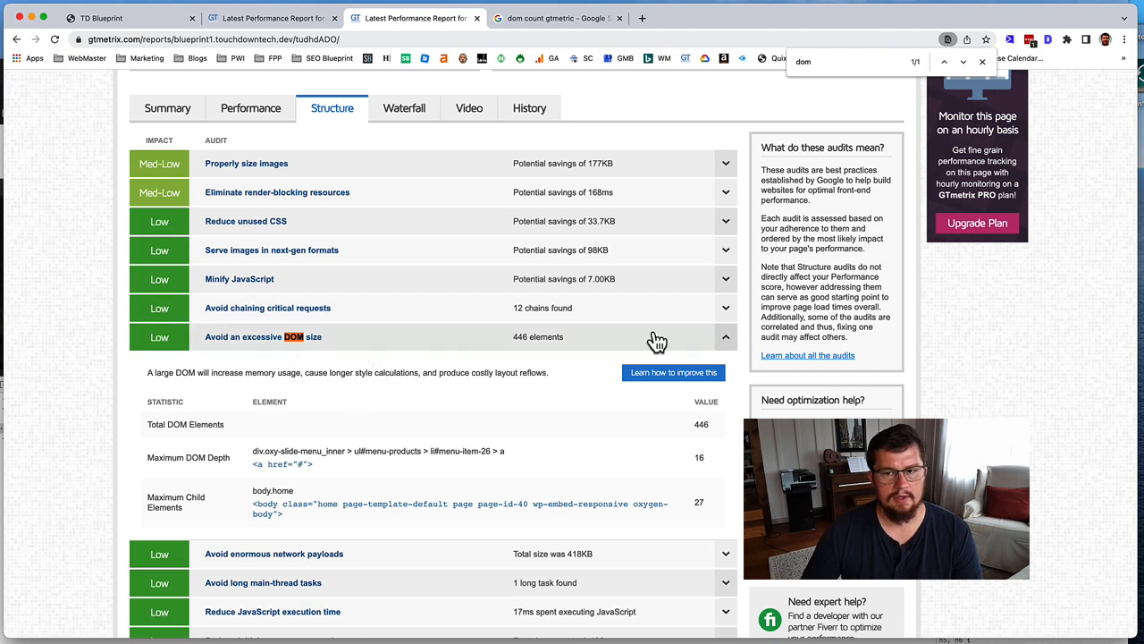
pyautogui.click(726, 336)
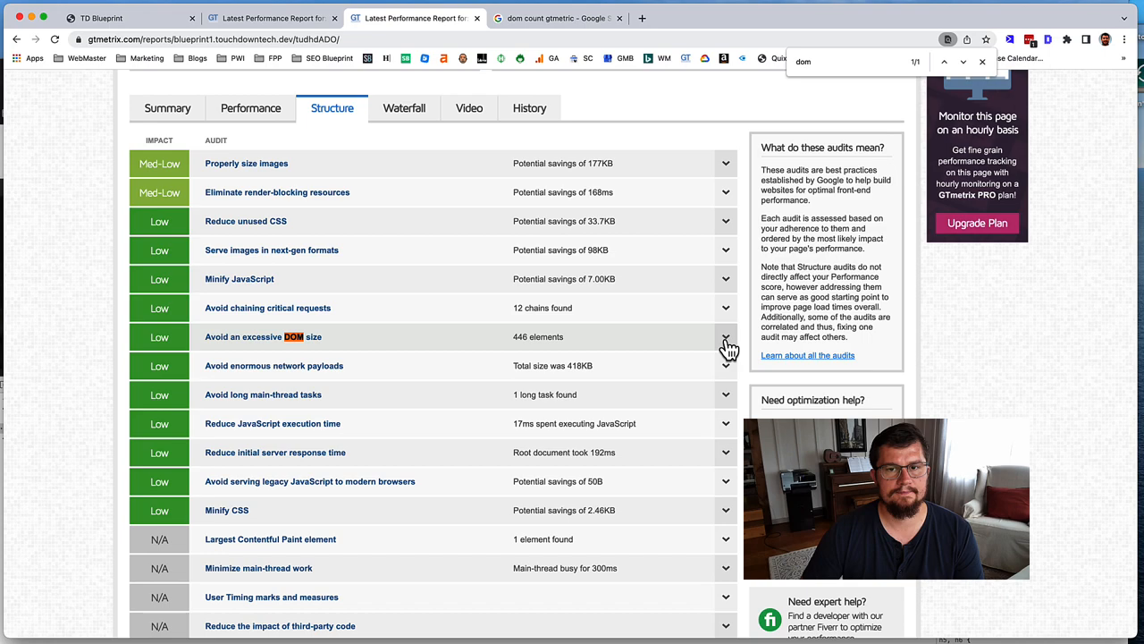
pyautogui.moveTo(436, 176)
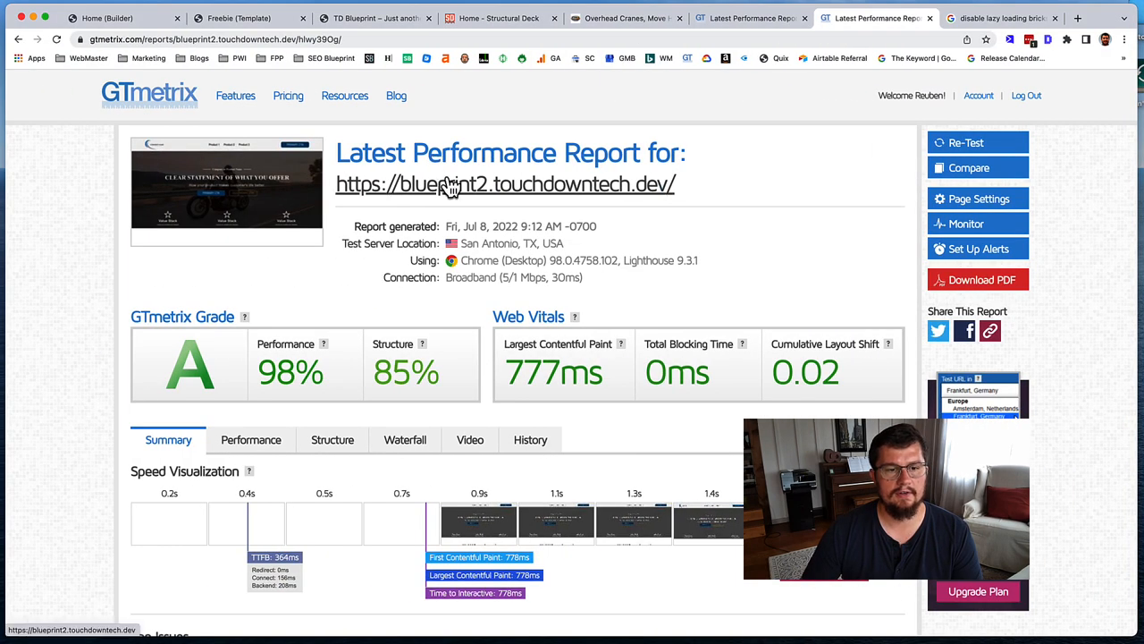
pyautogui.click(332, 440)
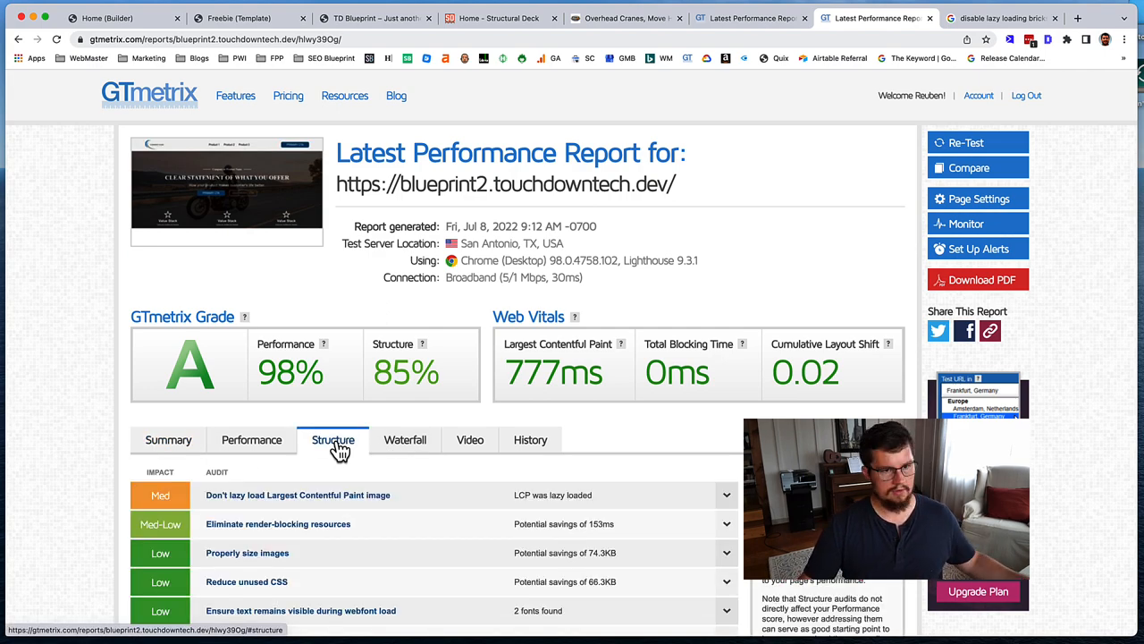
# Step: Expand blueprint2's DOM size audit showing 265 elements, versus blueprint1's 446
pyautogui.scroll(-3)
pyautogui.write('dom')
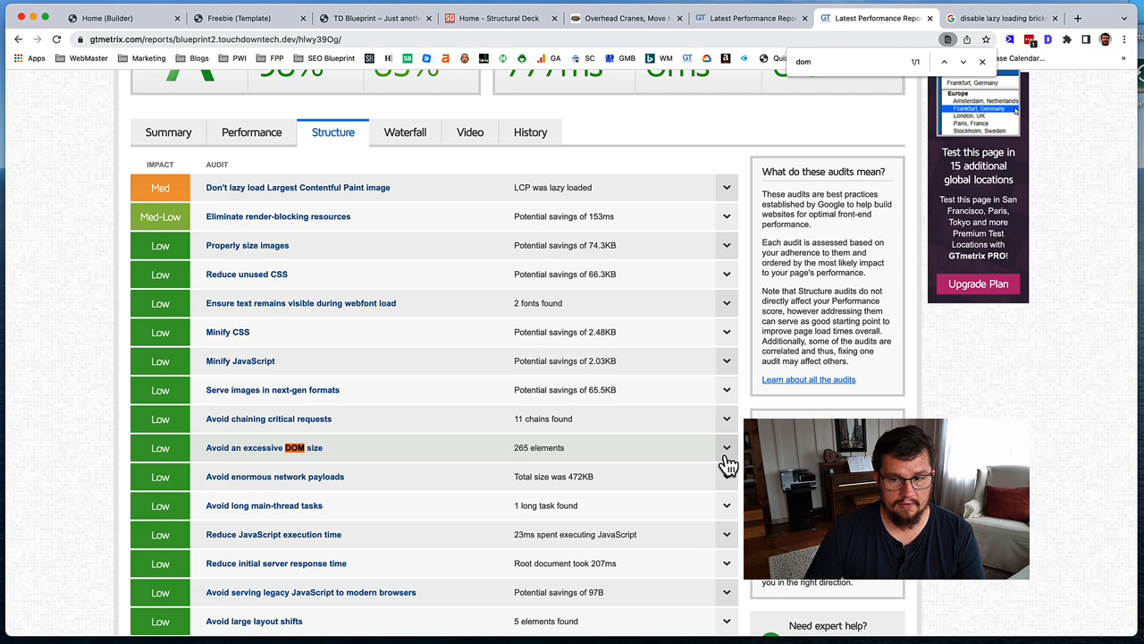
pyautogui.click(726, 447)
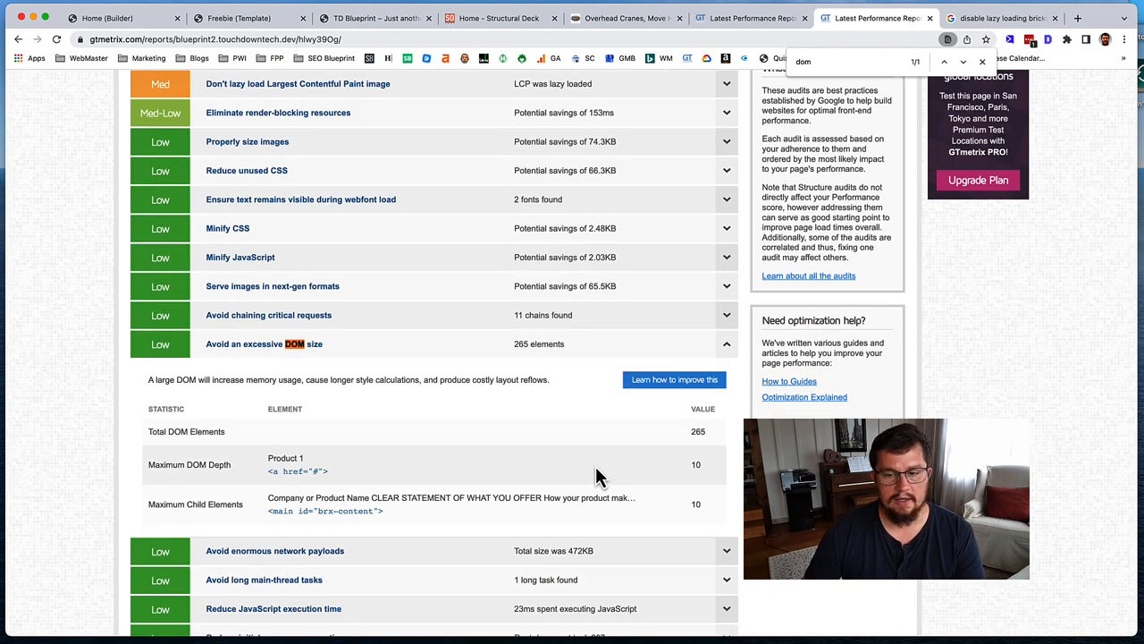
pyautogui.moveTo(591, 475)
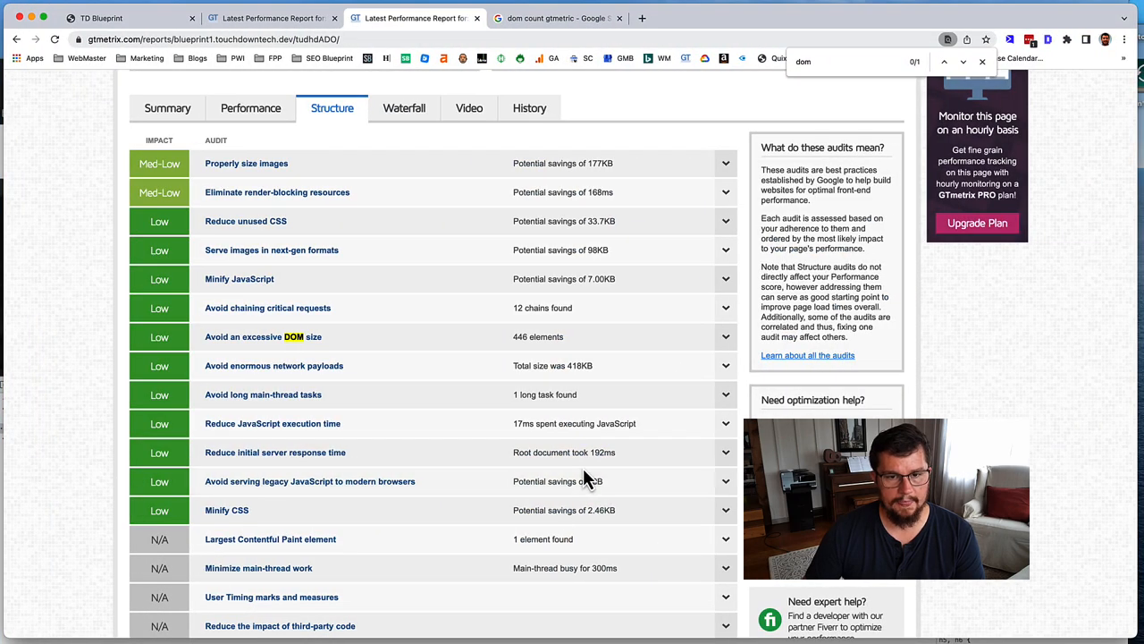
pyautogui.moveTo(554, 347)
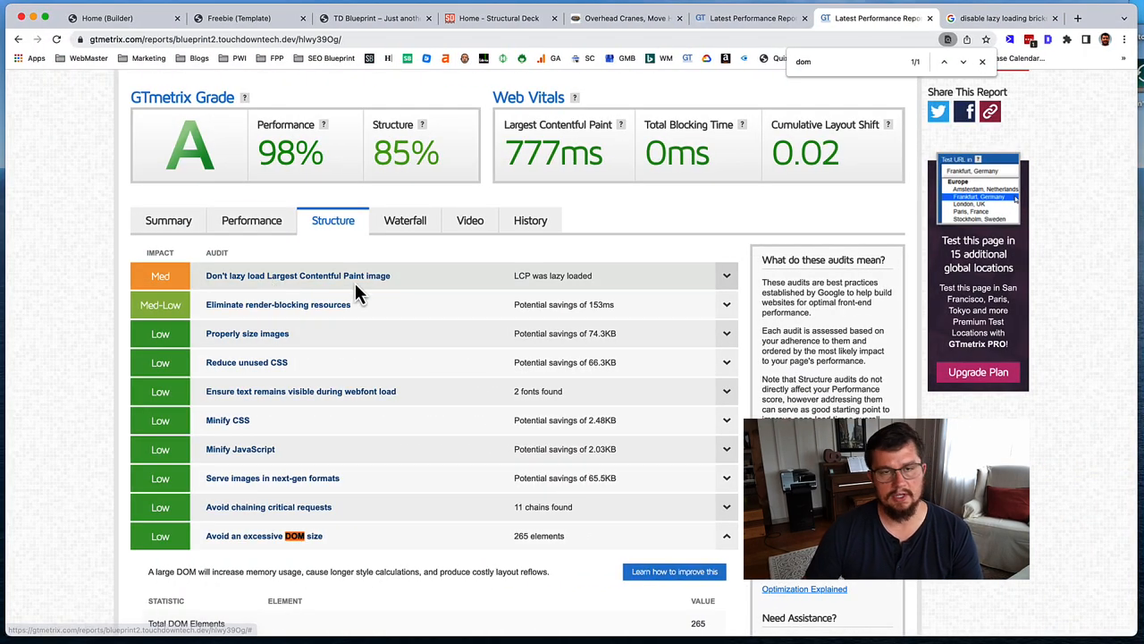
pyautogui.scroll(3)
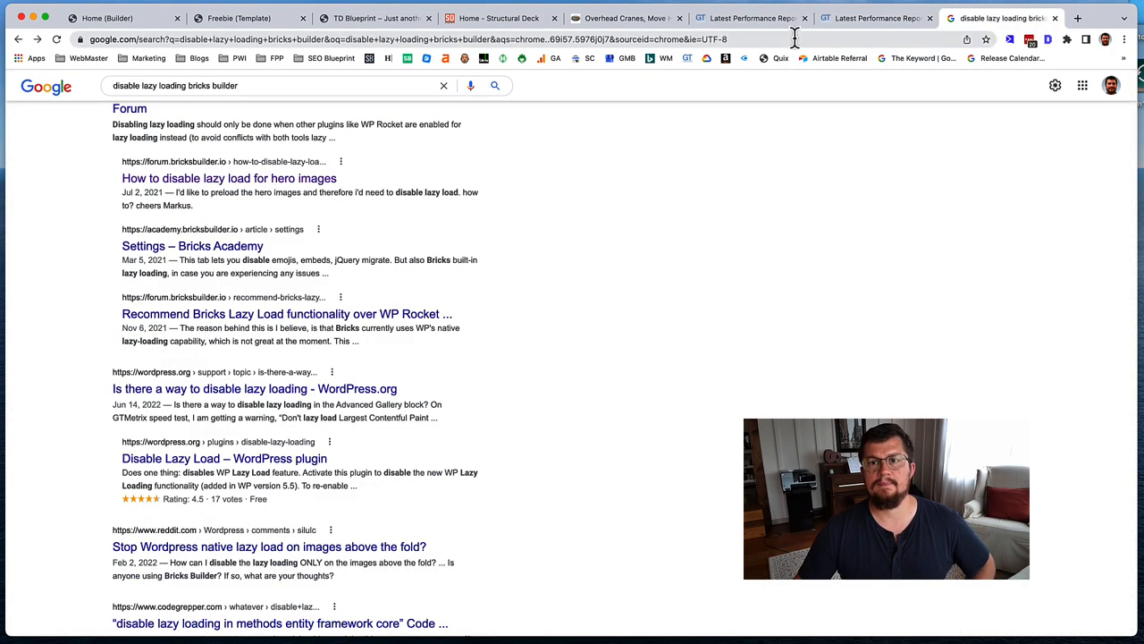
pyautogui.click(358, 39)
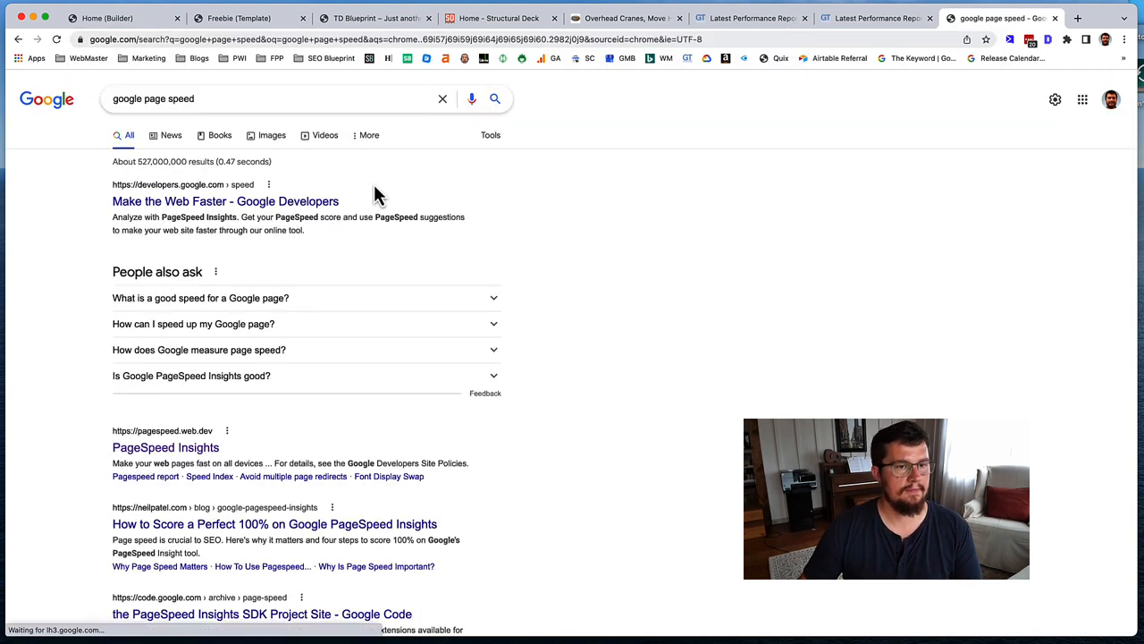
pyautogui.click(164, 447)
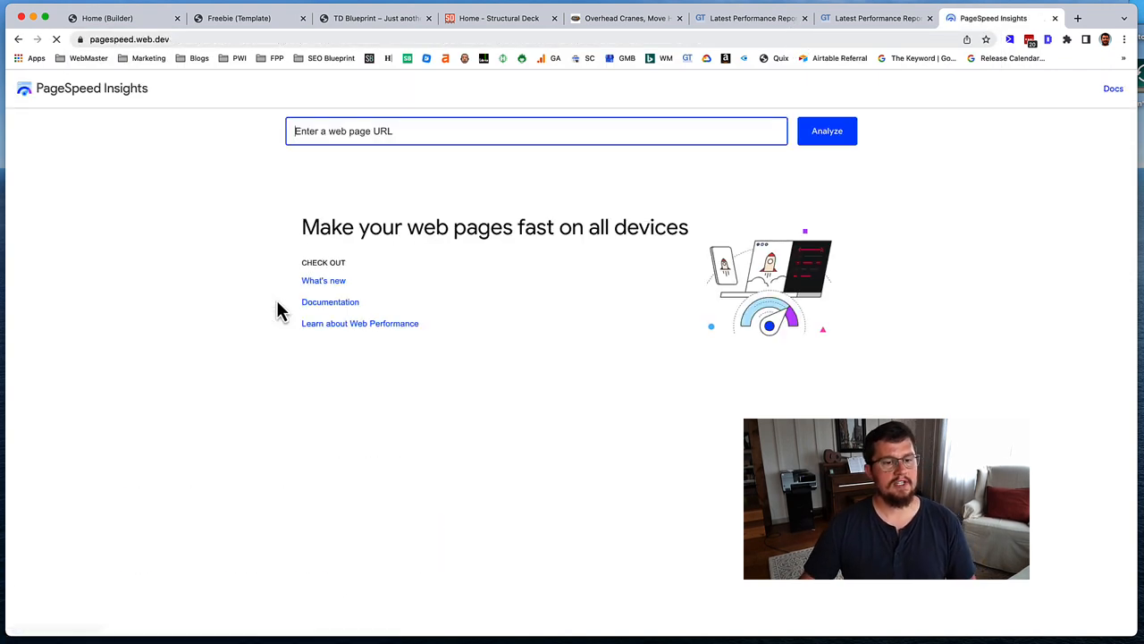
pyautogui.write('https://blueprint2.touchdowntech.dev/')
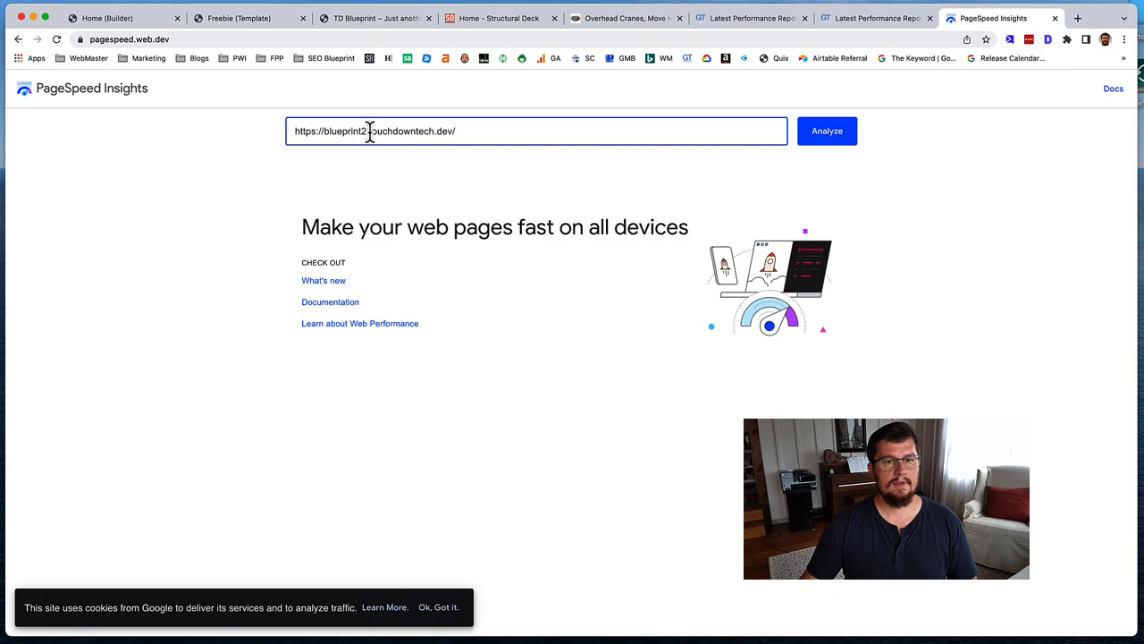
pyautogui.click(826, 130)
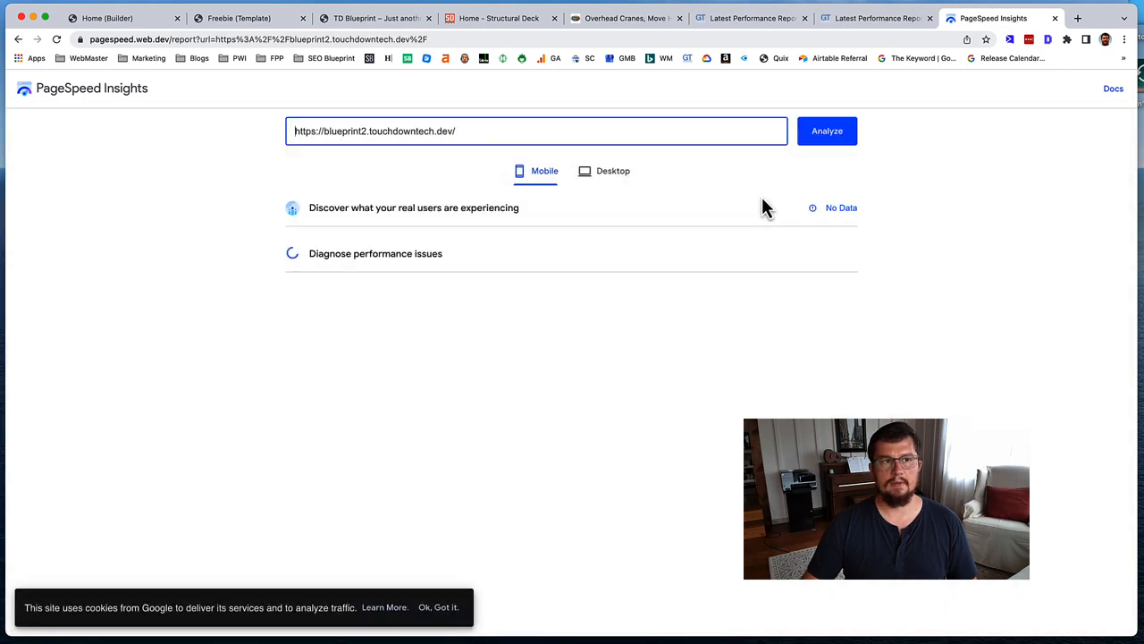
pyautogui.click(783, 18)
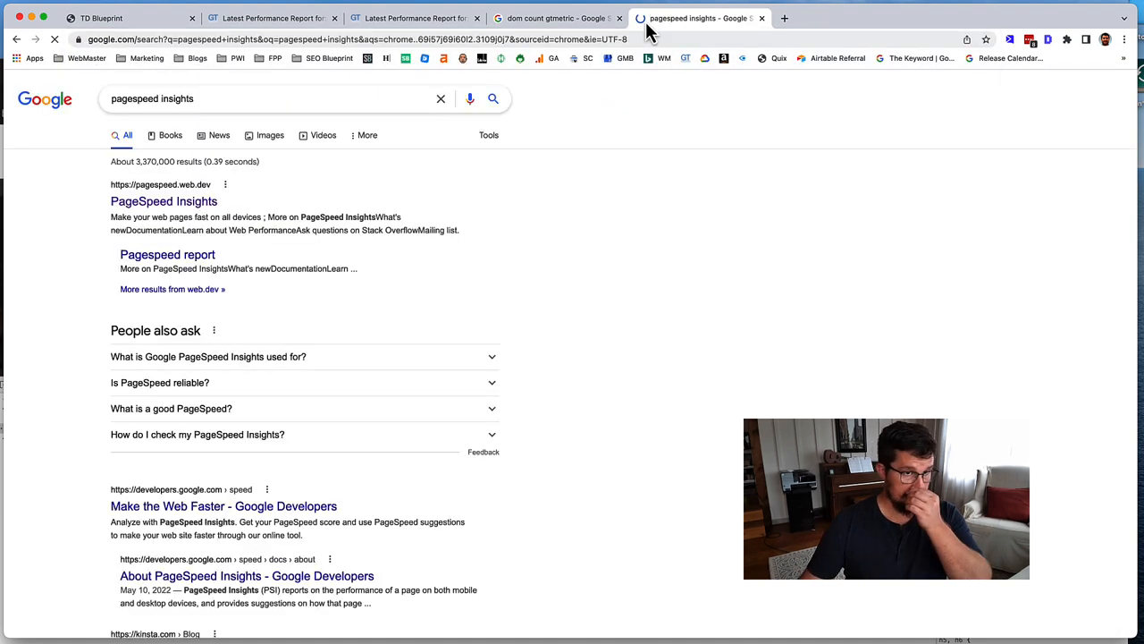
# Step: Run a PageSpeed Insights analysis on blueprint2.touchdowntech.dev, giving a mobile score of 98
pyautogui.click(100, 17)
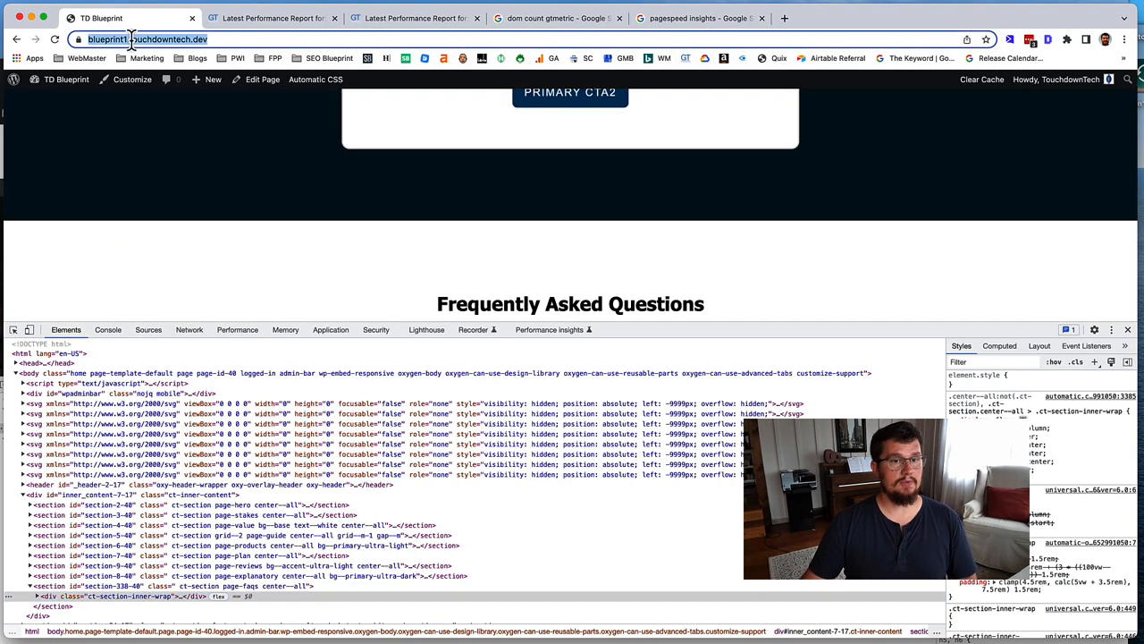
pyautogui.click(697, 18)
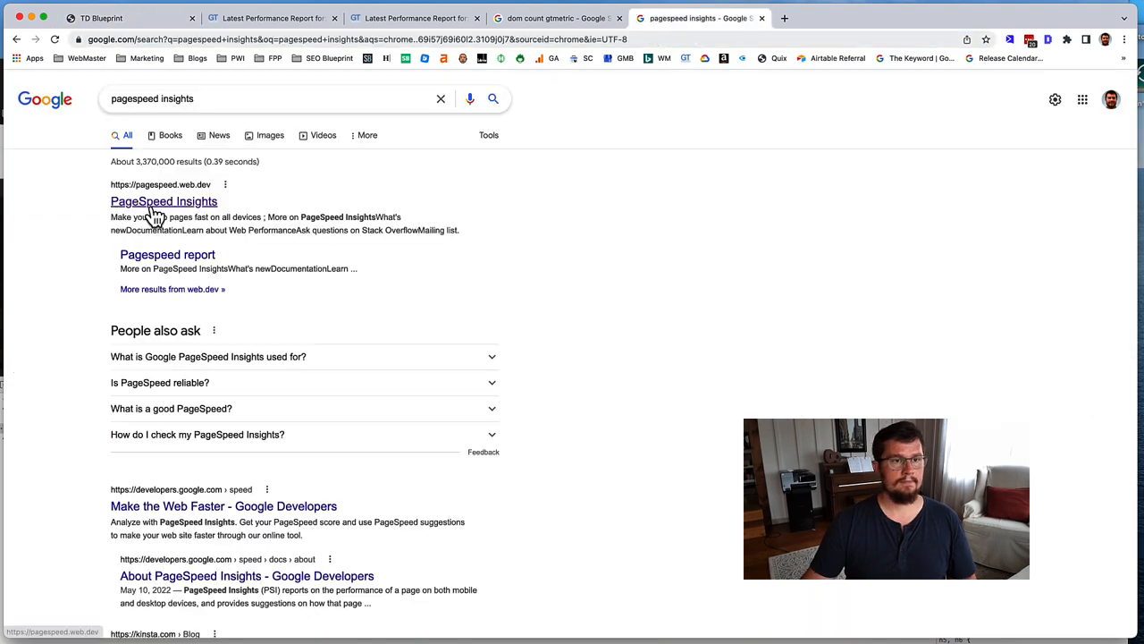
pyautogui.click(165, 200)
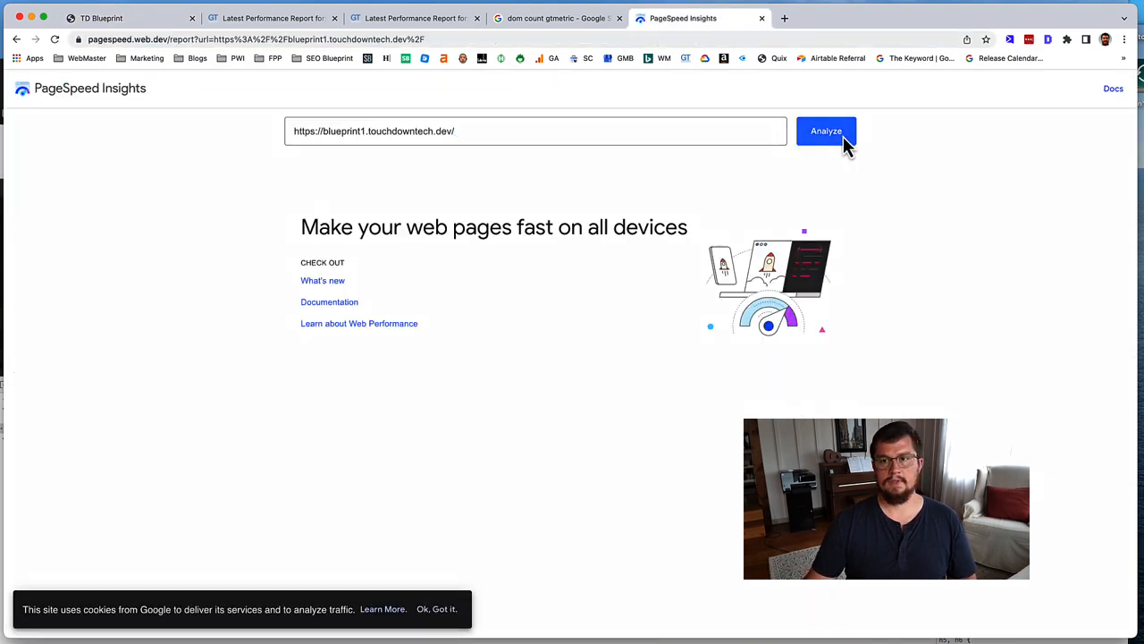
pyautogui.click(826, 130)
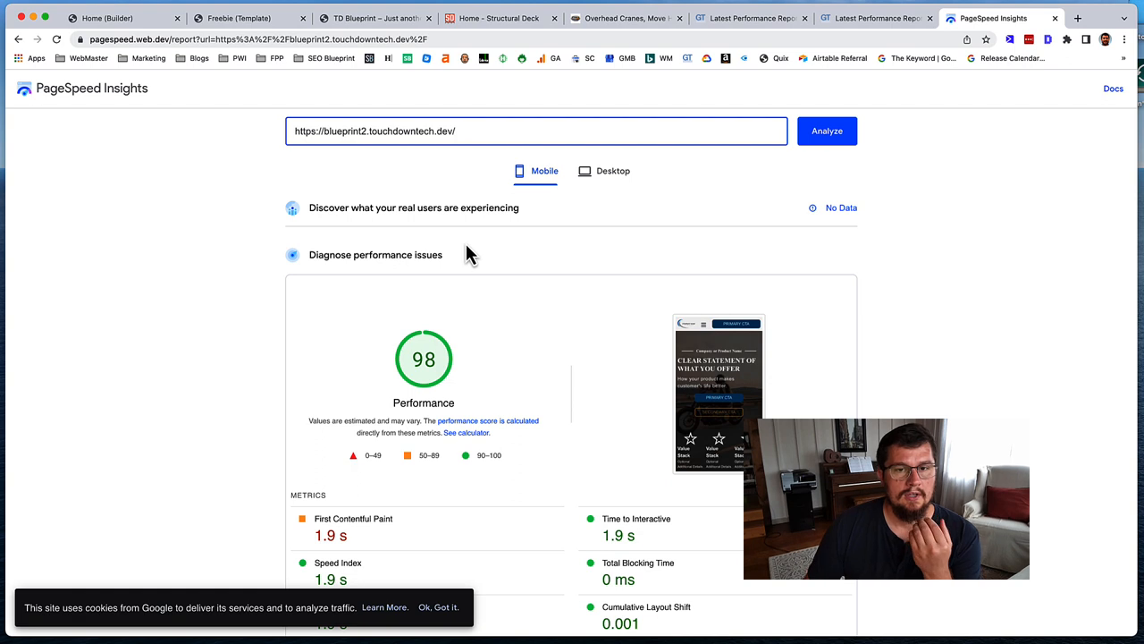
pyautogui.moveTo(429, 358)
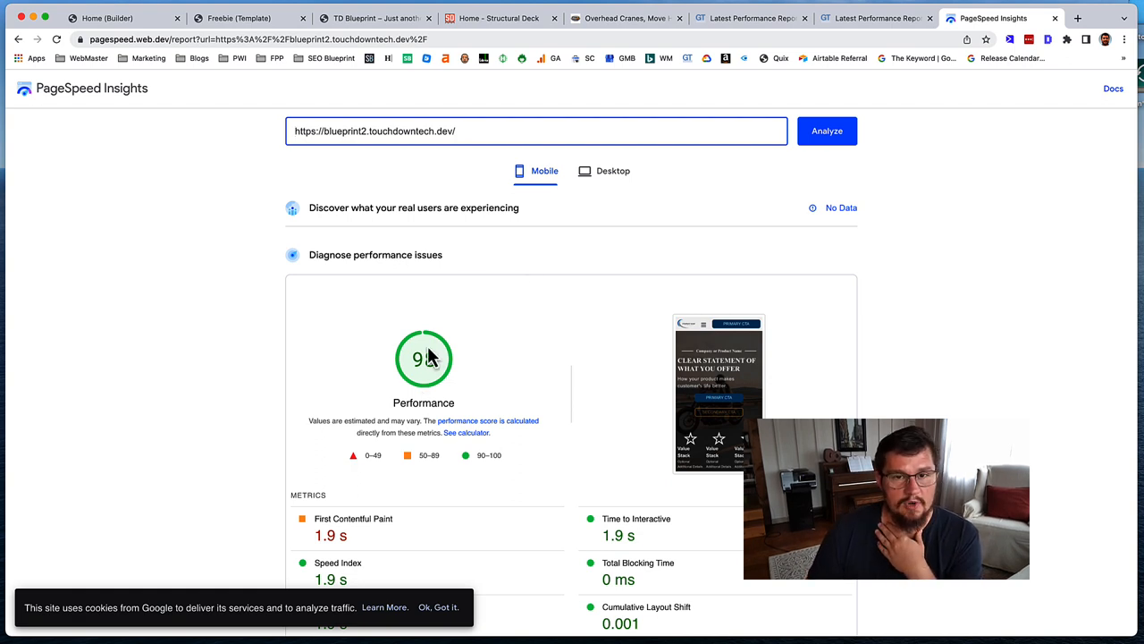
# Step: Expand 'Eliminate render-blocking resources', listing three CSS files worth 0.64s savings
pyautogui.scroll(-3)
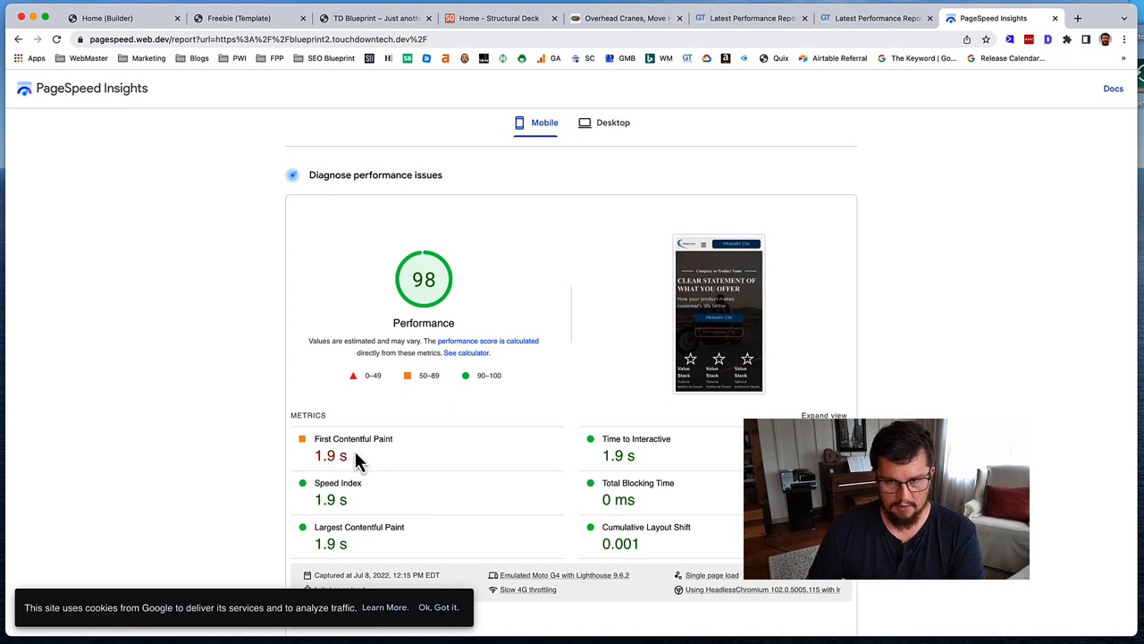
pyautogui.scroll(-3)
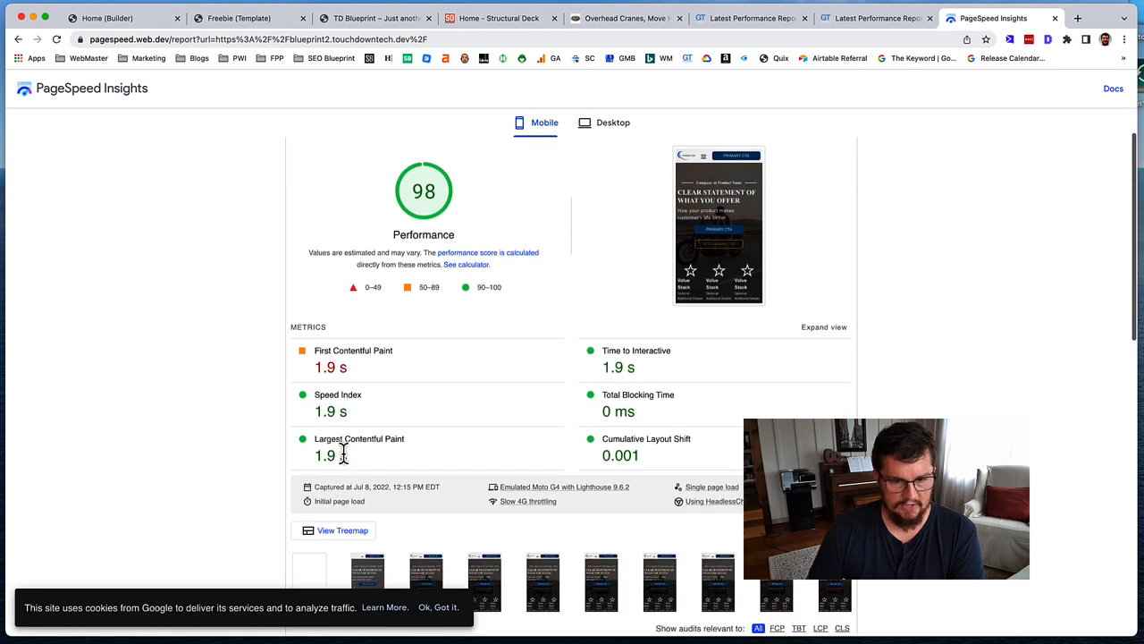
pyautogui.scroll(-3)
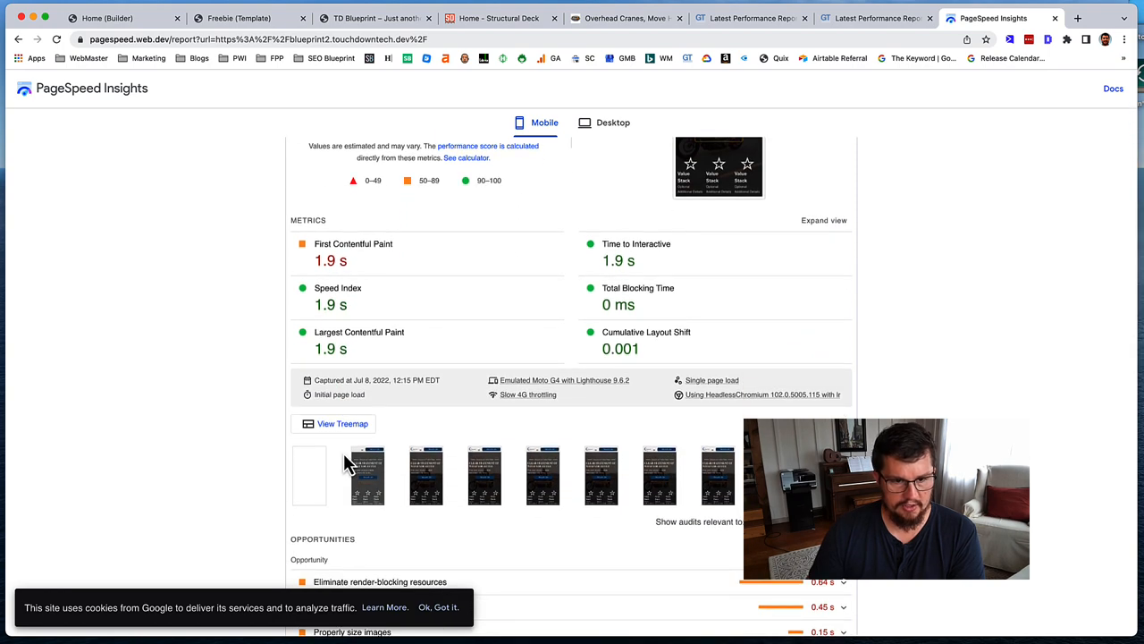
pyautogui.scroll(-3)
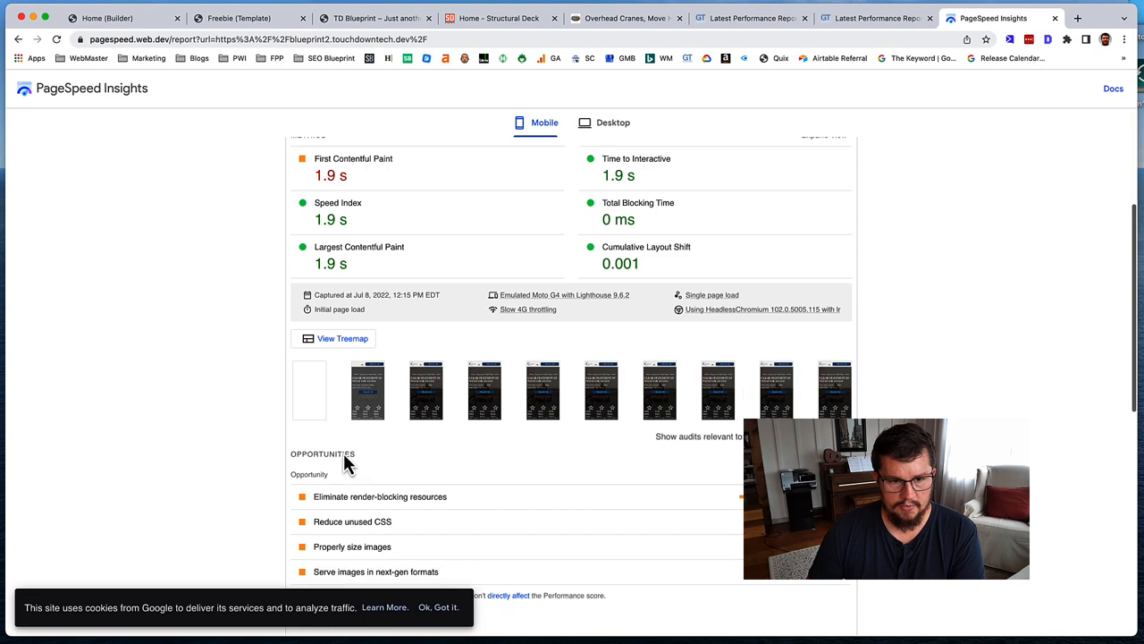
pyautogui.scroll(-3)
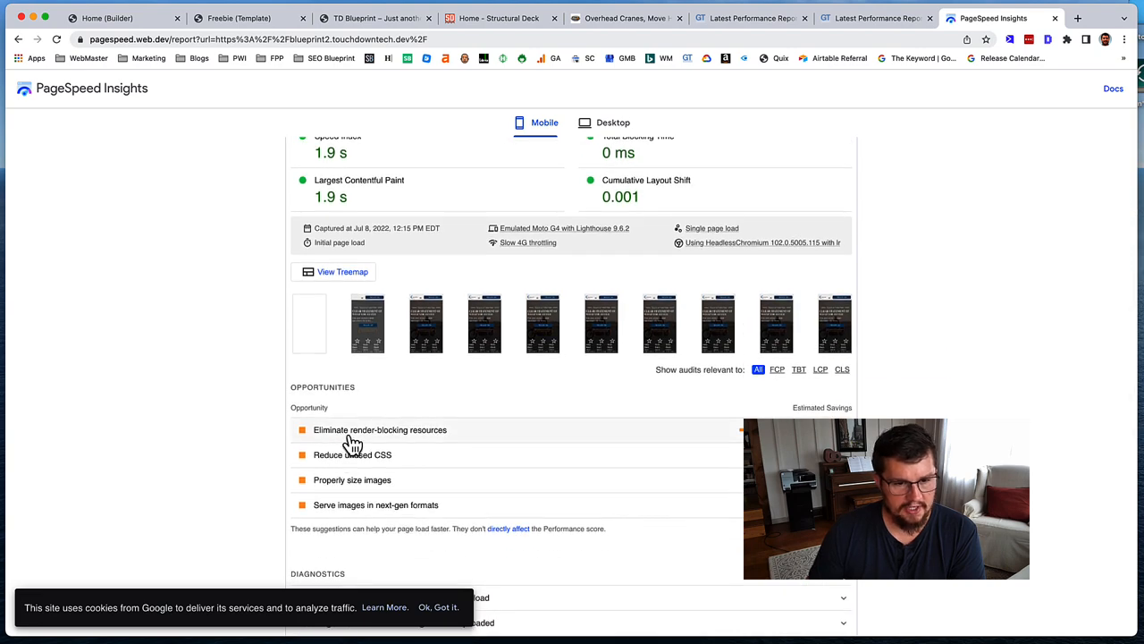
pyautogui.click(379, 429)
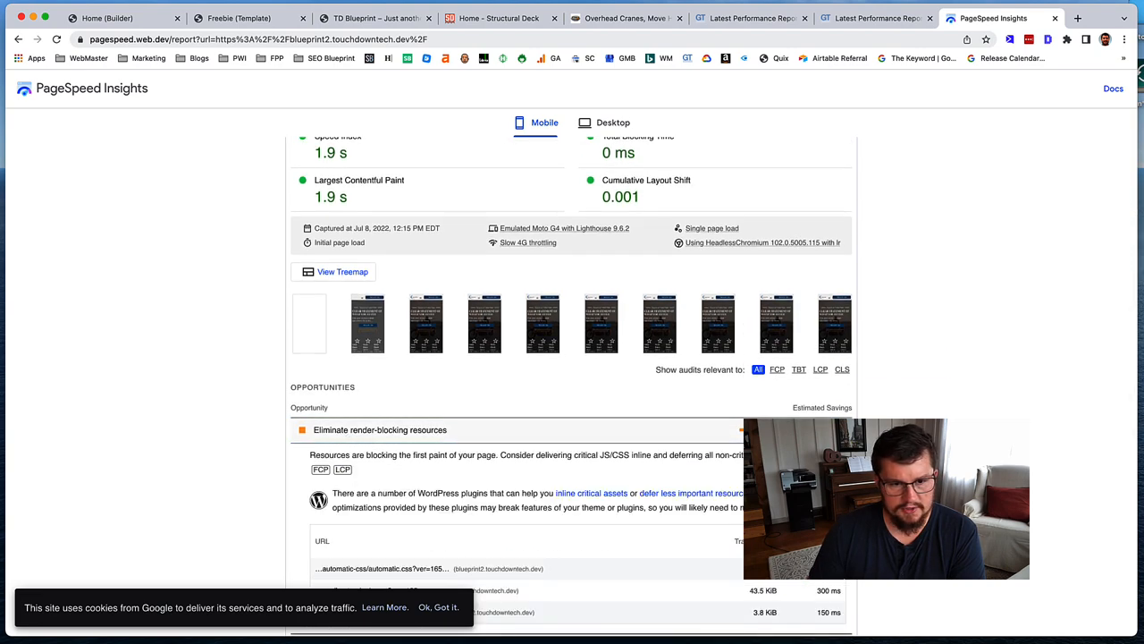
pyautogui.scroll(-3)
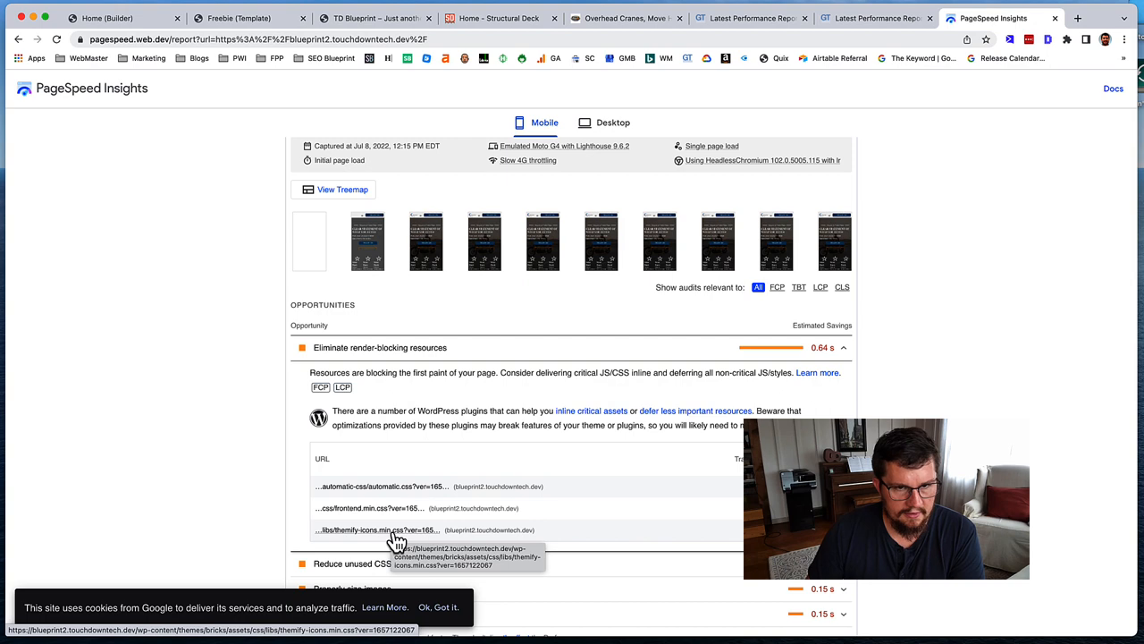
pyautogui.scroll(-3)
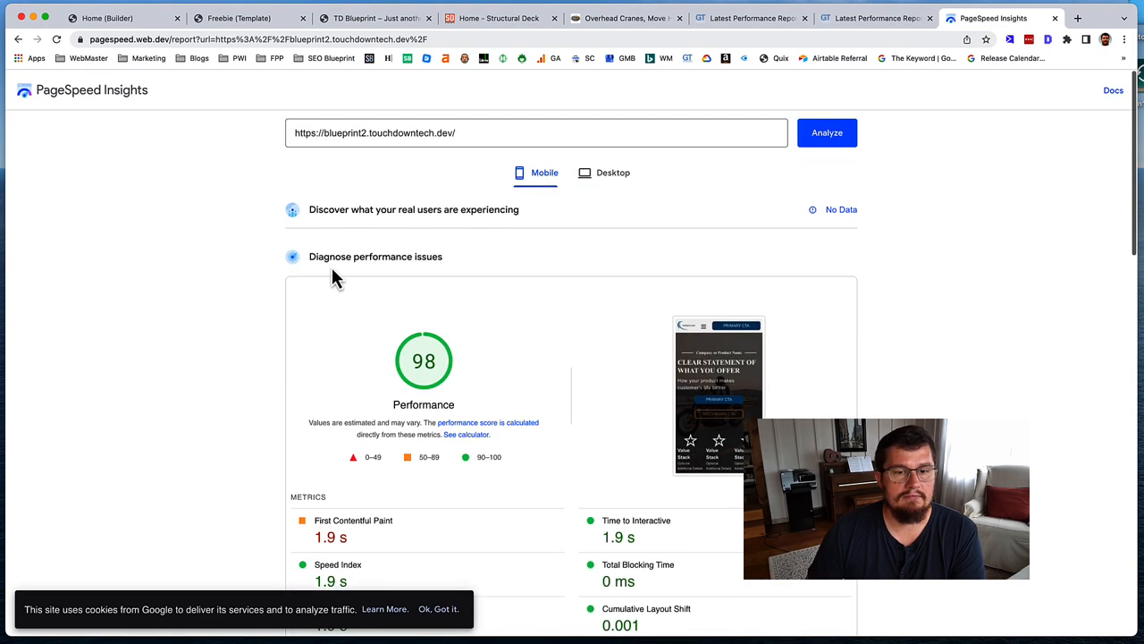
# Step: Switch blueprint2's report to Desktop, scoring 100, and scroll its metrics
pyautogui.click(611, 171)
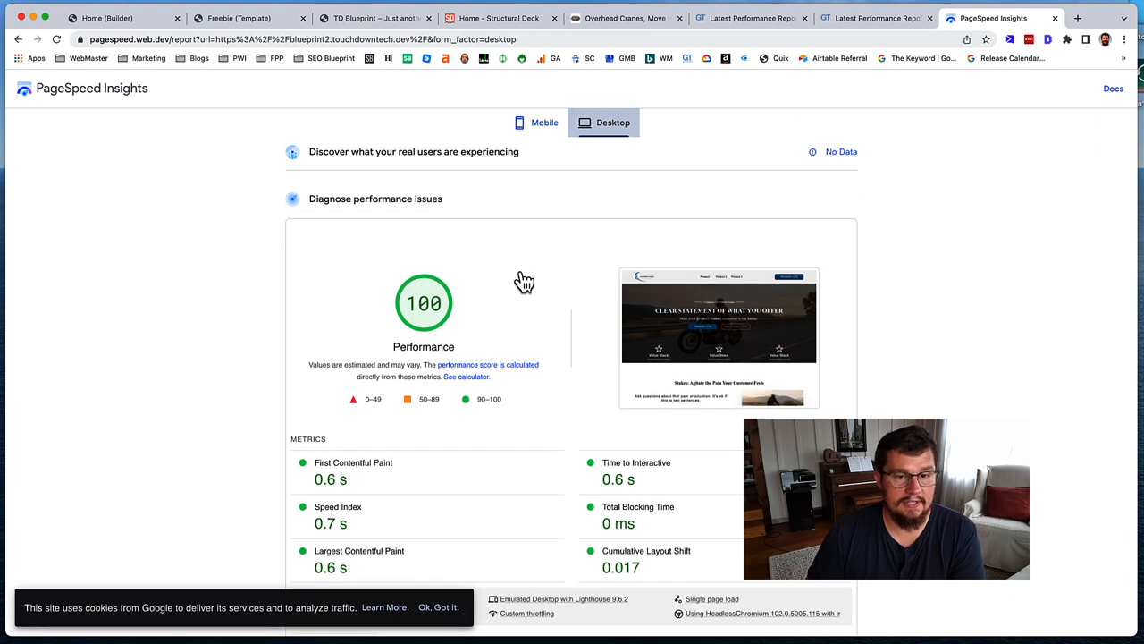
pyautogui.scroll(-3)
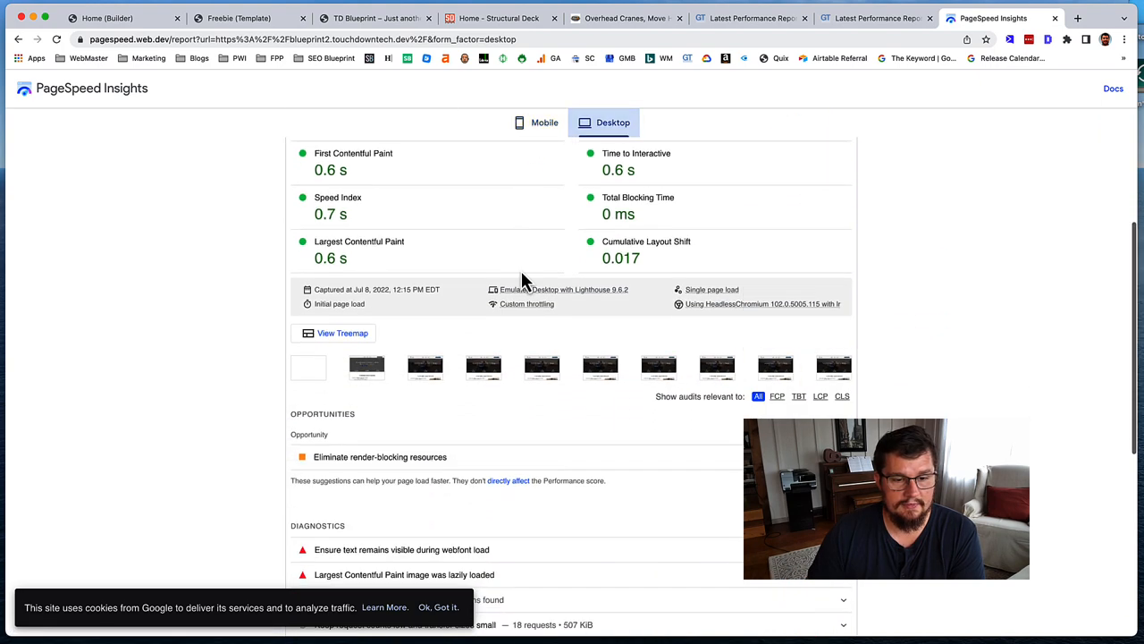
pyautogui.scroll(-3)
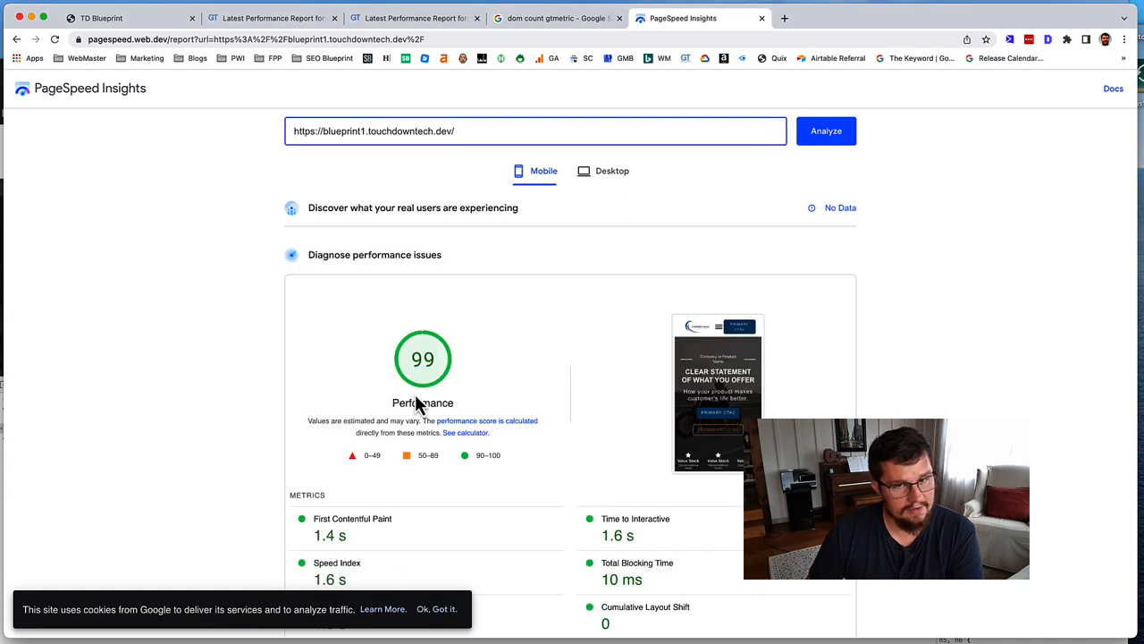
pyautogui.moveTo(339, 576)
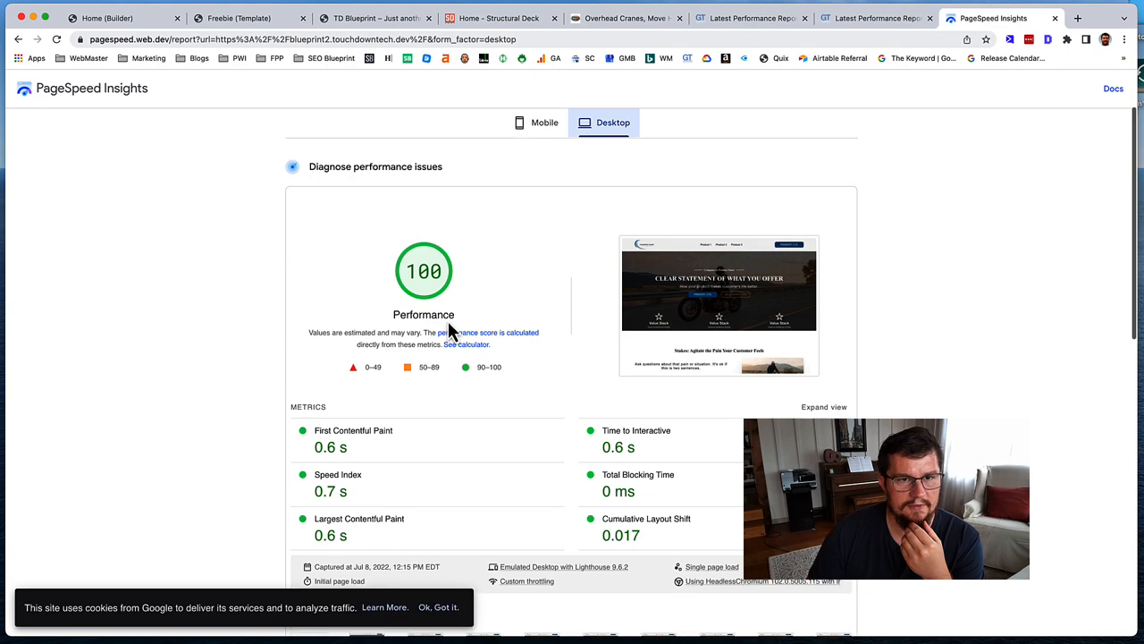
# Step: View blueprint1's report — 99 mobile, 100 desktop — and scroll its diagnostics
pyautogui.click(536, 122)
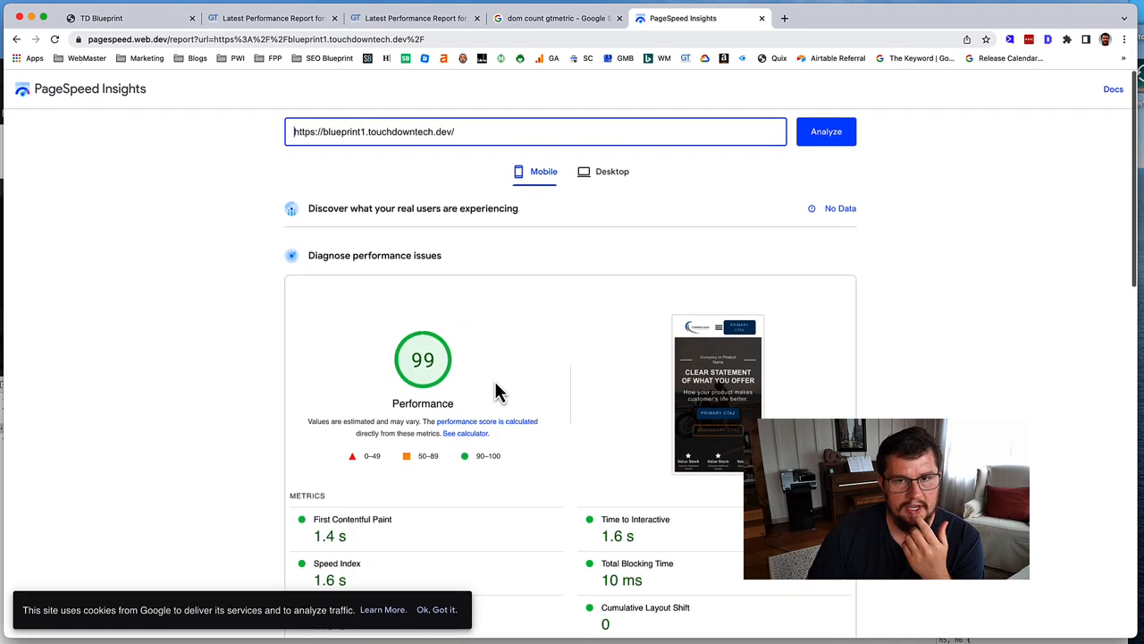
pyautogui.click(611, 172)
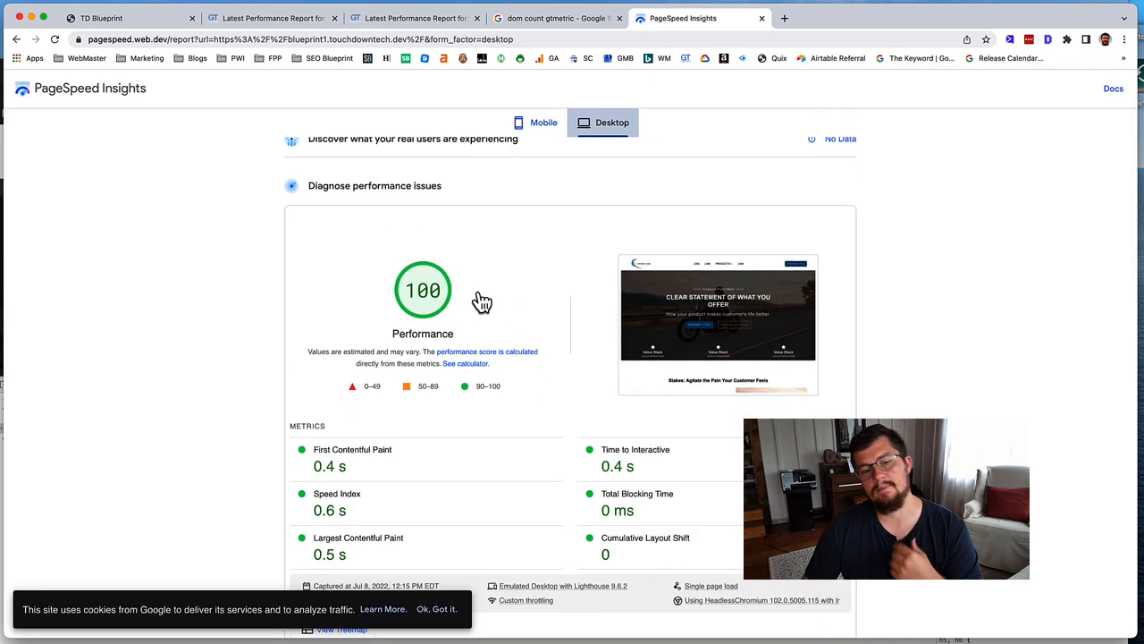
pyautogui.scroll(-3)
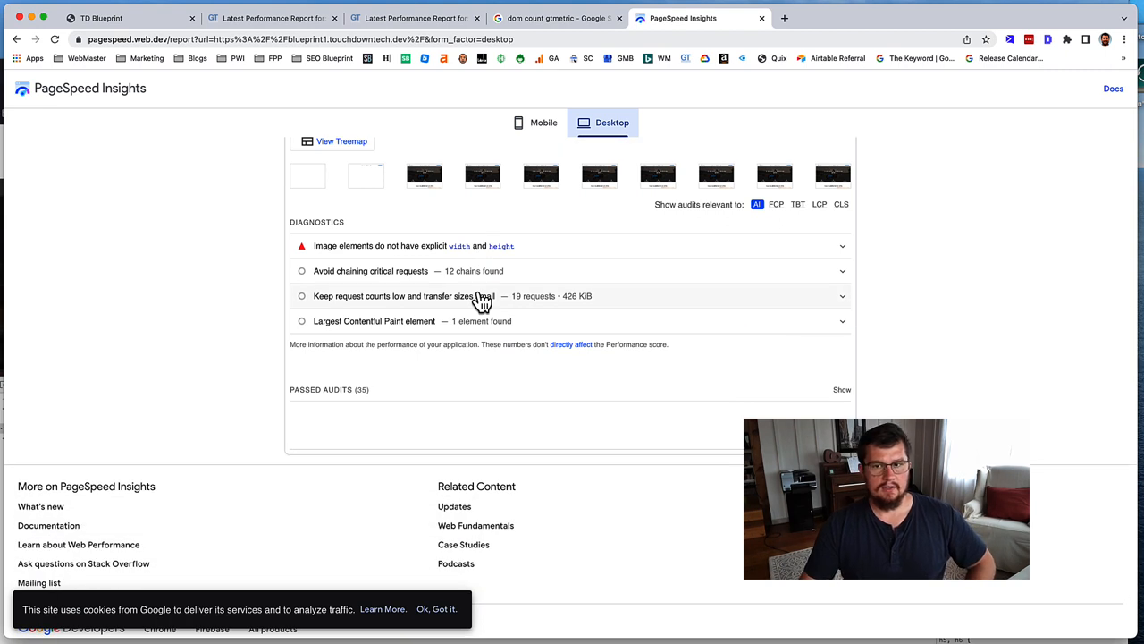
pyautogui.moveTo(558, 257)
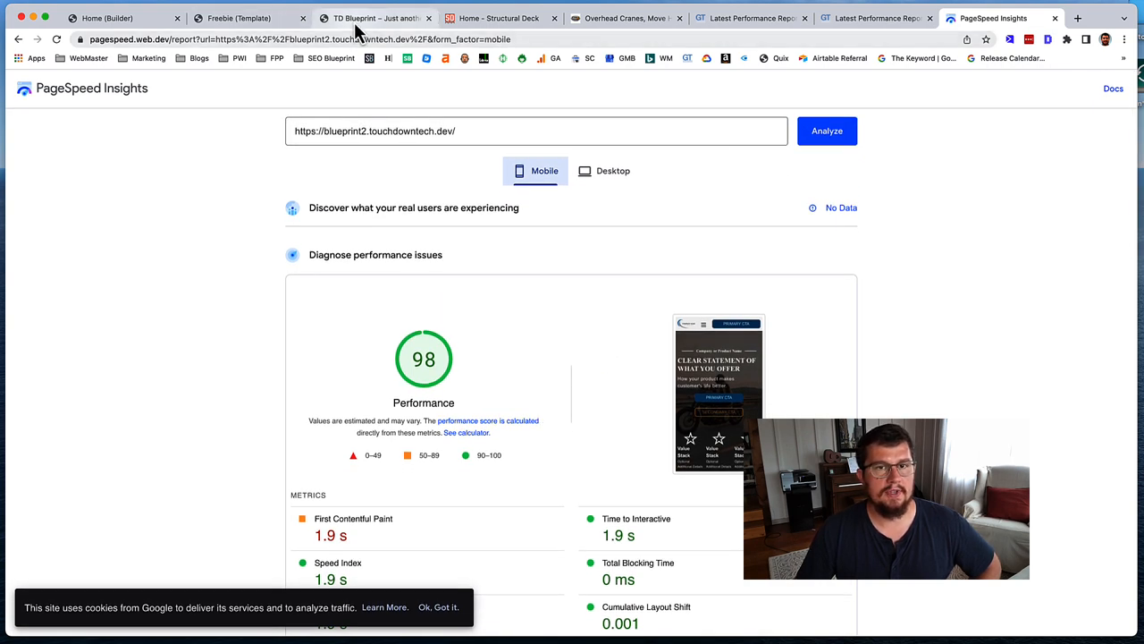
pyautogui.moveTo(374, 18)
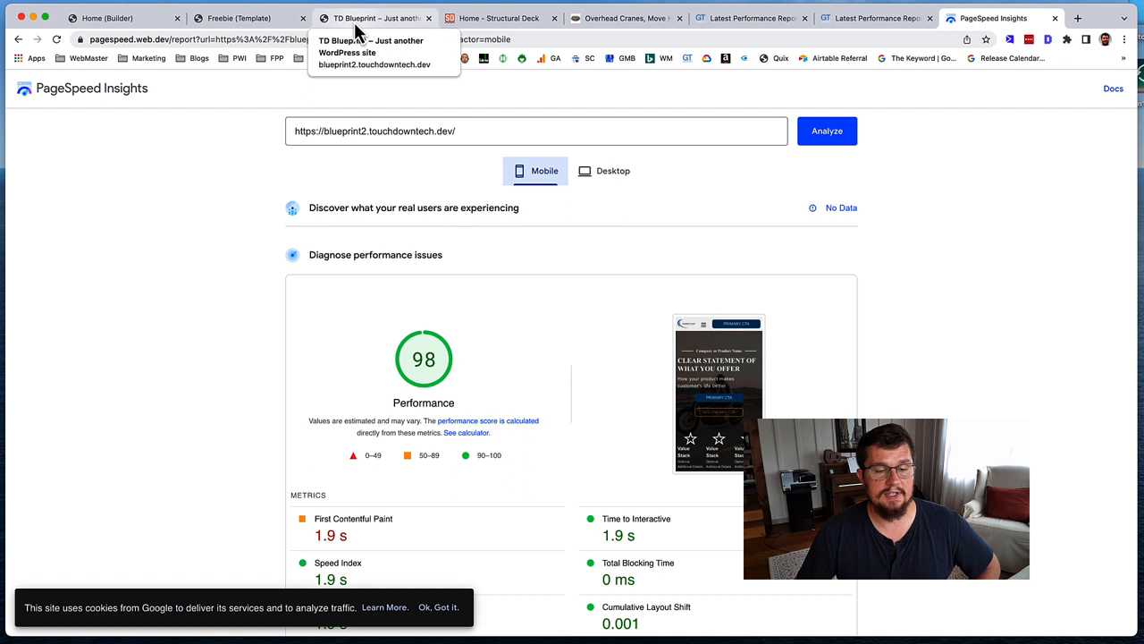